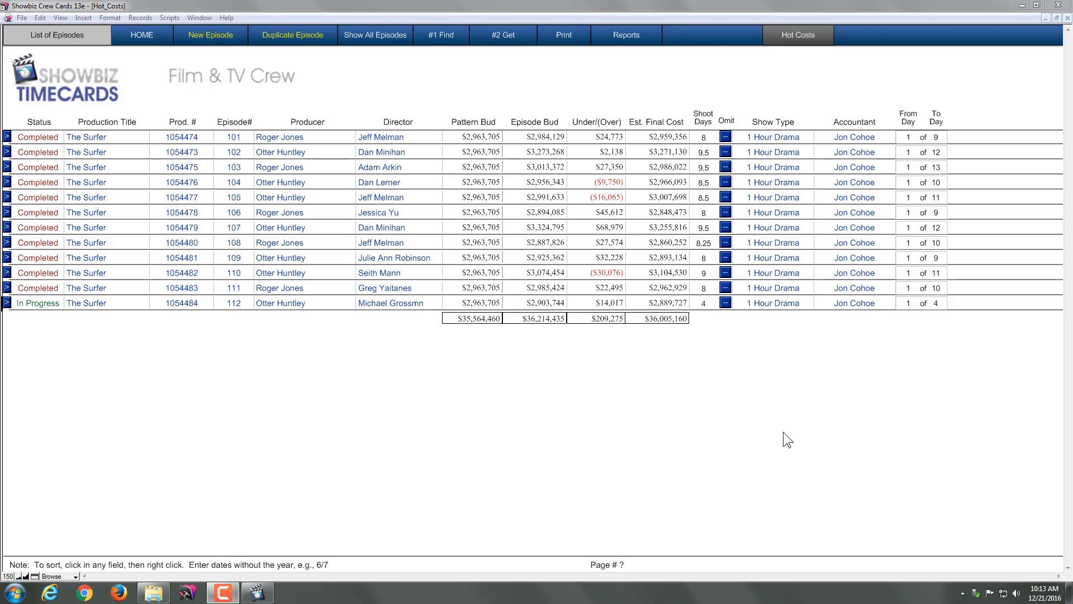
{"action": "mouse_move", "coordinate": [381, 334]}
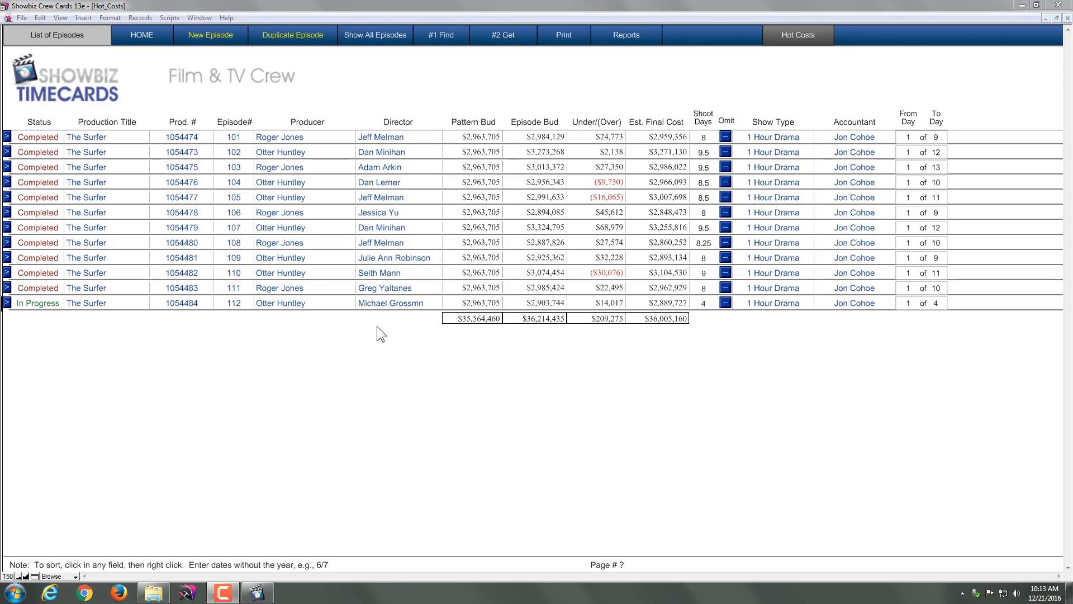
{"action": "mouse_move", "coordinate": [247, 240]}
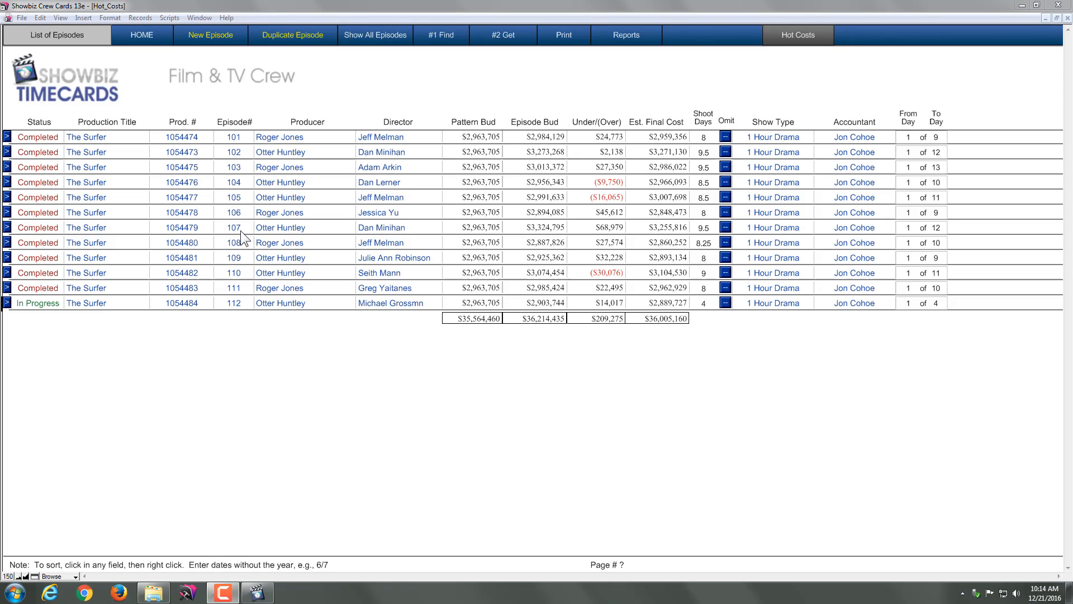
{"action": "mouse_move", "coordinate": [268, 258]}
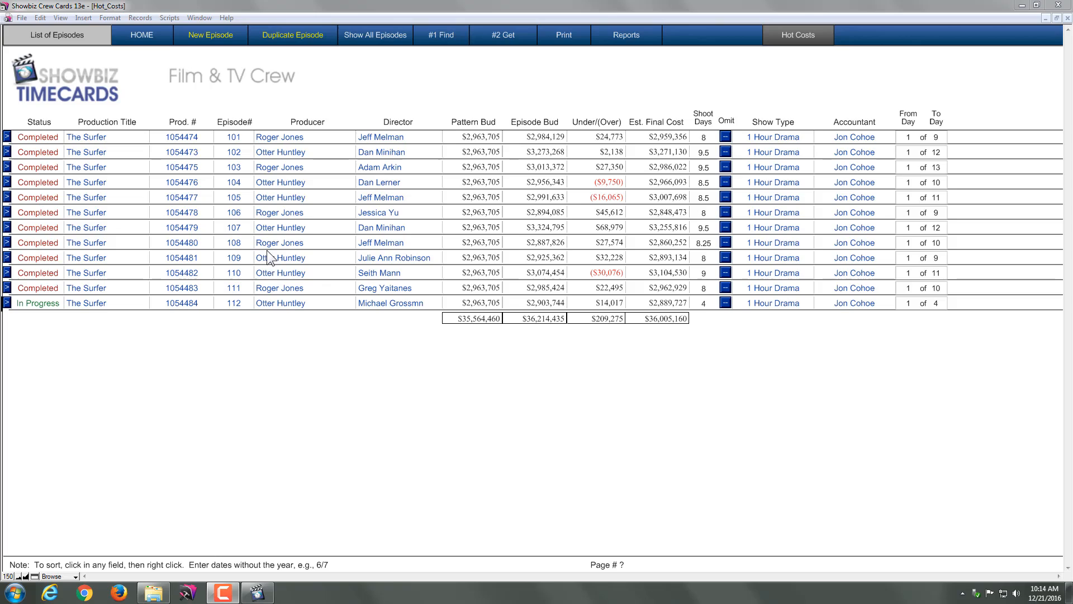
{"action": "mouse_move", "coordinate": [303, 366]}
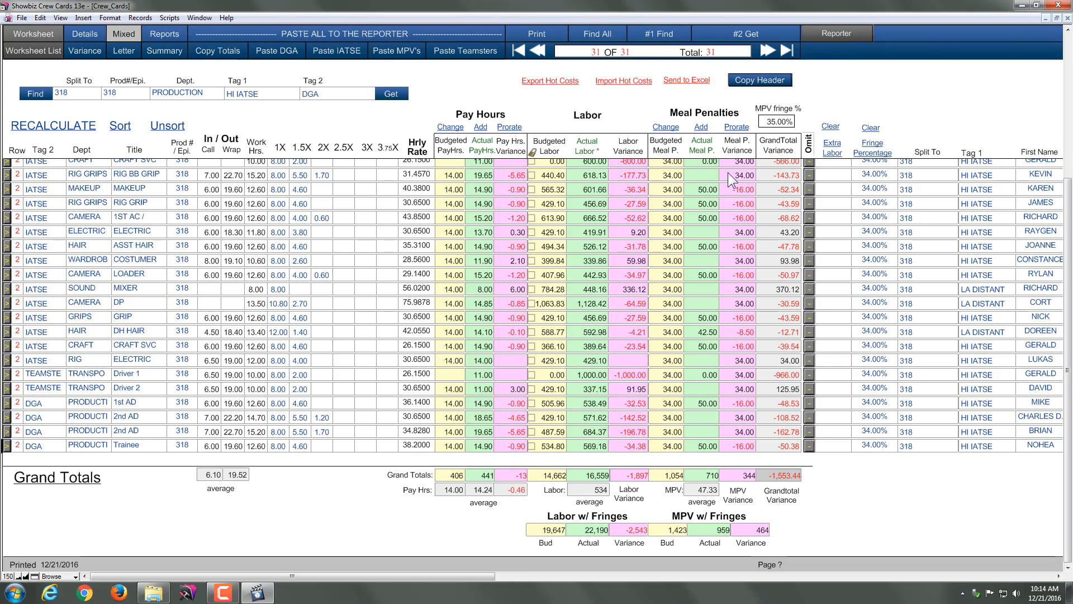
Switch to the crew worksheet, then bring the Hot_Costs window to the front from the Window menu
{"action": "left_click", "coordinate": [836, 33]}
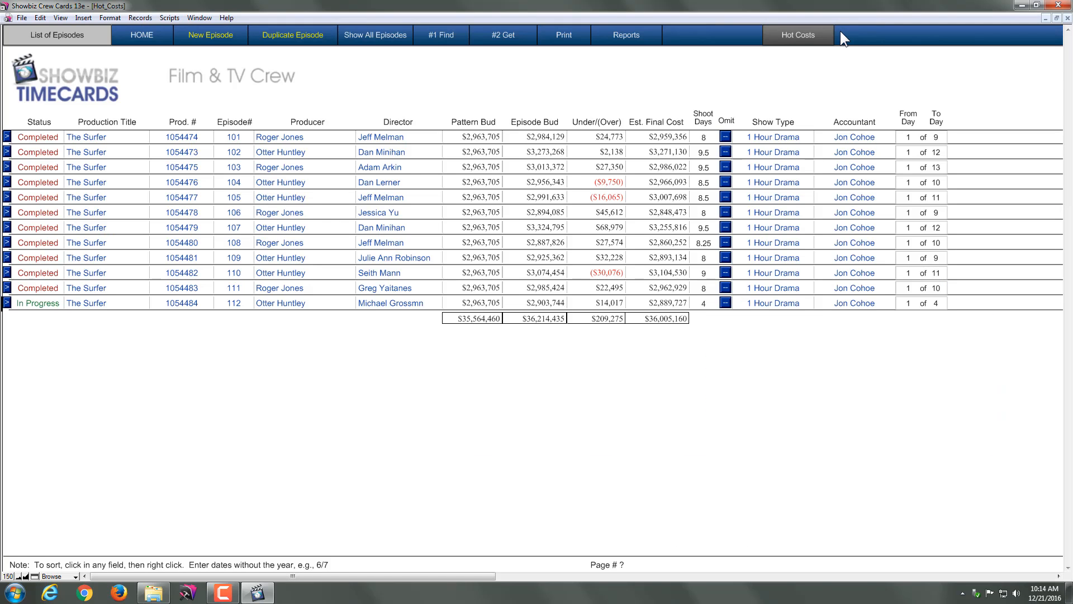
{"action": "mouse_move", "coordinate": [414, 99]}
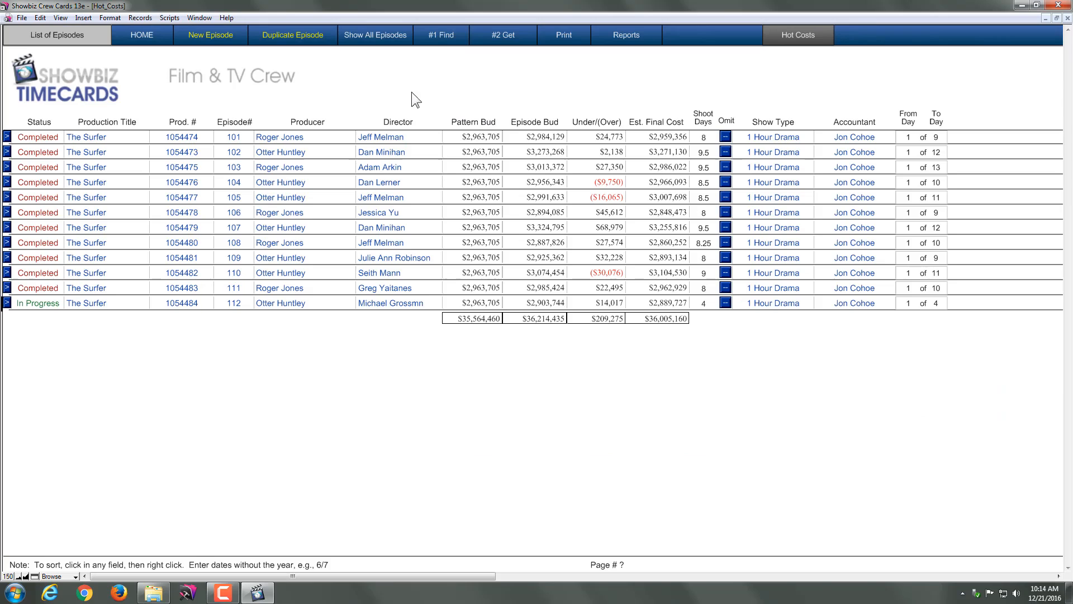
{"action": "mouse_move", "coordinate": [271, 77]}
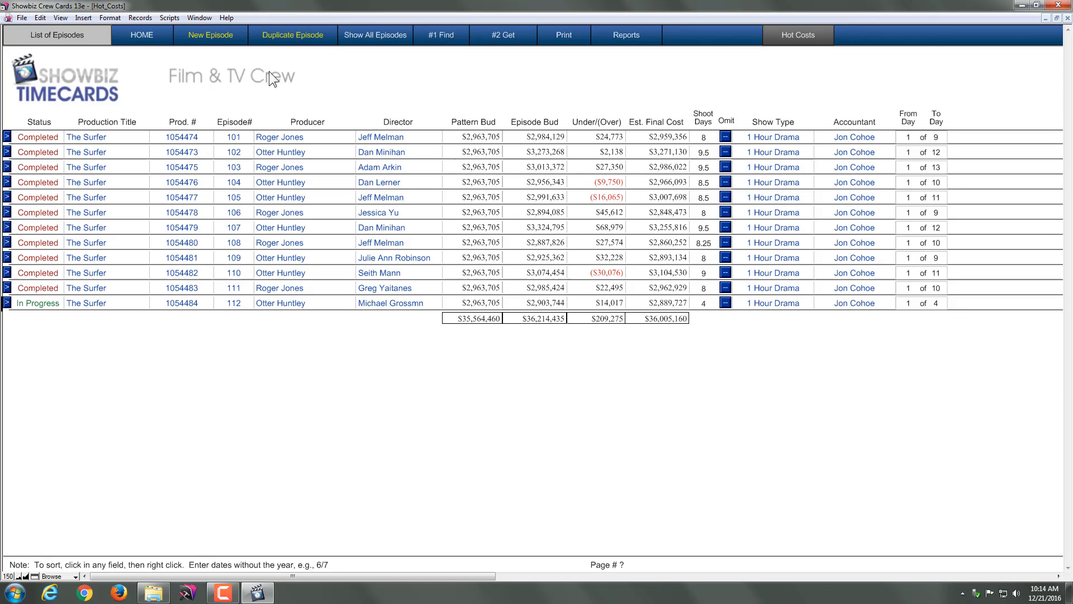
{"action": "left_click", "coordinate": [199, 17]}
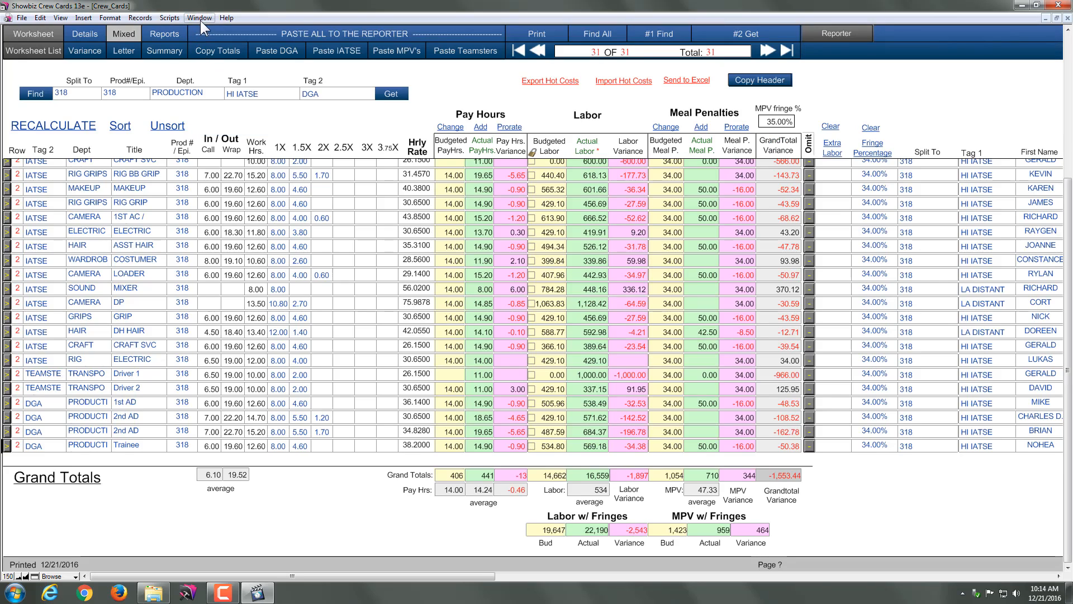
{"action": "left_click", "coordinate": [199, 18]}
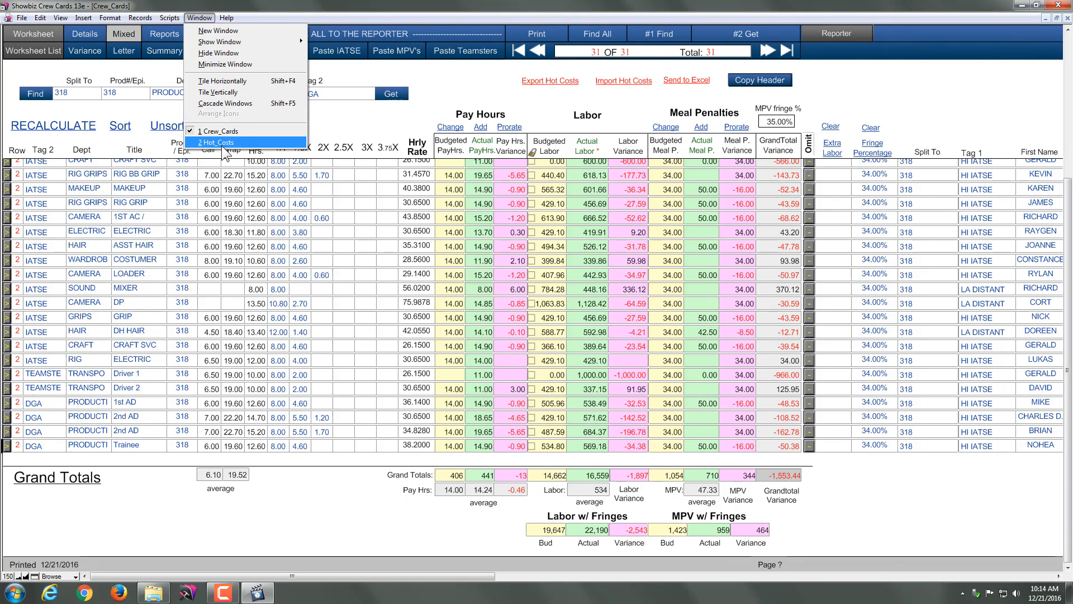
{"action": "left_click", "coordinate": [222, 142]}
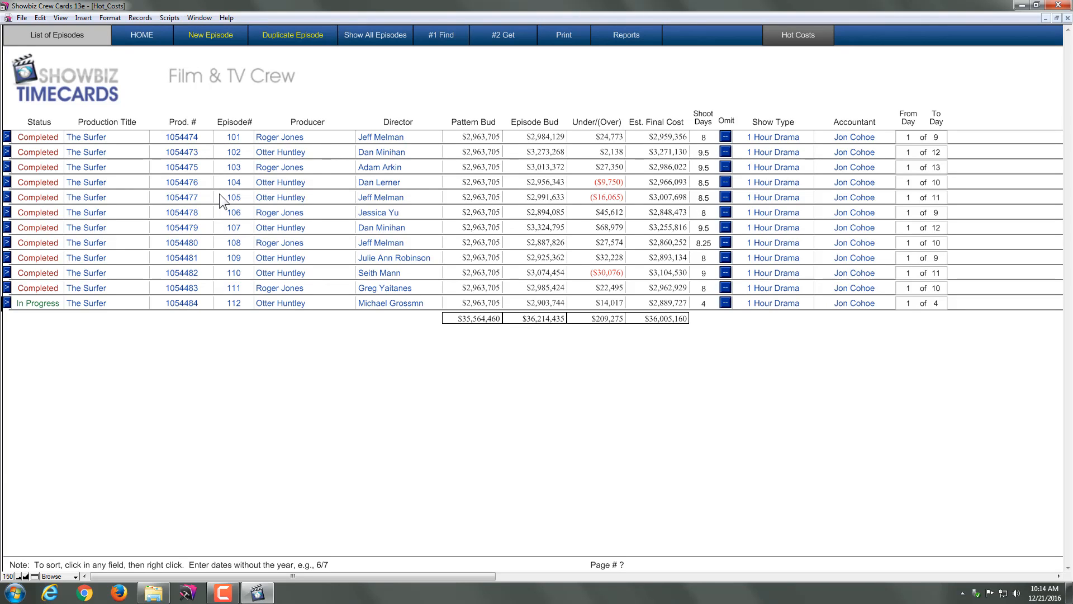
Open the Daily Progress Report, duplicate it into a blank episode record, then return to Episode 101
{"action": "left_click", "coordinate": [141, 35]}
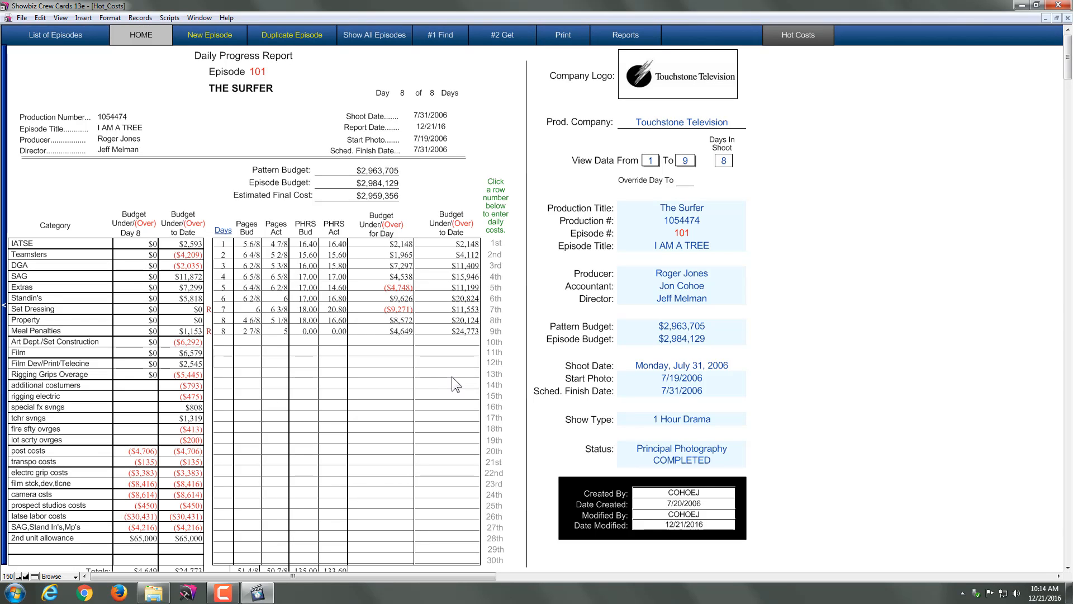
{"action": "mouse_move", "coordinate": [585, 229]}
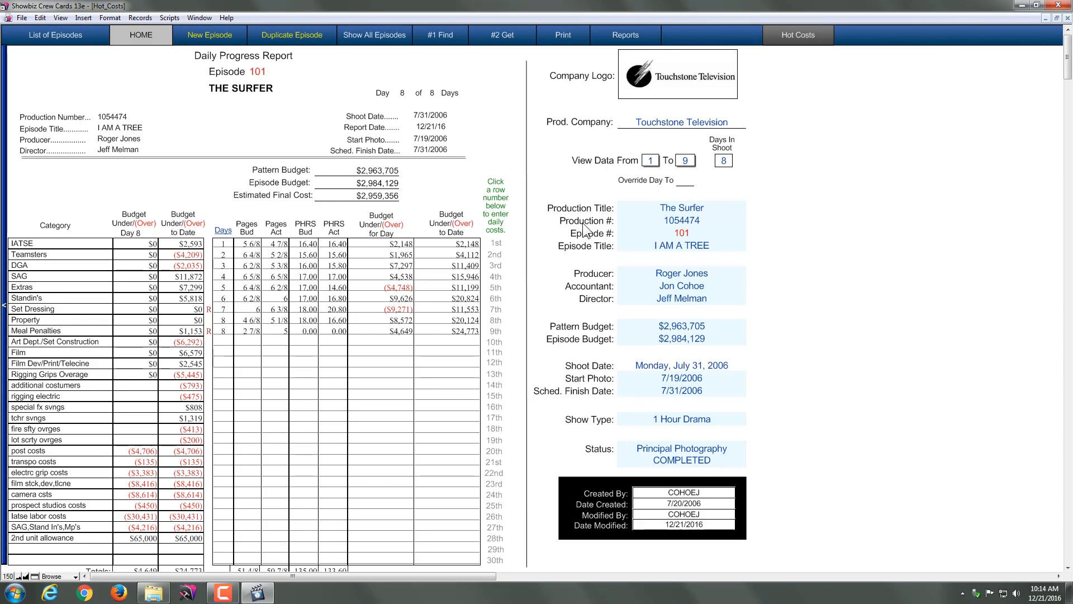
{"action": "mouse_move", "coordinate": [756, 424]}
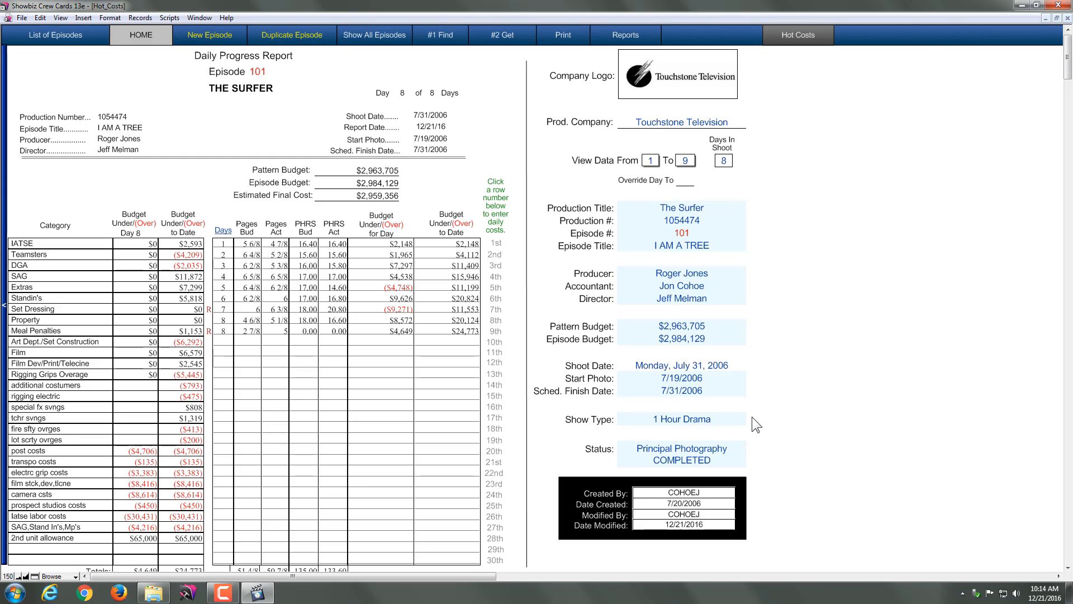
{"action": "mouse_move", "coordinate": [298, 35]}
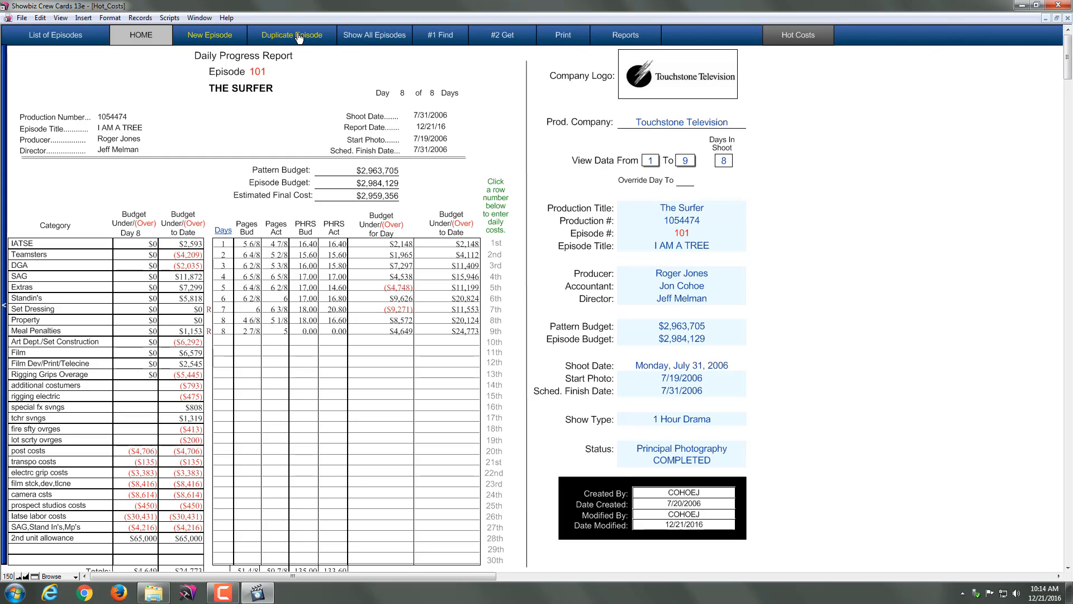
{"action": "left_click", "coordinate": [290, 34]}
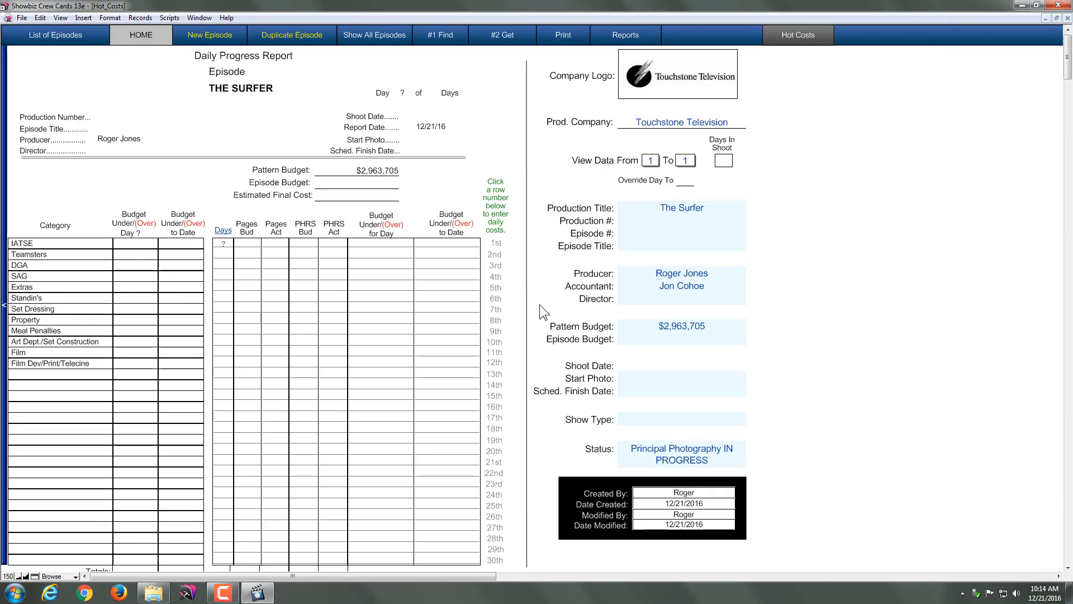
{"action": "mouse_move", "coordinate": [676, 195]}
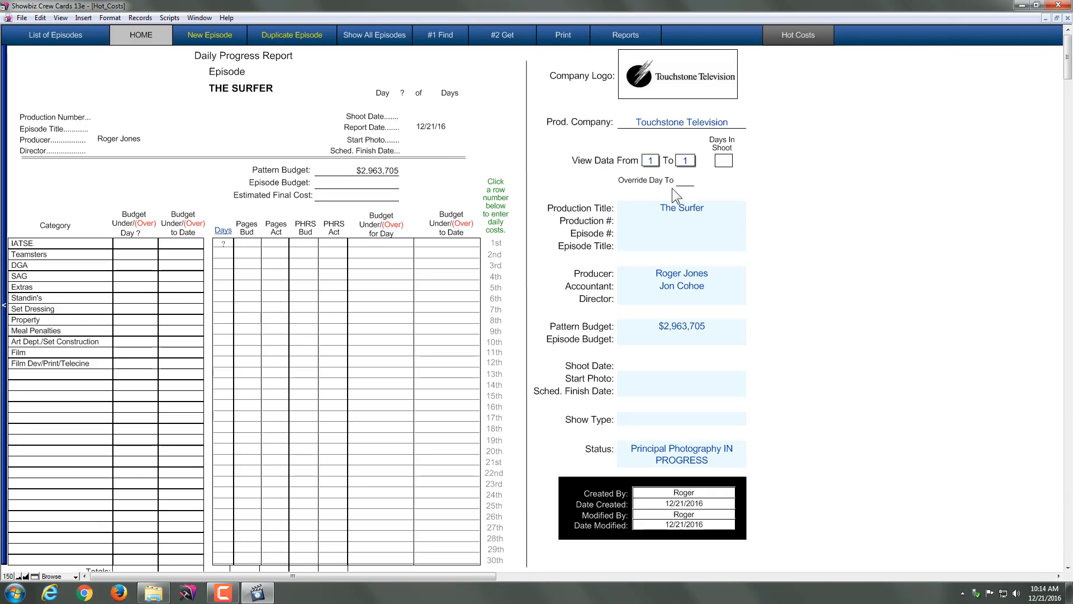
{"action": "mouse_move", "coordinate": [665, 245]}
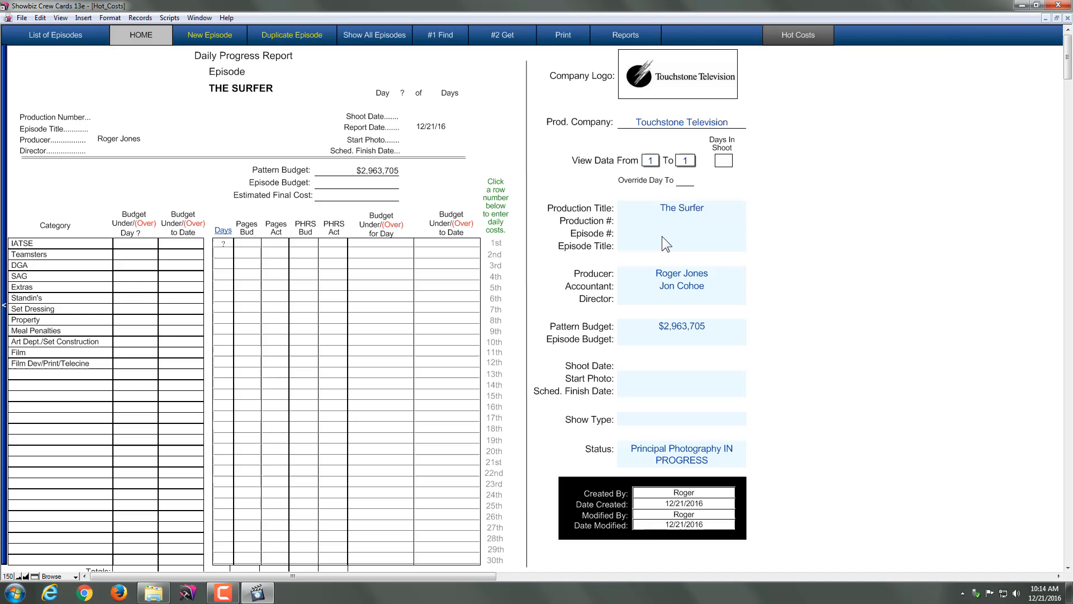
{"action": "mouse_move", "coordinate": [685, 378]}
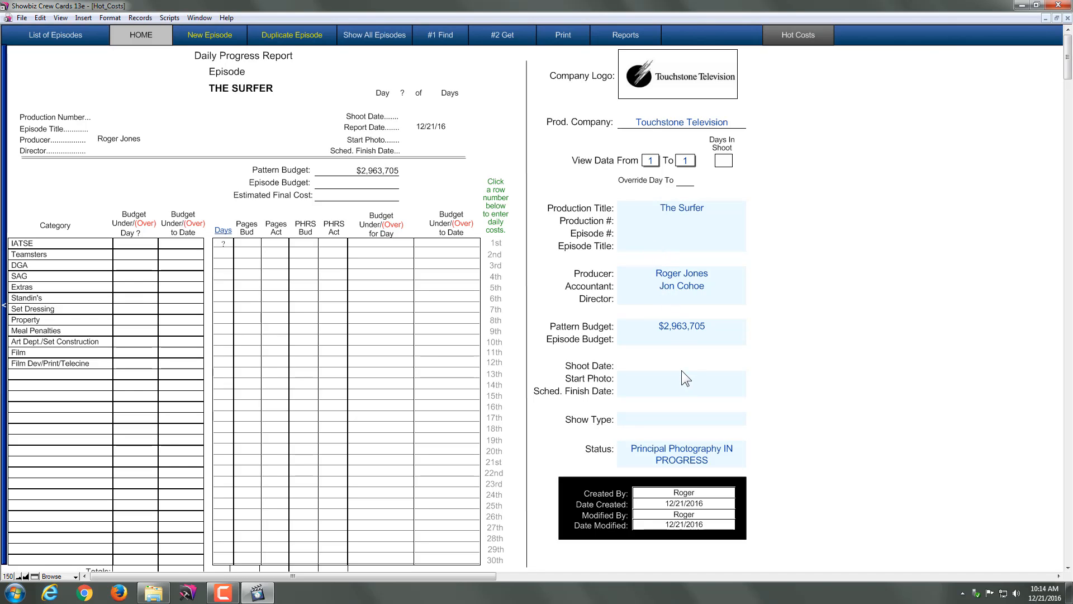
{"action": "mouse_move", "coordinate": [207, 173]}
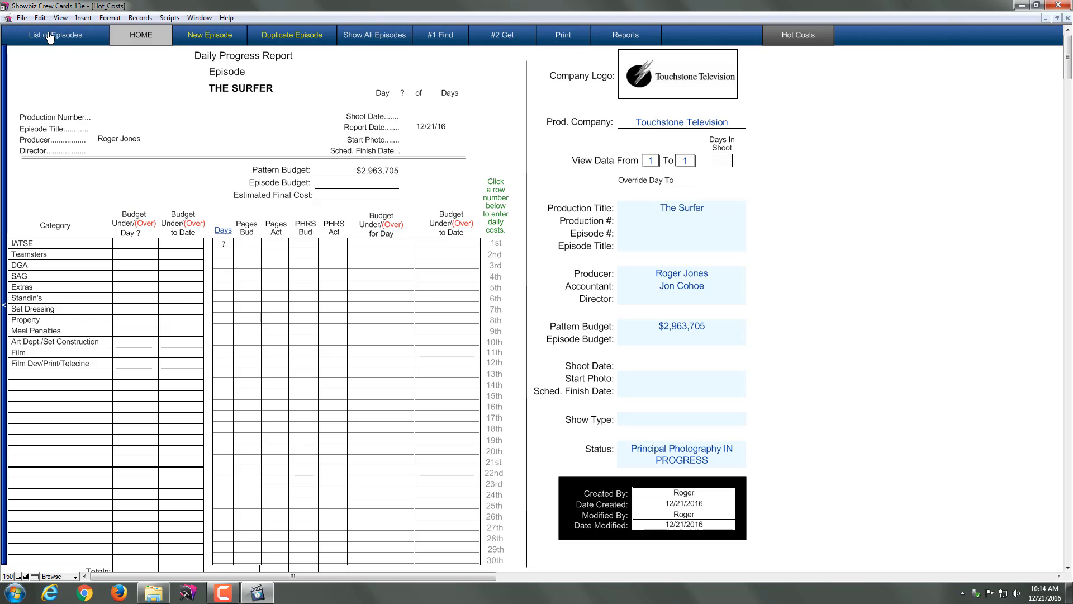
{"action": "left_click", "coordinate": [55, 34]}
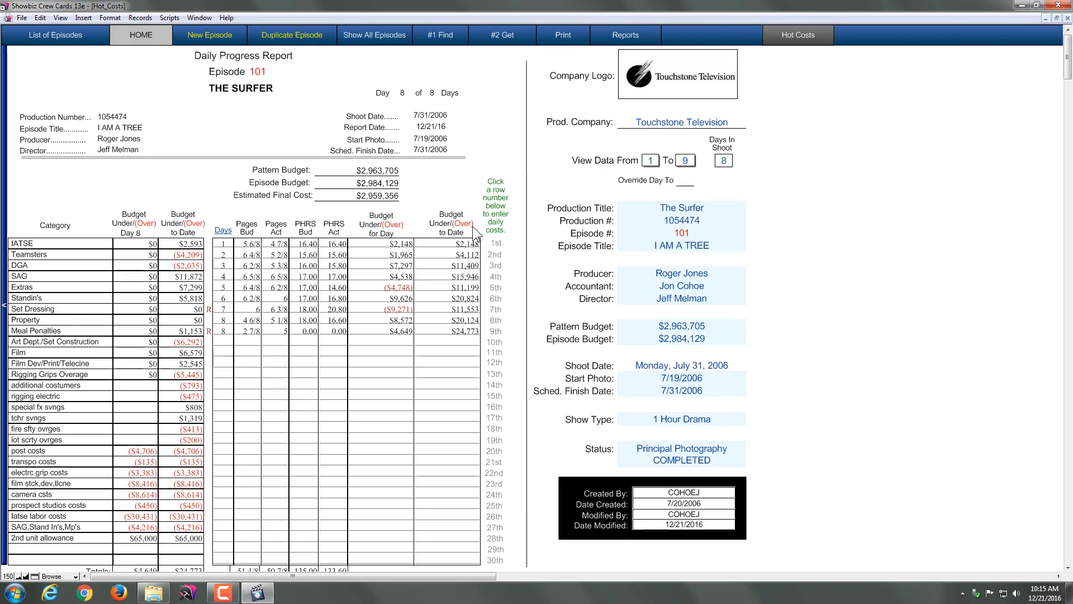
{"action": "mouse_move", "coordinate": [676, 167]}
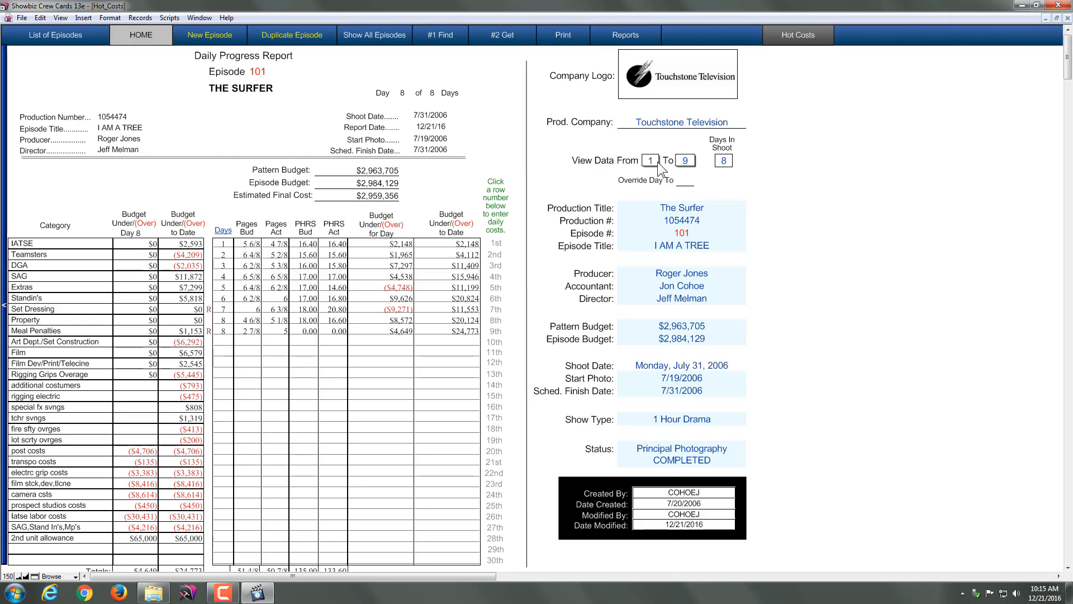
Set the View Data range From 1 To 8, showing Day 8 totals
{"action": "left_click", "coordinate": [650, 161]}
{"action": "type", "text": "2"}
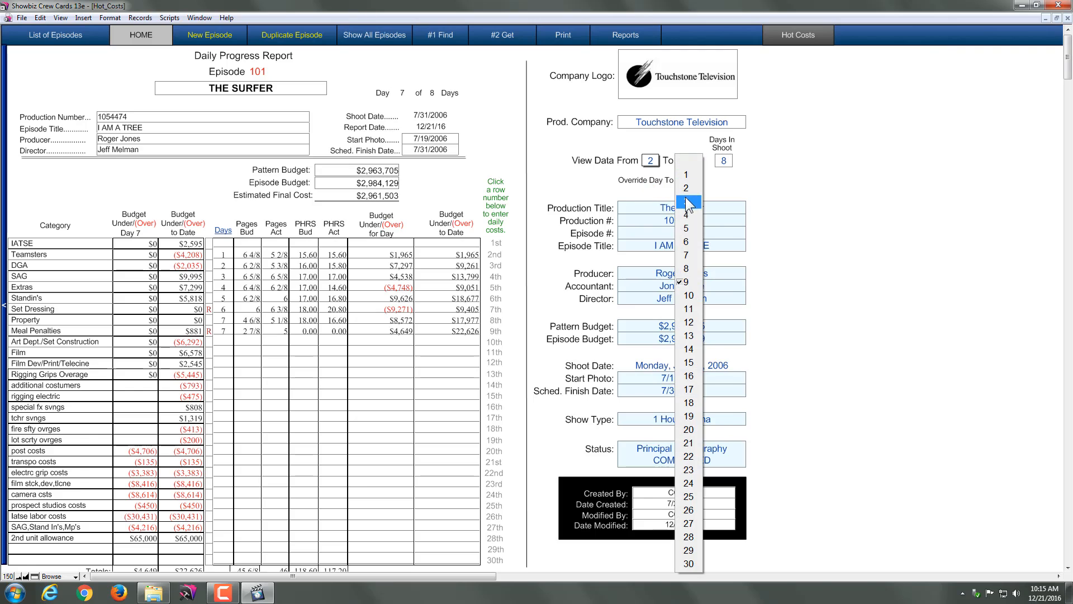
{"action": "left_click", "coordinate": [686, 214]}
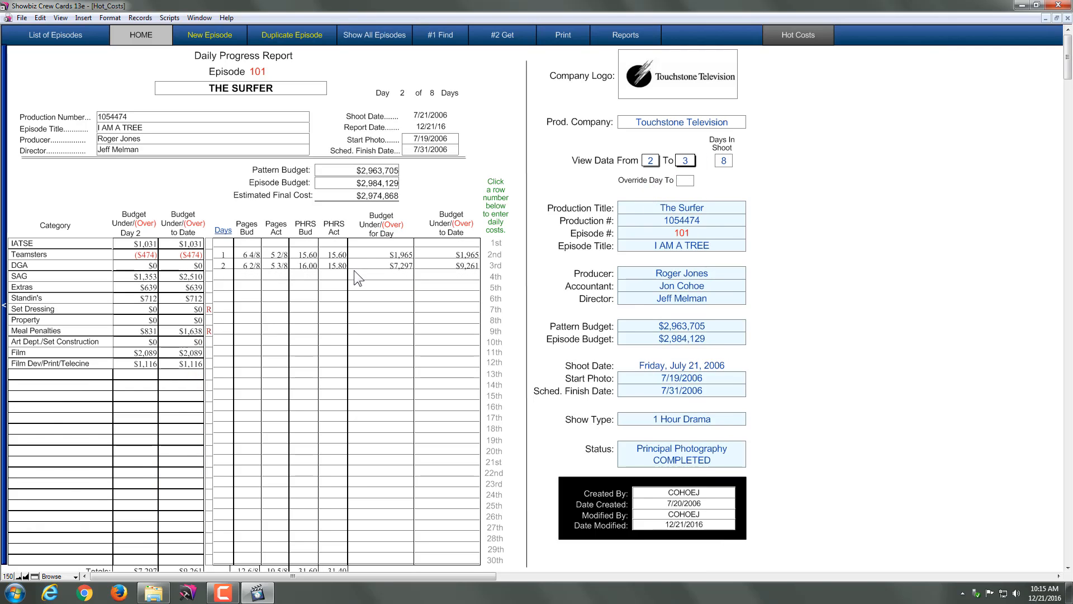
{"action": "mouse_move", "coordinate": [630, 181]}
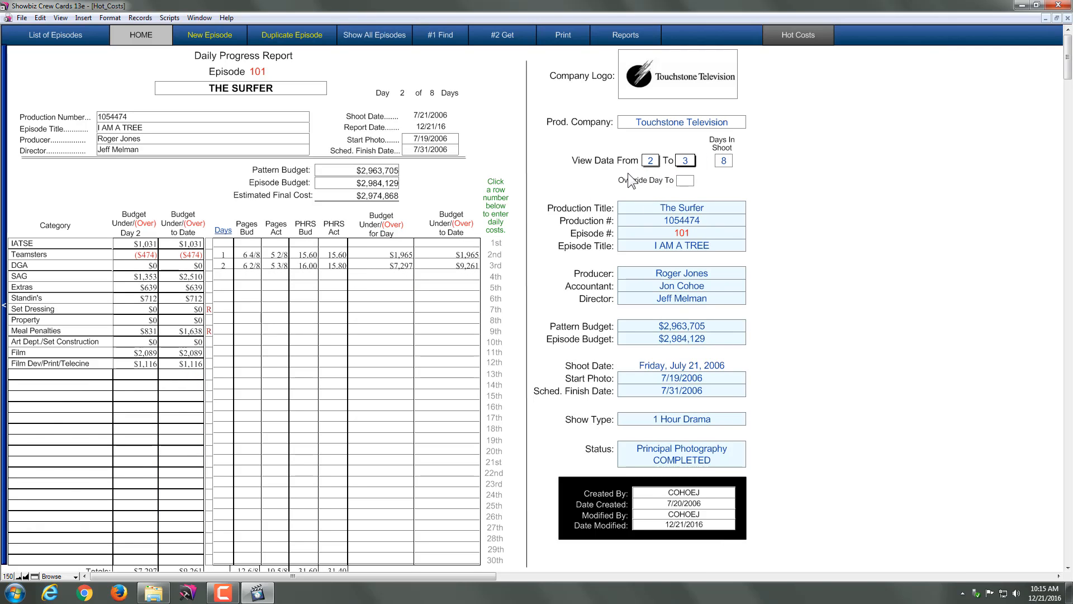
{"action": "left_click", "coordinate": [649, 160]}
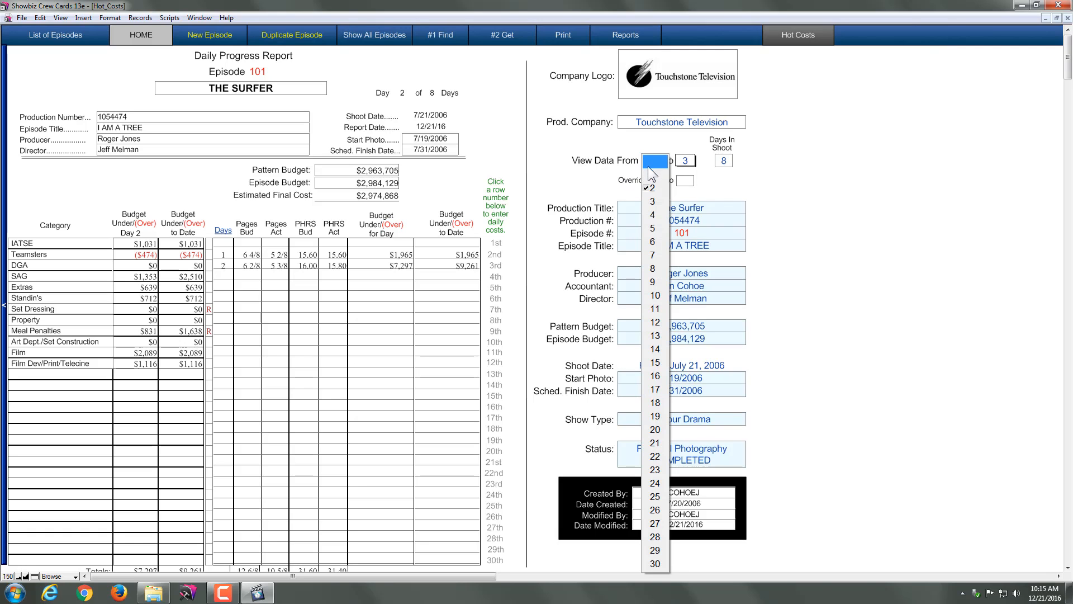
{"action": "left_click", "coordinate": [652, 200]}
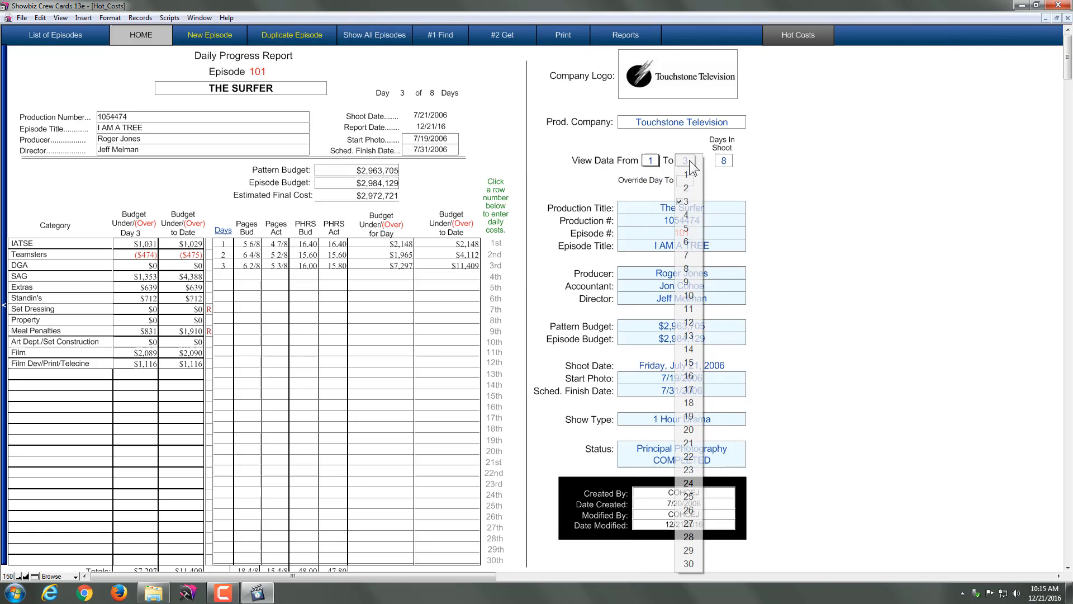
{"action": "left_click", "coordinate": [686, 160]}
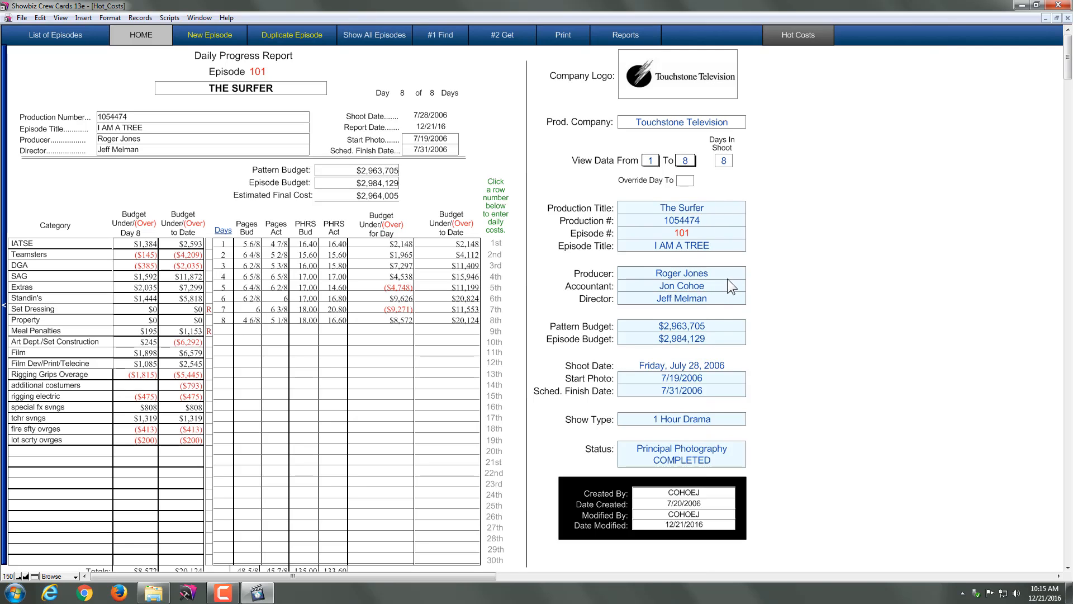
{"action": "mouse_move", "coordinate": [393, 262]}
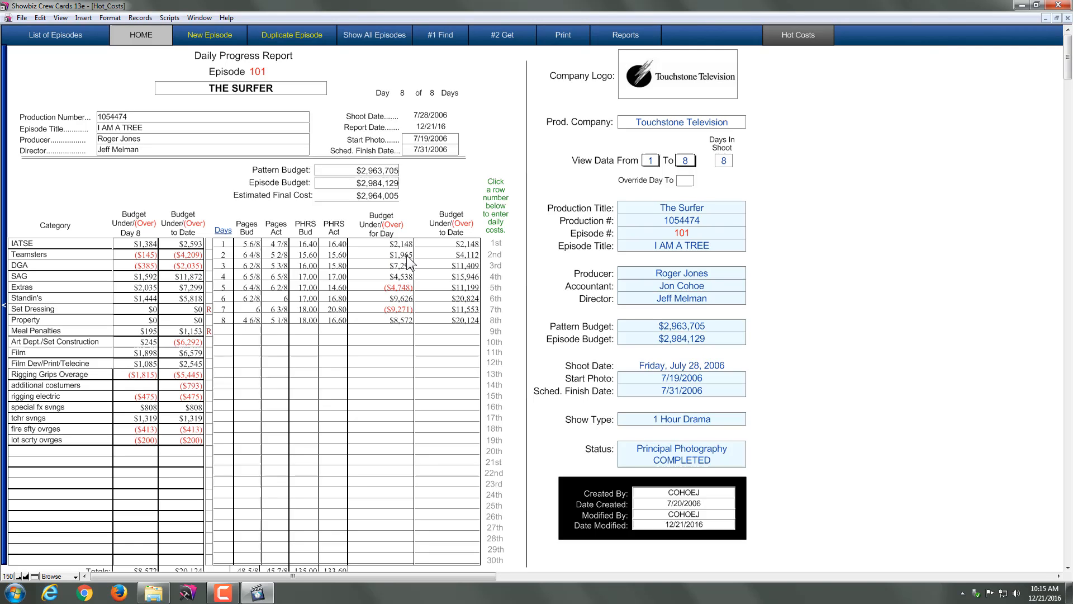
{"action": "mouse_move", "coordinate": [499, 248]}
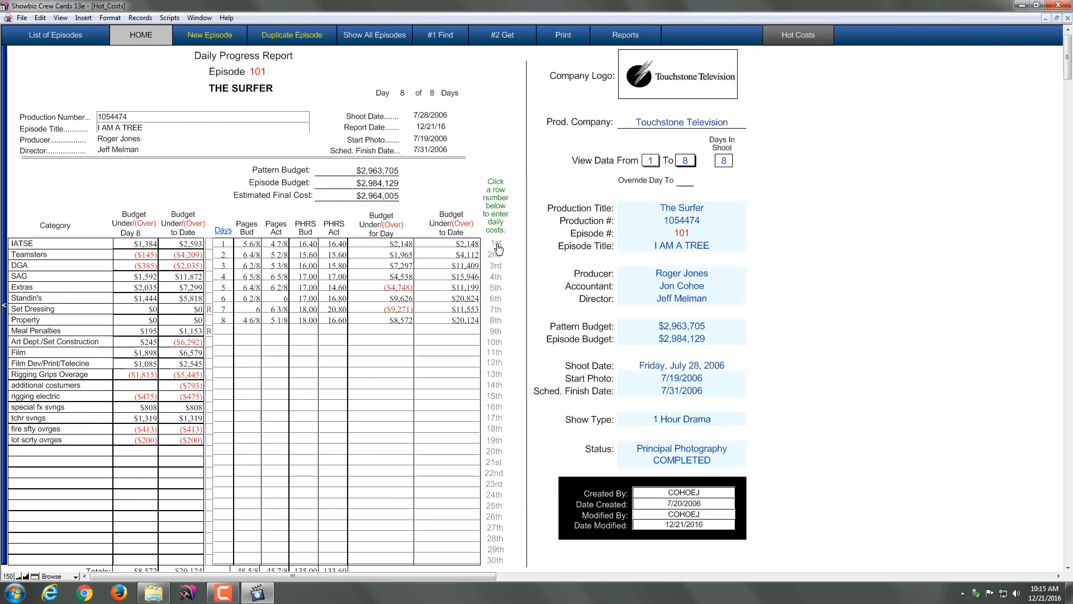
Open Shoot Day 1 costs and change the IATSE actual from $50,808 to $50,806
{"action": "left_click", "coordinate": [496, 245]}
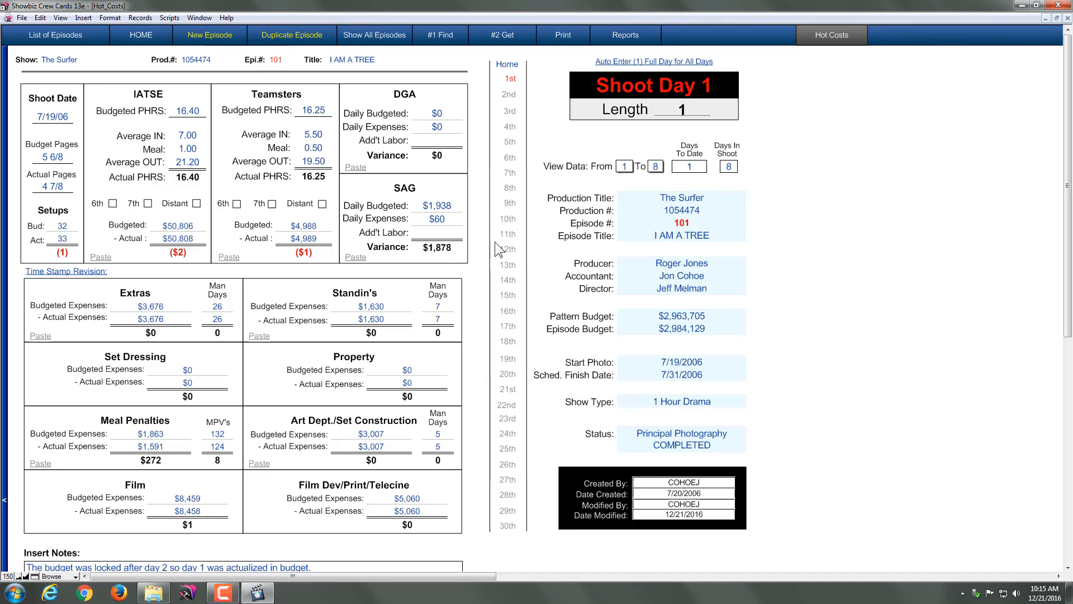
{"action": "mouse_move", "coordinate": [54, 176]}
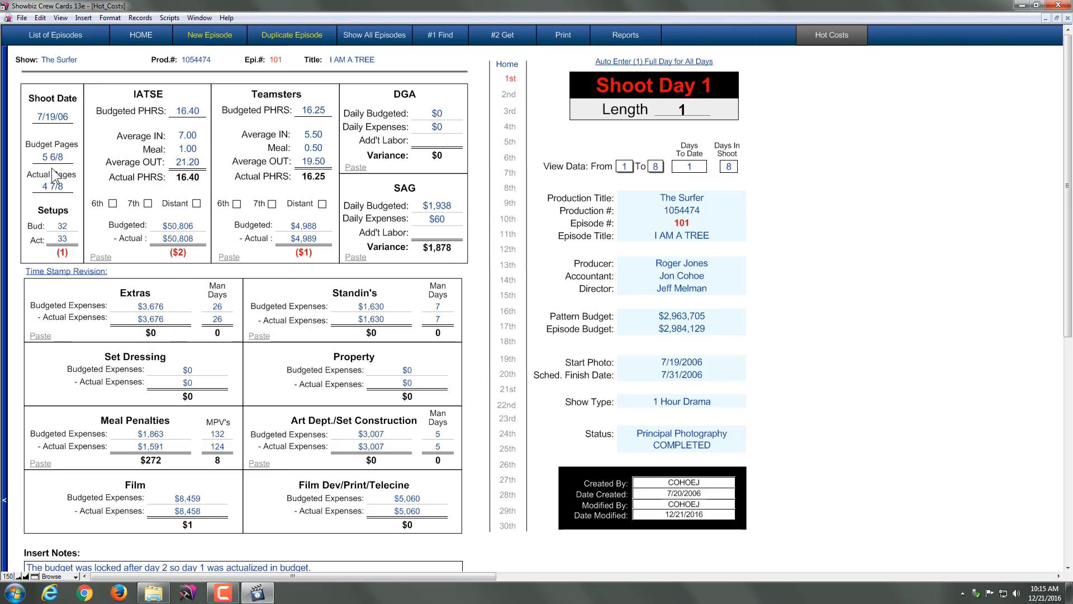
{"action": "mouse_move", "coordinate": [65, 239]}
{"action": "type", "text": "33"}
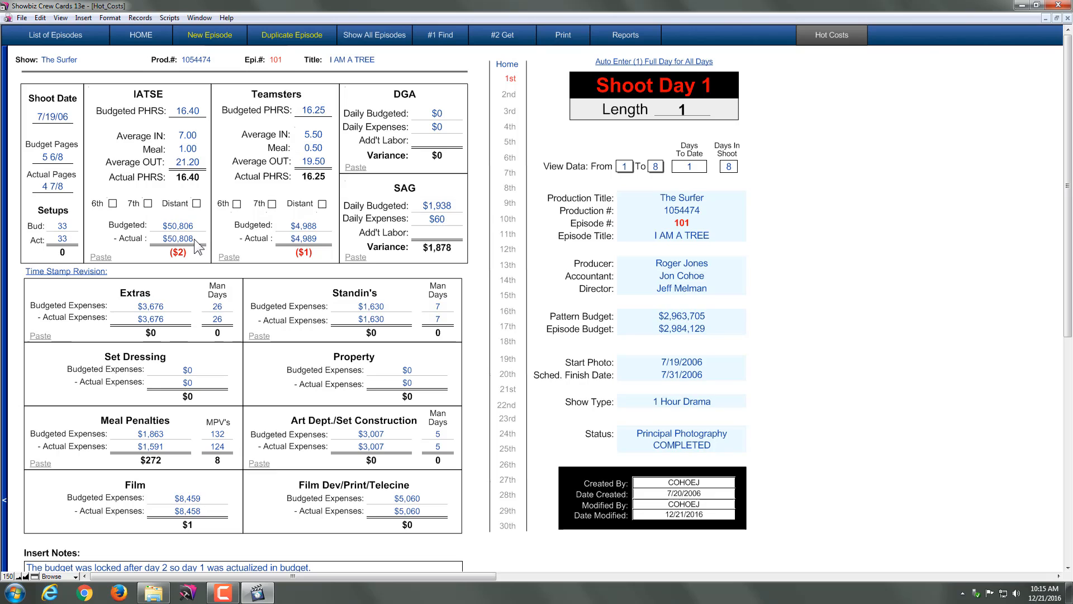
{"action": "left_click", "coordinate": [178, 238]}
{"action": "type", "text": "6"}
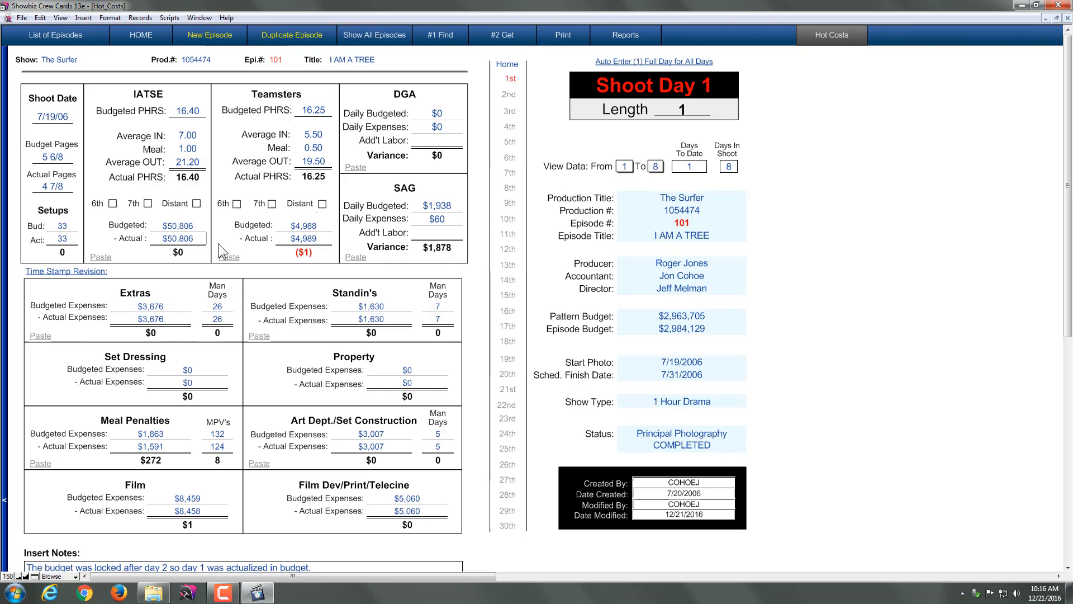
{"action": "mouse_move", "coordinate": [226, 243]}
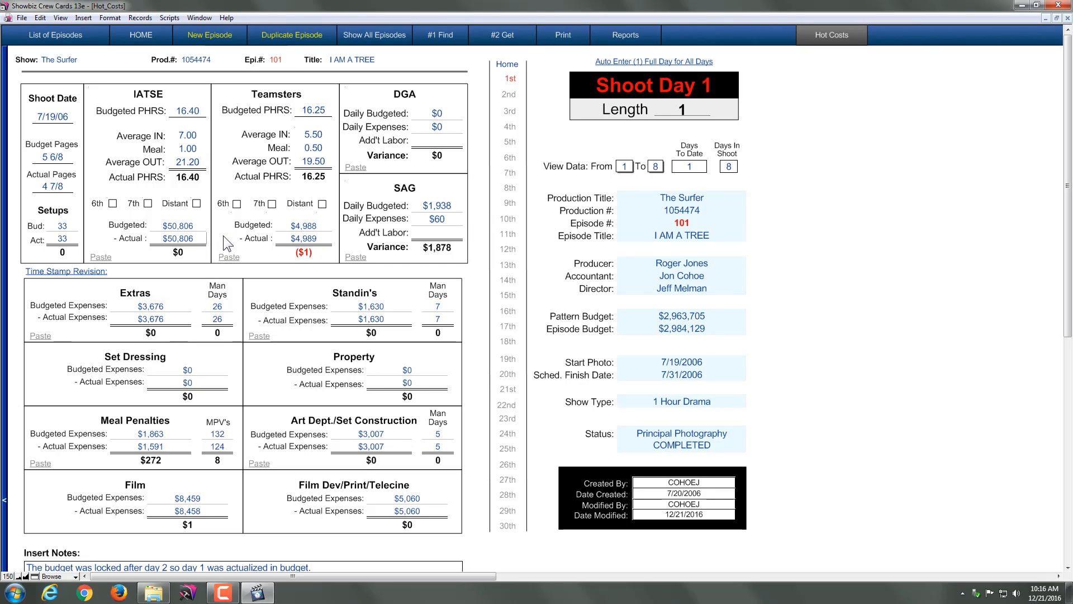
{"action": "mouse_move", "coordinate": [378, 205]}
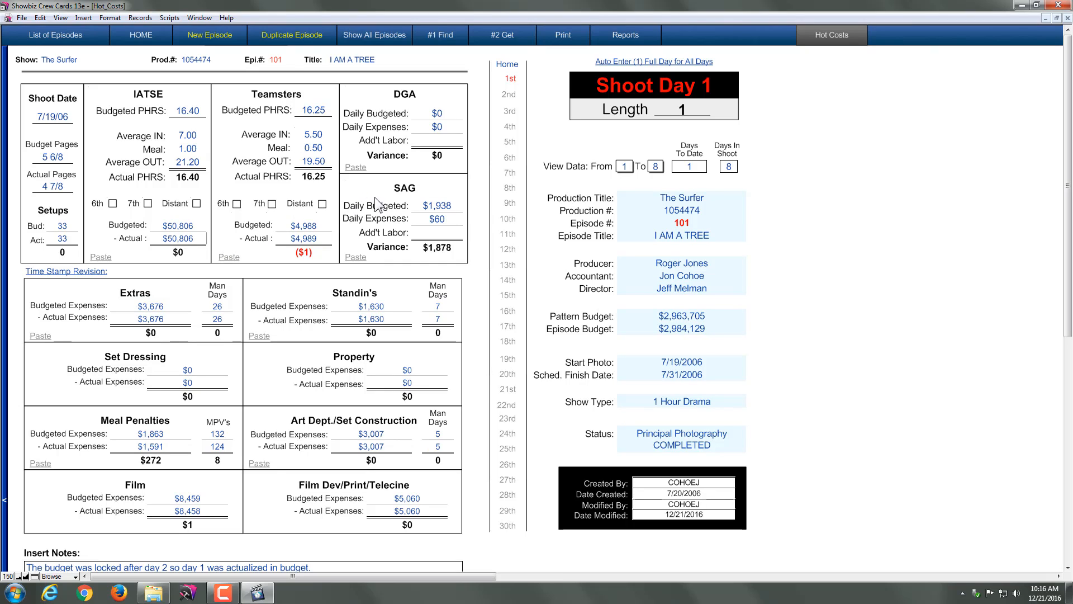
{"action": "mouse_move", "coordinate": [382, 232]}
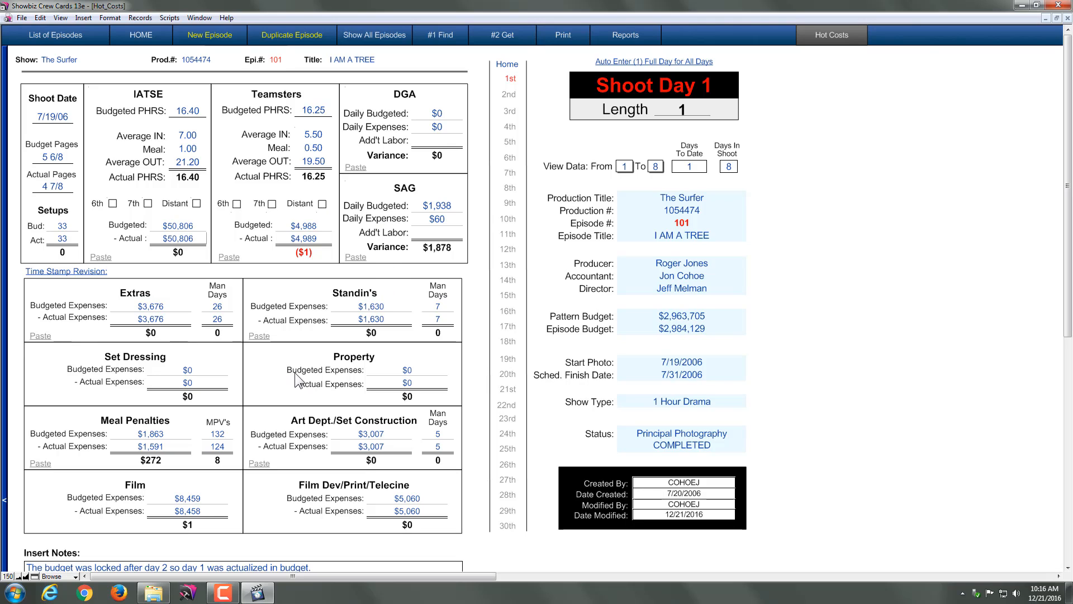
Edit the Film section heading on Shoot Day 1 to read HARD DRIVES
{"action": "left_click", "coordinate": [134, 484]}
{"action": "type", "text": "HA"}
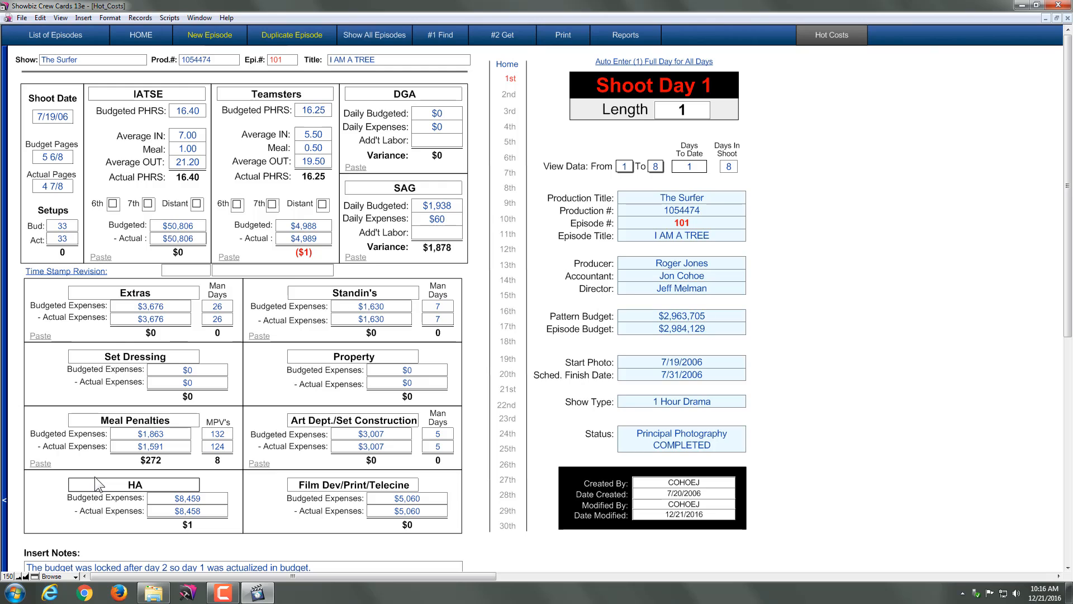
{"action": "left_click", "coordinate": [144, 485]}
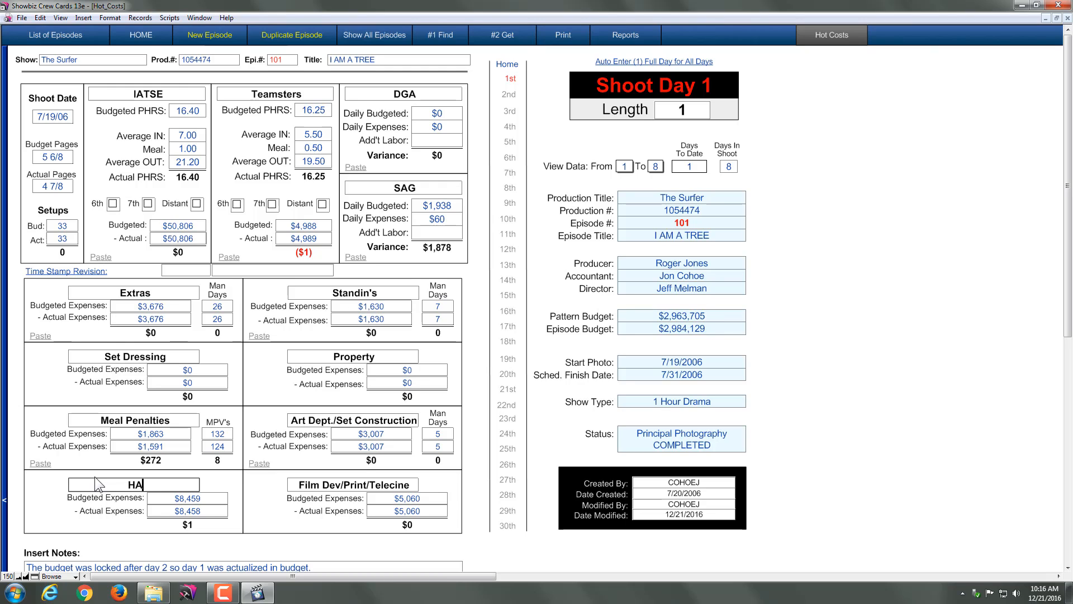
{"action": "type", "text": "RD DRIVES"}
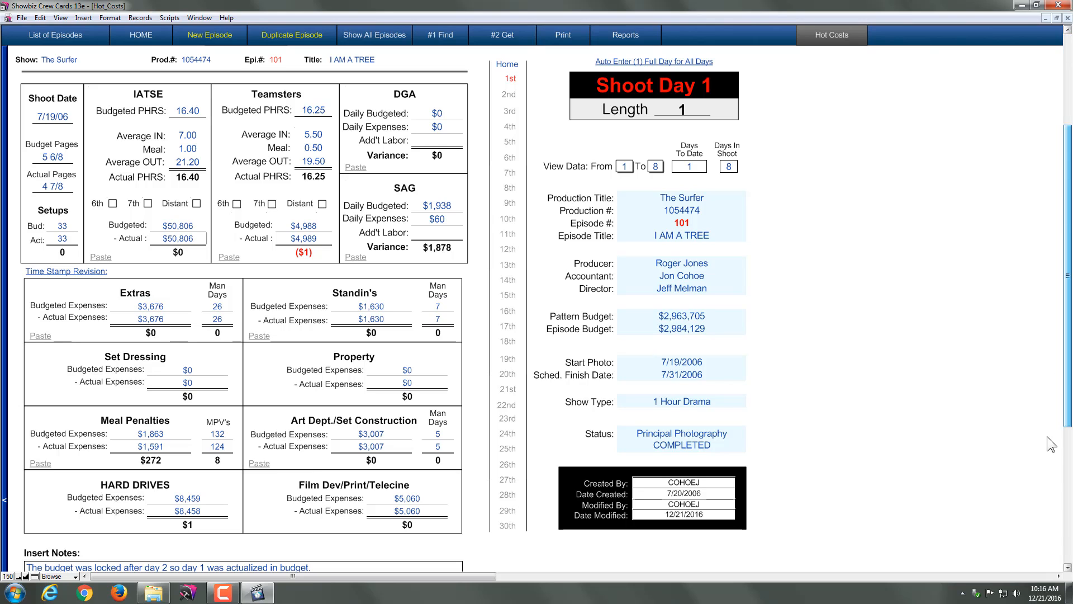
{"action": "scroll", "scroll_direction": "down", "scroll_amount": 3}
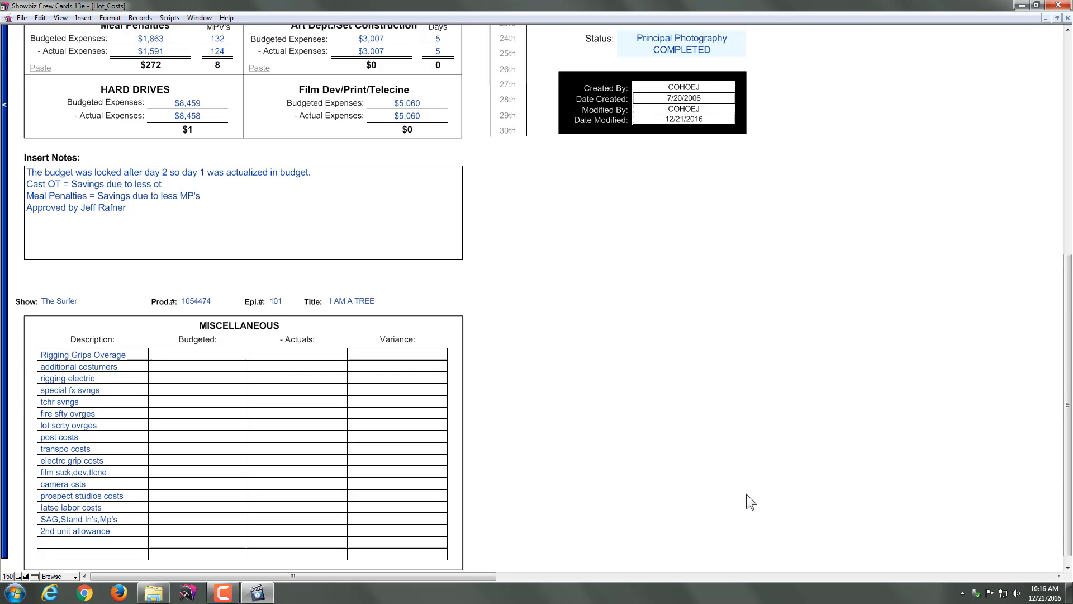
{"action": "mouse_move", "coordinate": [563, 457]}
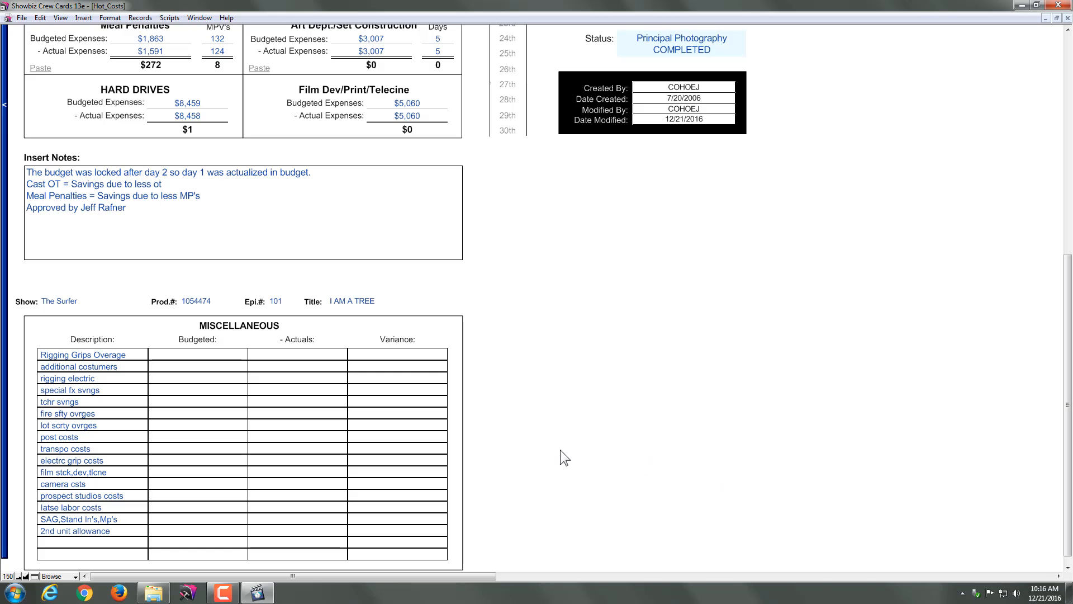
{"action": "mouse_move", "coordinate": [699, 391]}
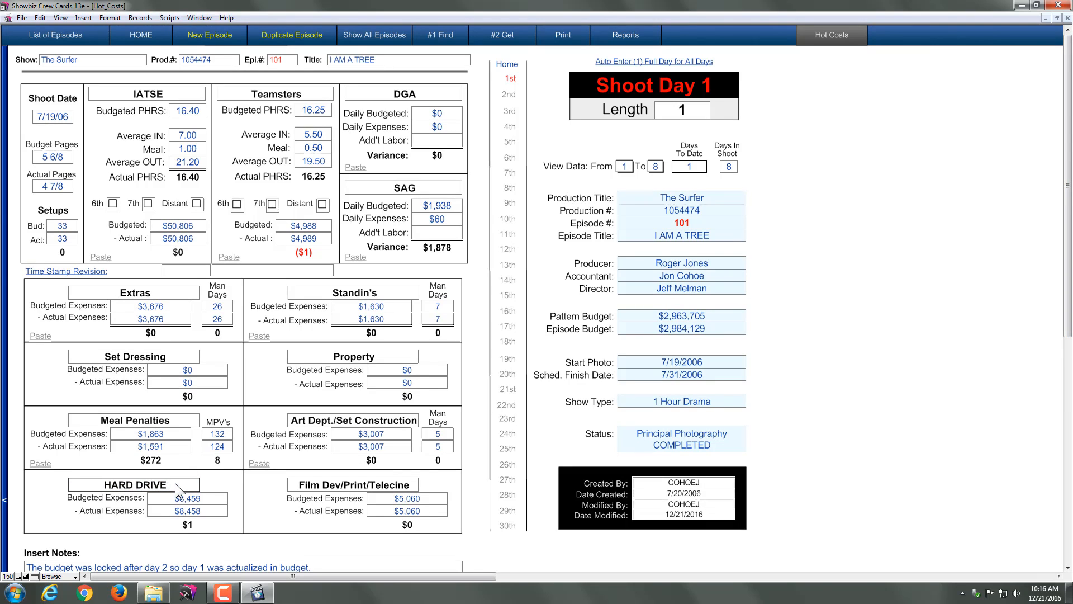
Retype the HARD DRIVES section heading as Hard Drives
{"action": "left_click", "coordinate": [133, 484]}
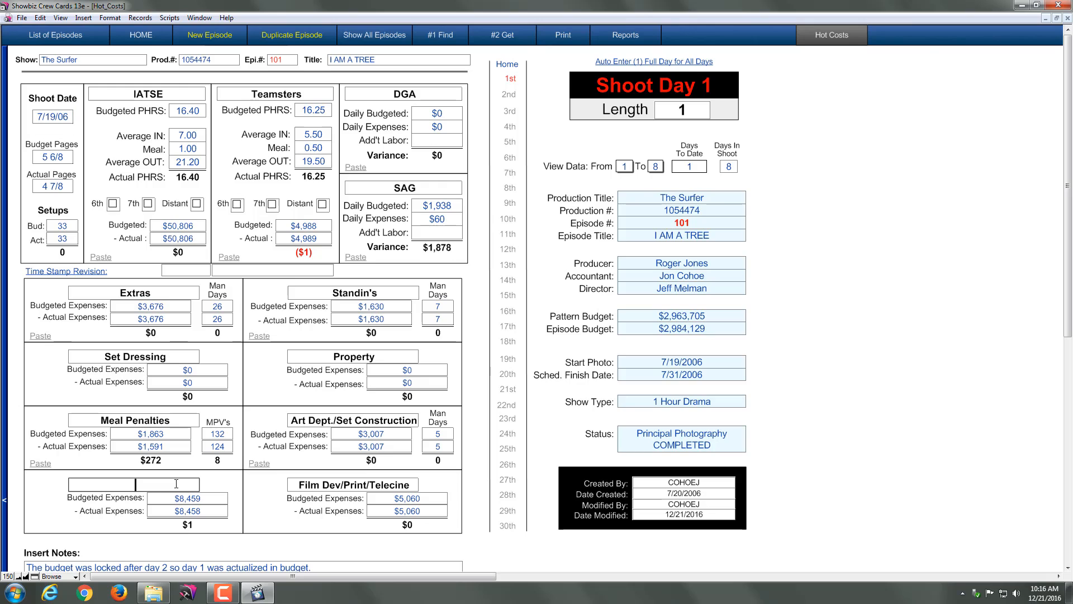
{"action": "type", "text": "Film"}
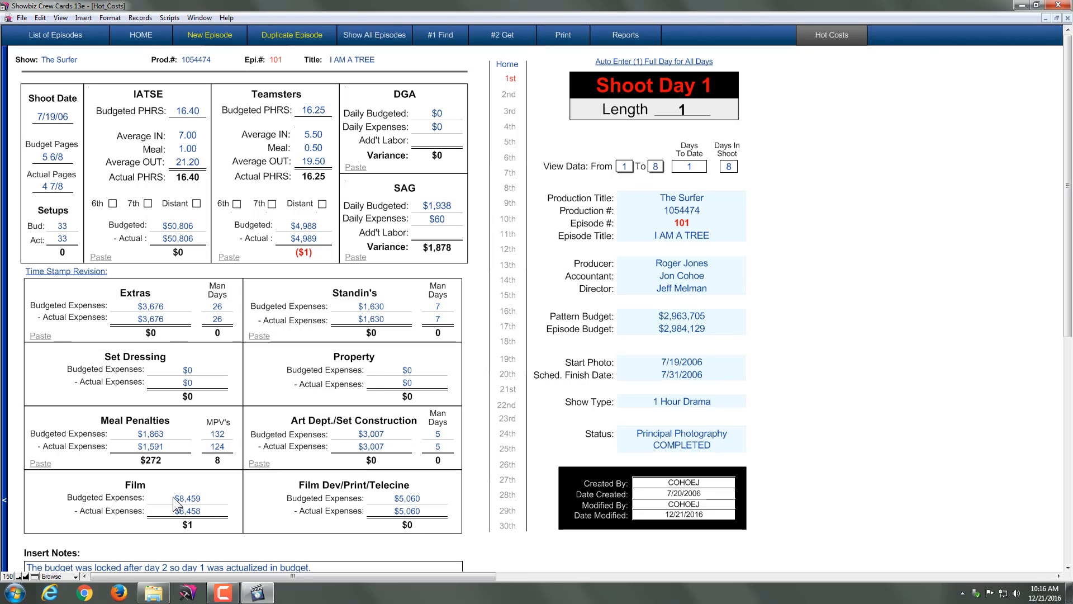
{"action": "mouse_move", "coordinate": [154, 491]}
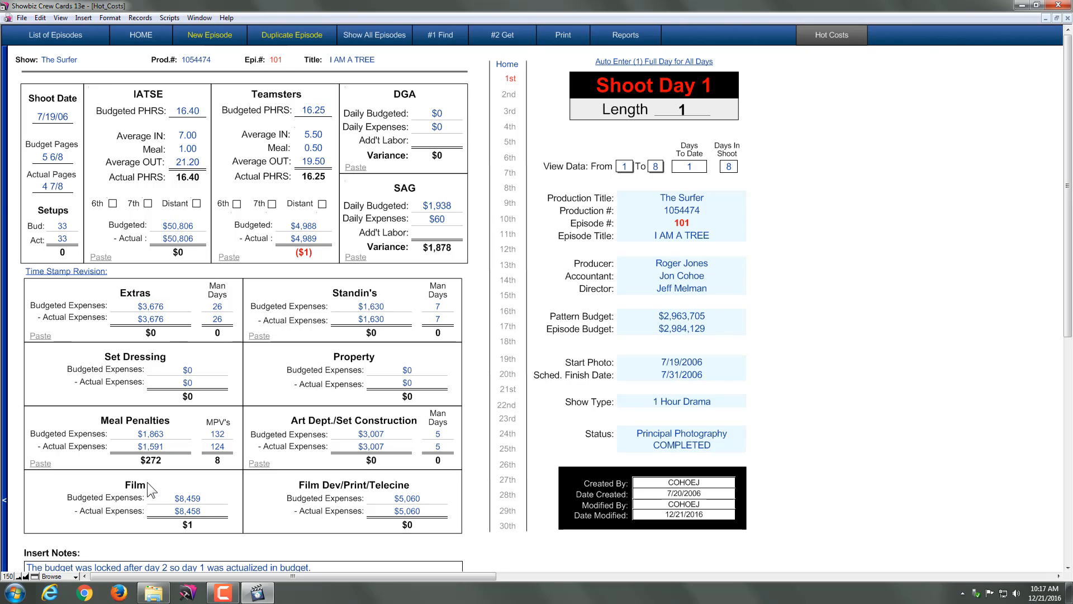
{"action": "left_click", "coordinate": [134, 484]}
{"action": "type", "text": "Hard Drives"}
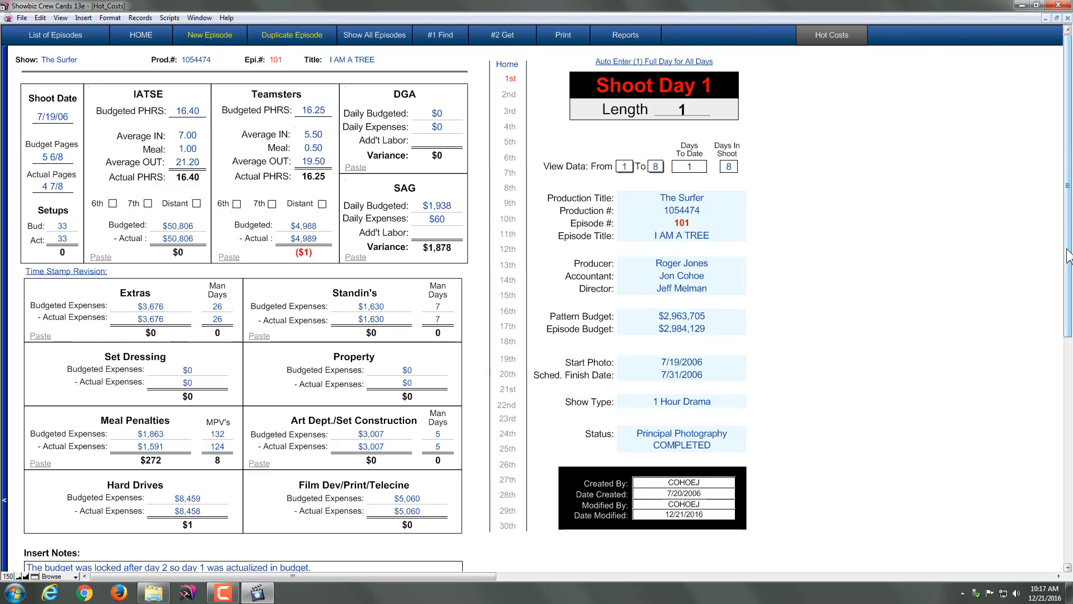
{"action": "scroll", "scroll_direction": "down", "scroll_amount": 3}
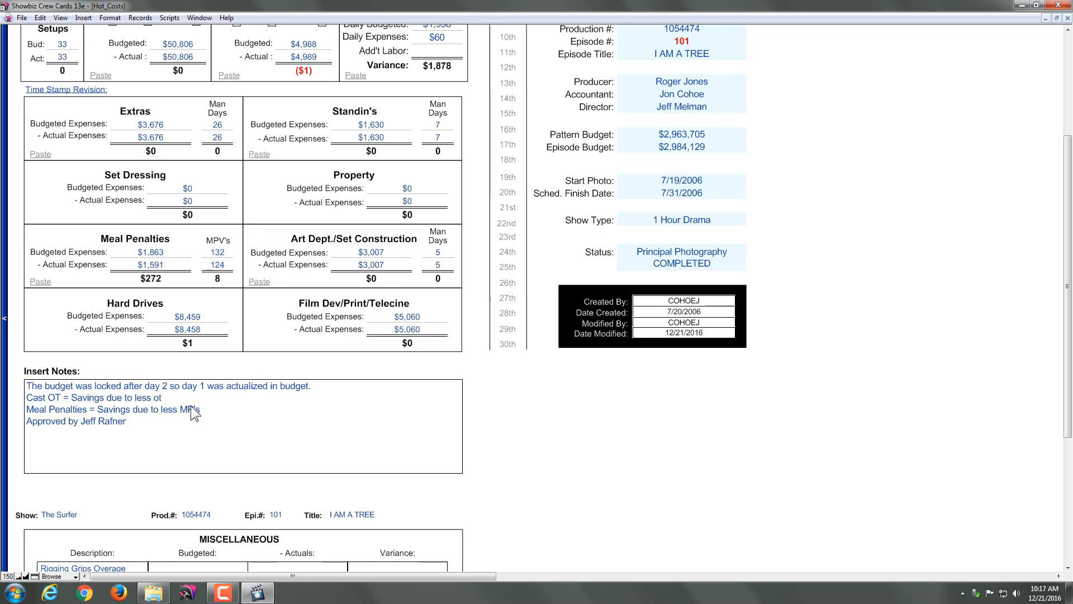
{"action": "mouse_move", "coordinate": [152, 426]}
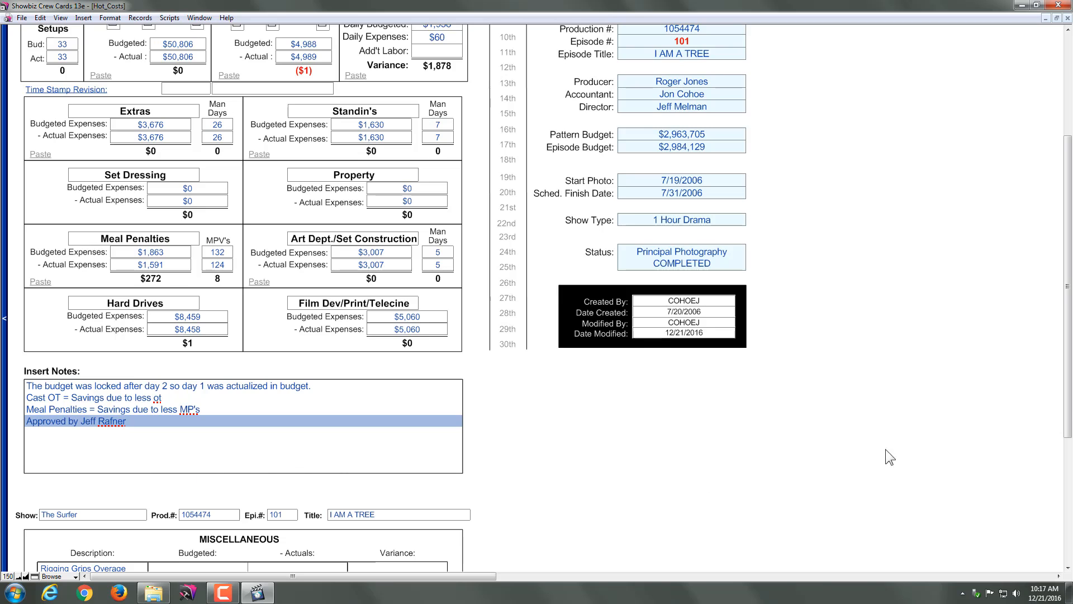
{"action": "scroll", "scroll_direction": "down", "scroll_amount": 3}
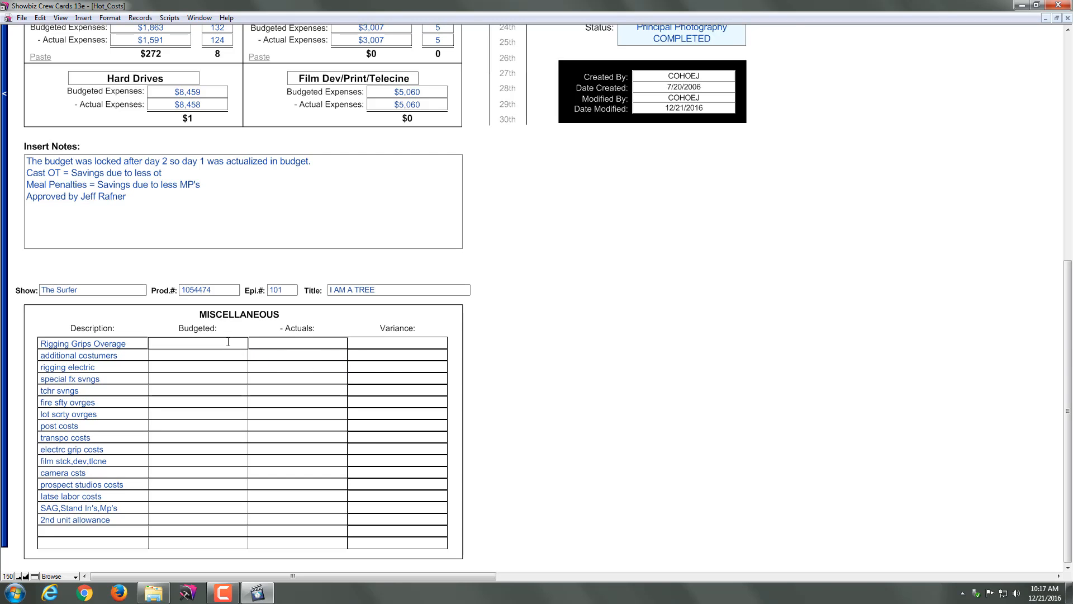
Enter 1000 budgeted and 999 actual for Rigging Grips Overage in Miscellaneous
{"action": "type", "text": "1000"}
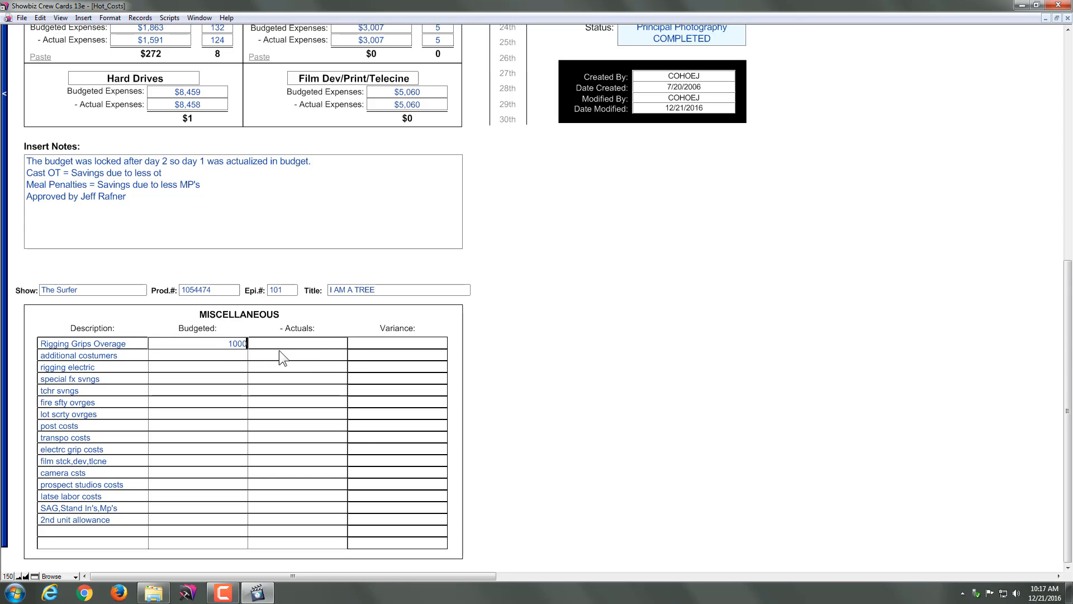
{"action": "type", "text": "999"}
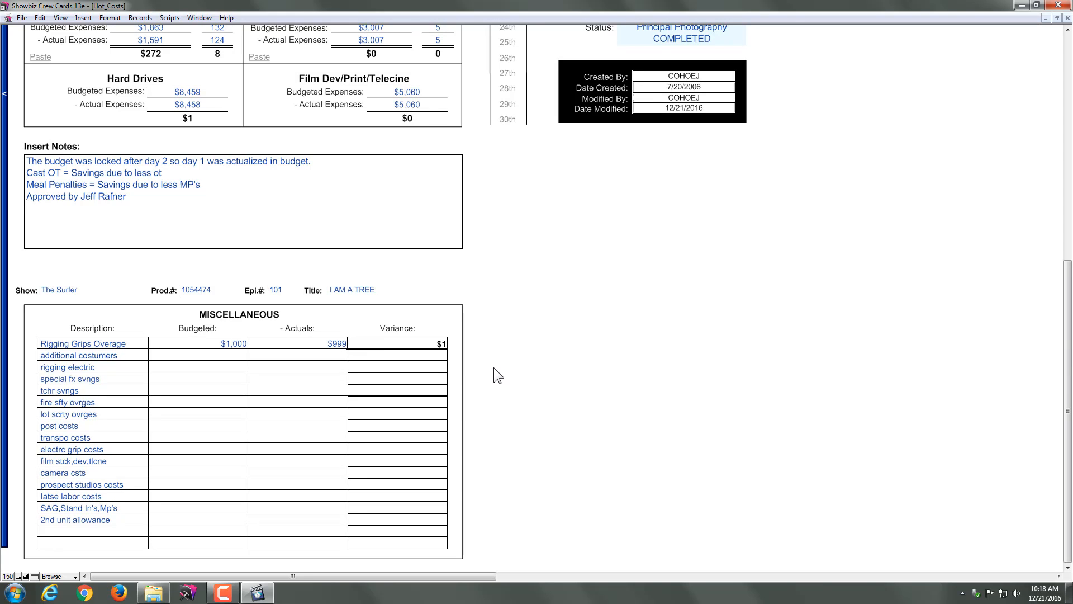
{"action": "mouse_move", "coordinate": [174, 432]}
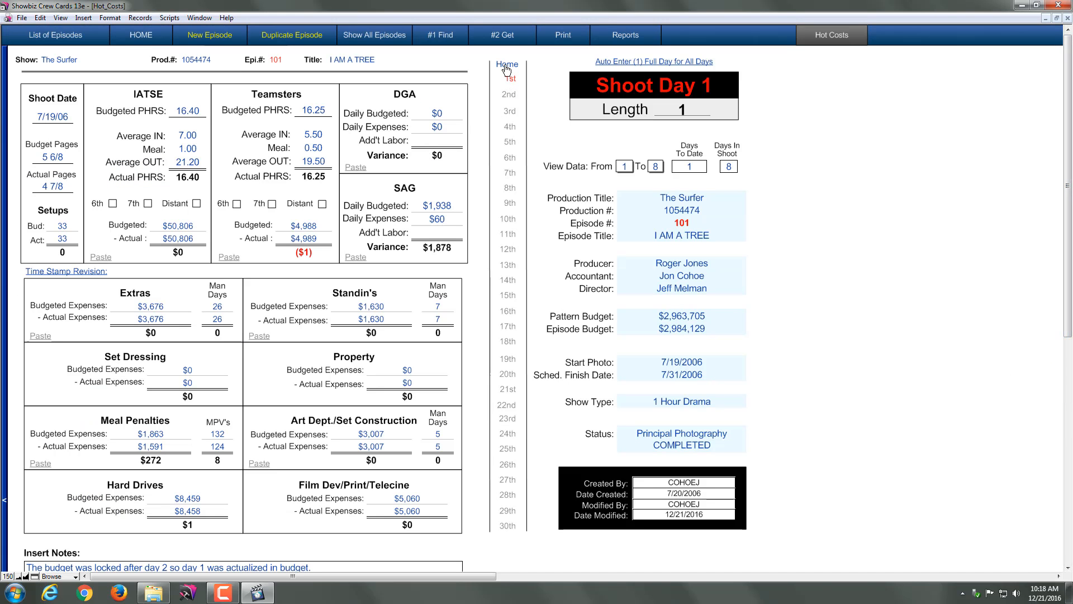
{"action": "left_click", "coordinate": [141, 34]}
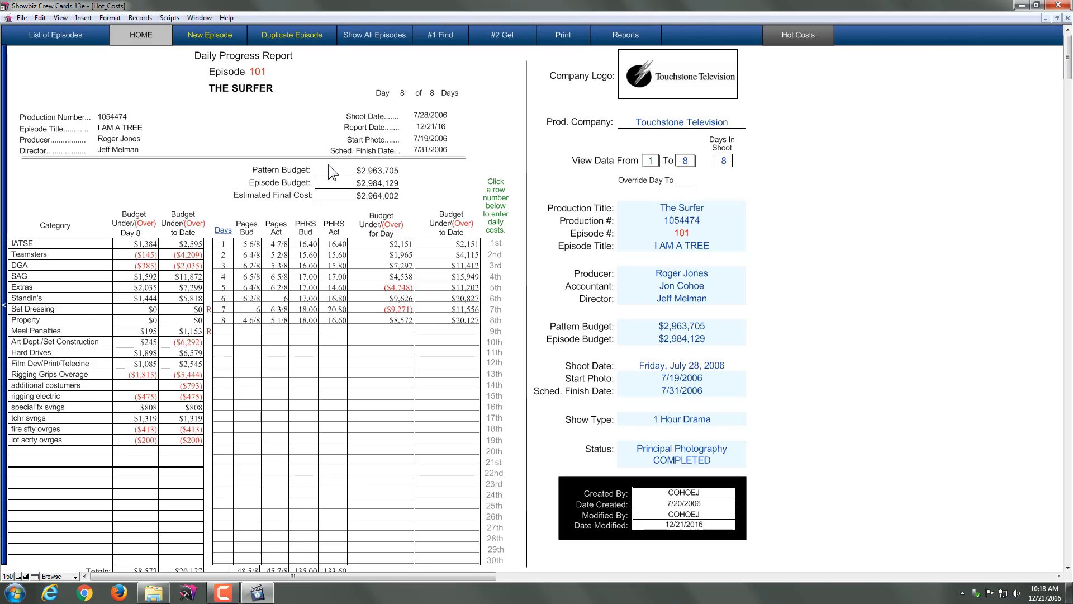
{"action": "mouse_move", "coordinate": [355, 205]}
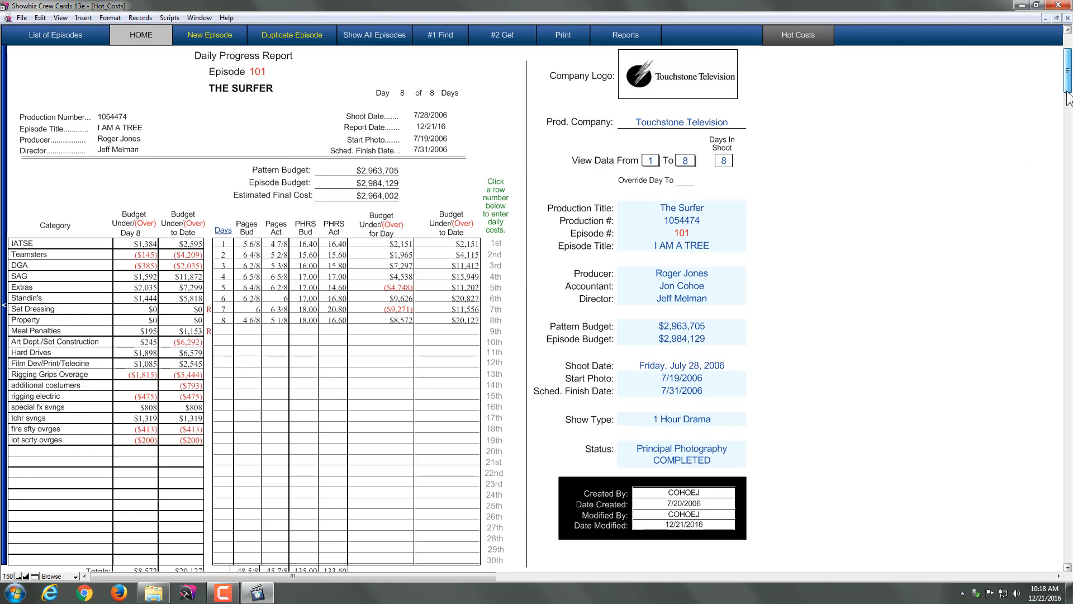
{"action": "scroll", "scroll_direction": "down", "scroll_amount": 3}
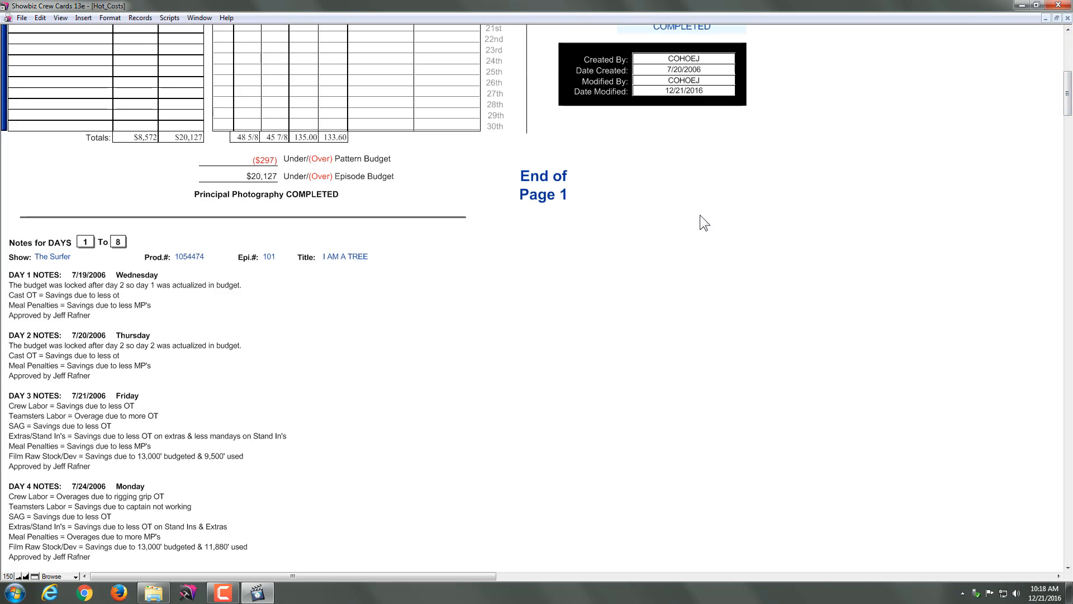
{"action": "mouse_move", "coordinate": [175, 290]}
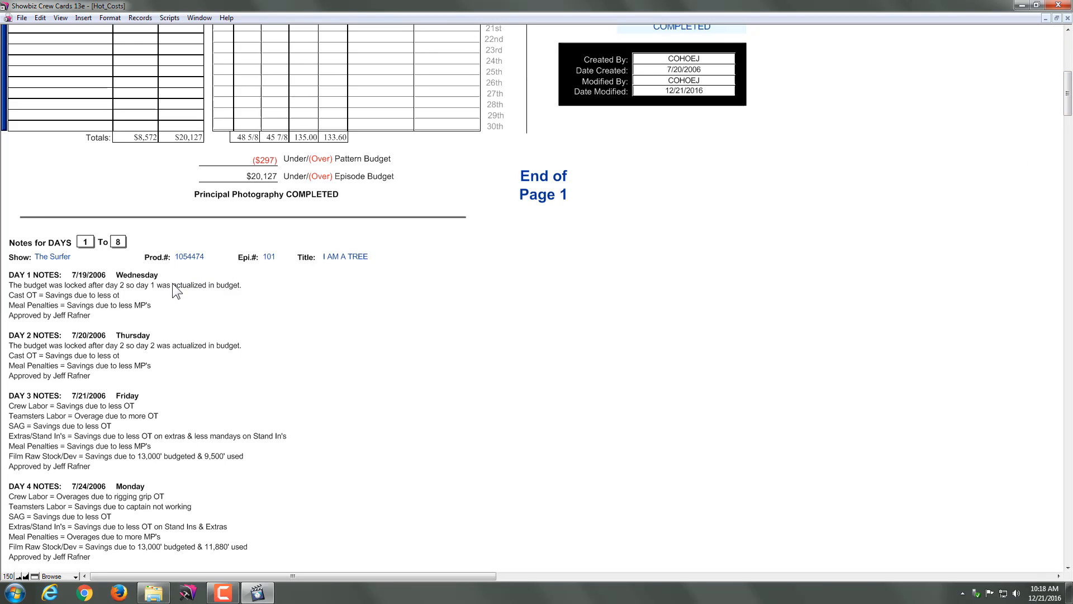
{"action": "mouse_move", "coordinate": [294, 148]}
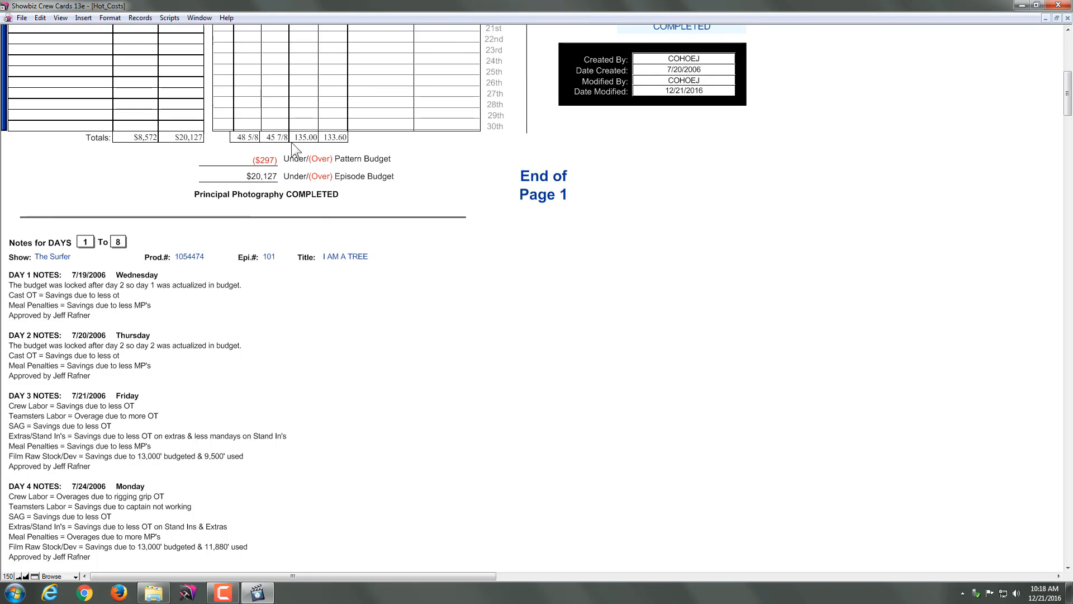
{"action": "mouse_move", "coordinate": [299, 190]}
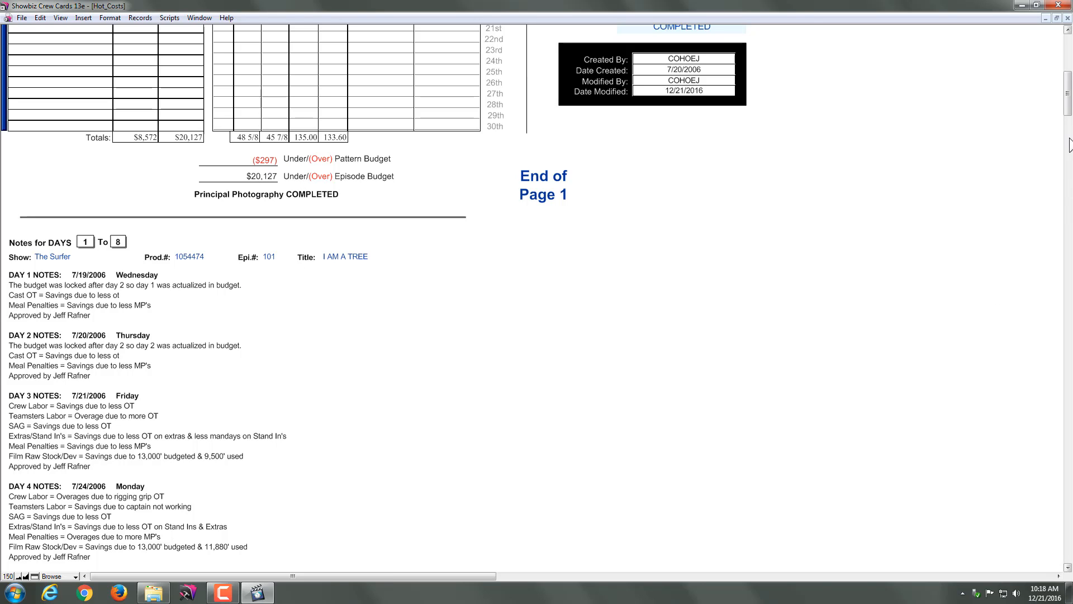
{"action": "scroll", "scroll_direction": "down", "scroll_amount": 3}
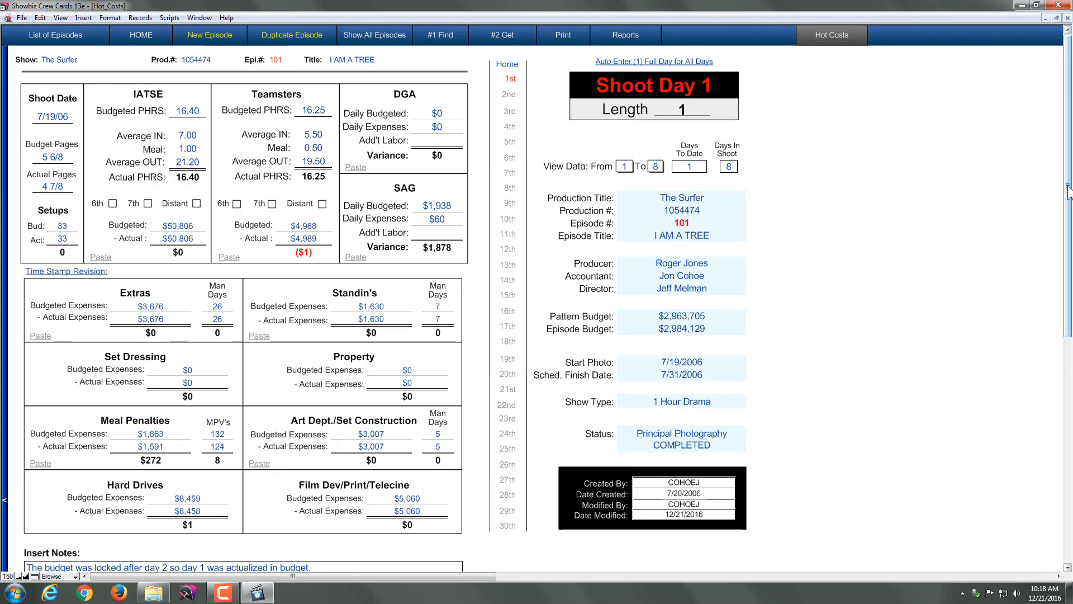
Set the Hot Costs HOME report range From day 1 To day 5
{"action": "scroll", "scroll_direction": "down", "scroll_amount": 3}
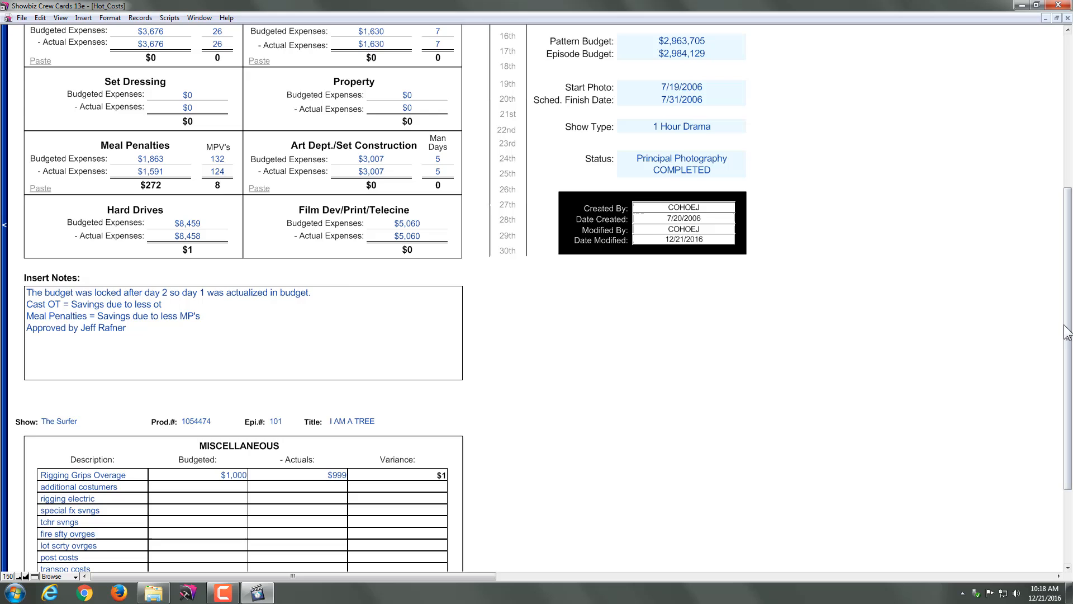
{"action": "scroll", "scroll_direction": "up", "scroll_amount": 3}
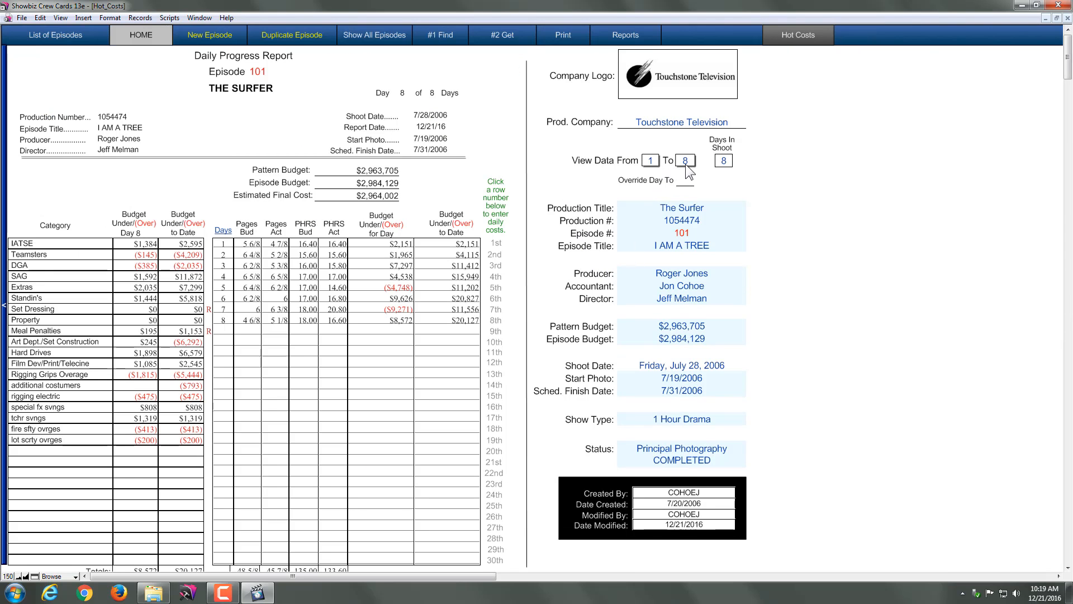
{"action": "left_click", "coordinate": [683, 160]}
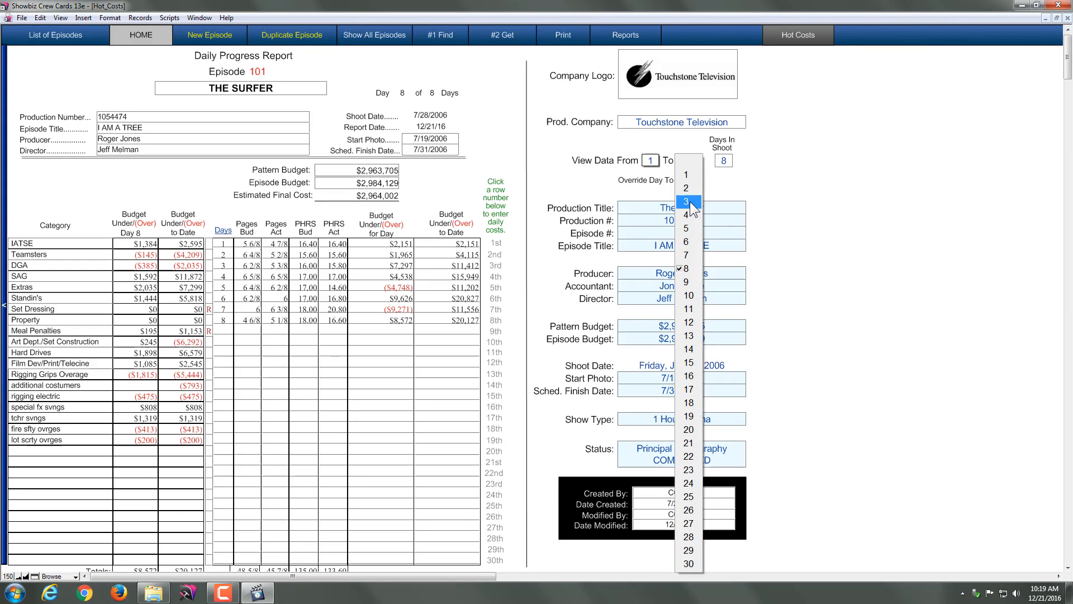
{"action": "left_click", "coordinate": [688, 215]}
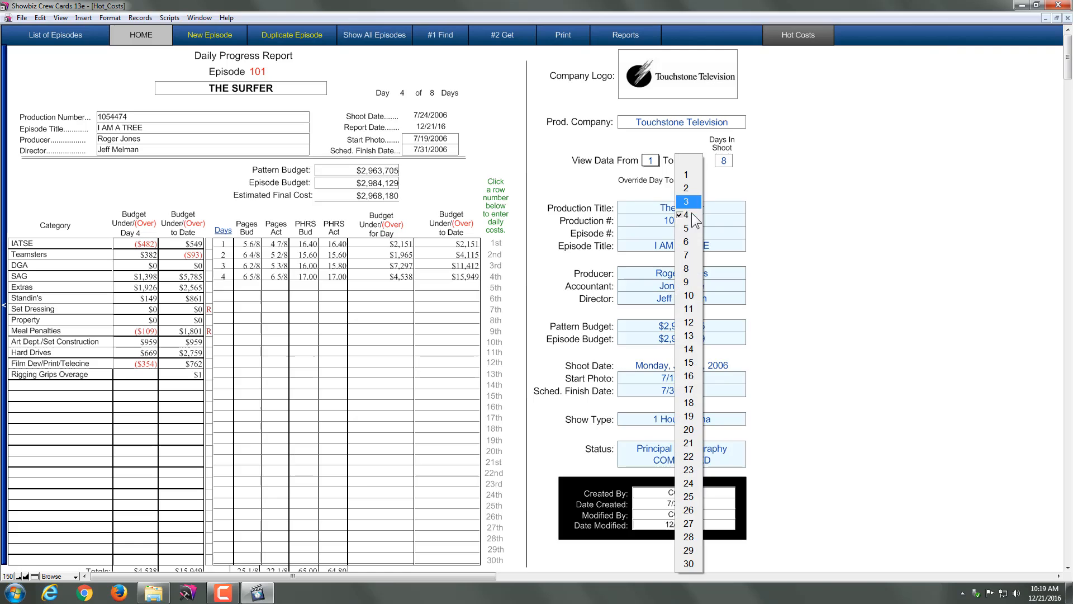
{"action": "left_click", "coordinate": [686, 229]}
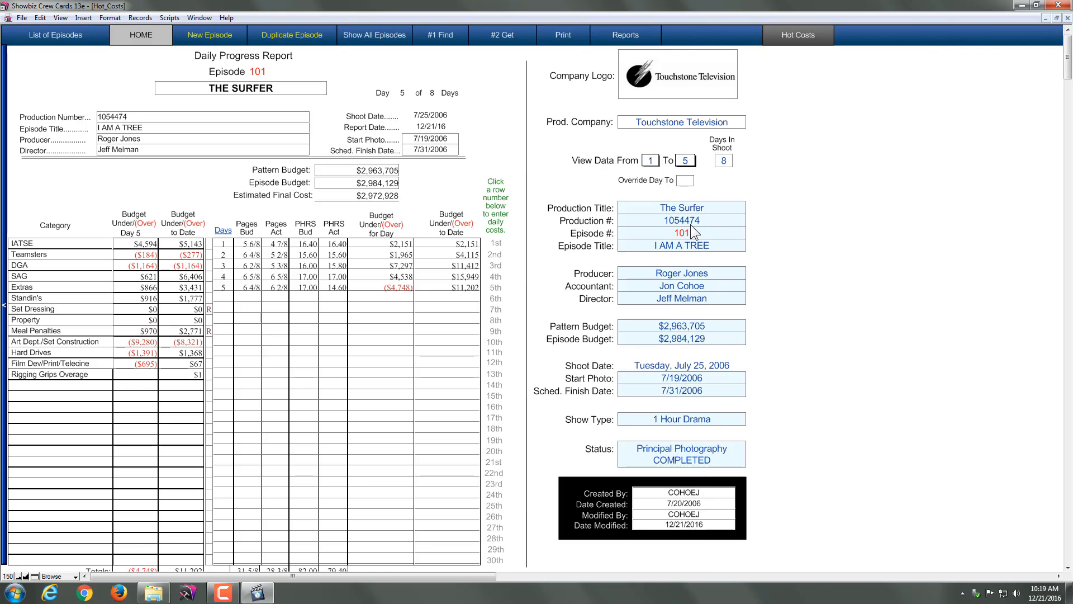
{"action": "mouse_move", "coordinate": [677, 198]}
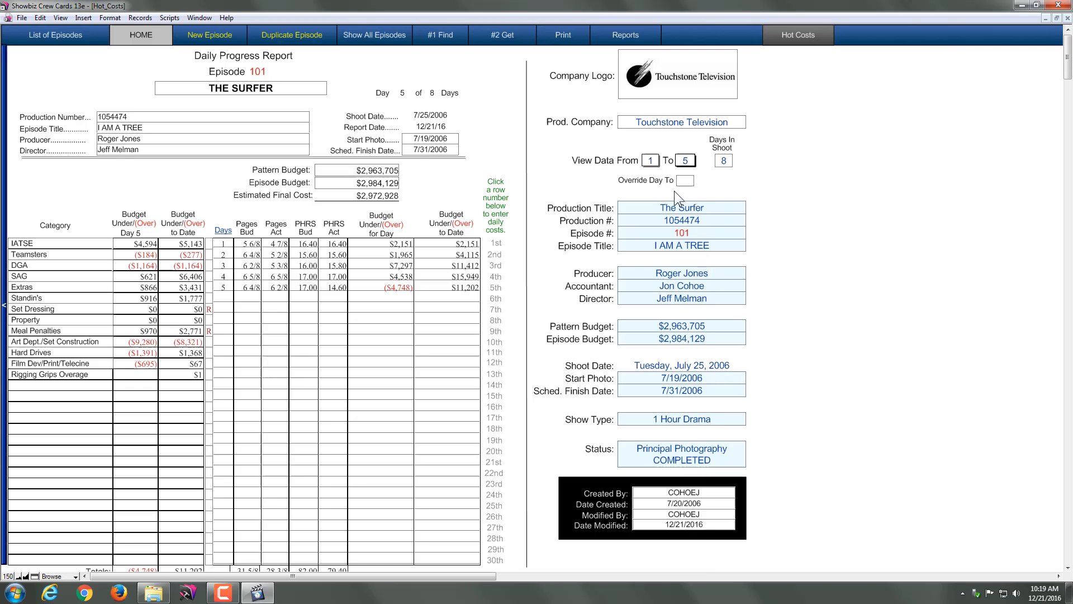
{"action": "left_click", "coordinate": [690, 160]}
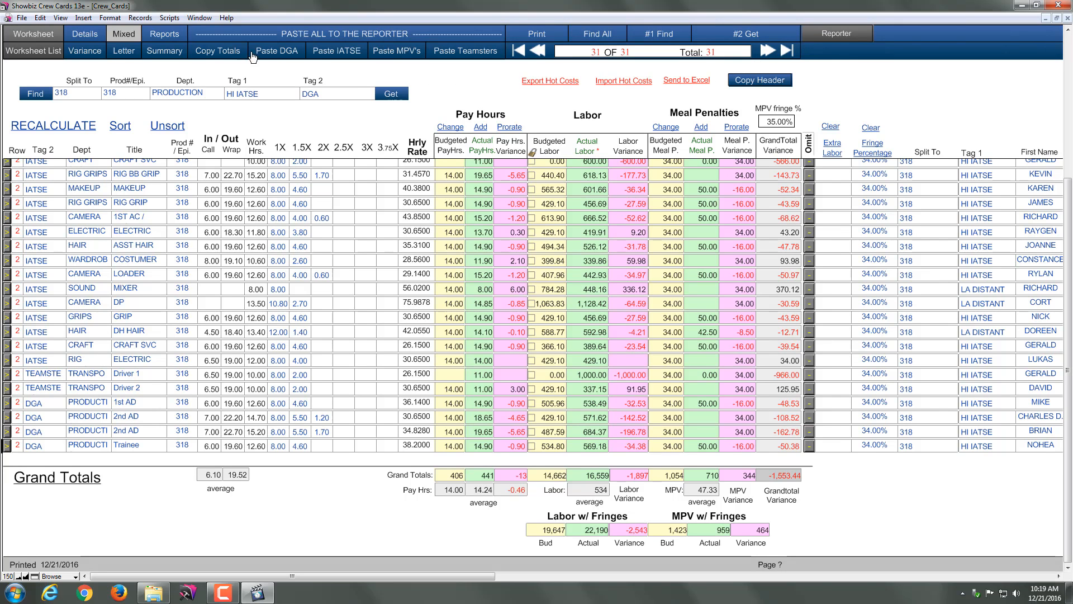
{"action": "mouse_move", "coordinate": [484, 63]}
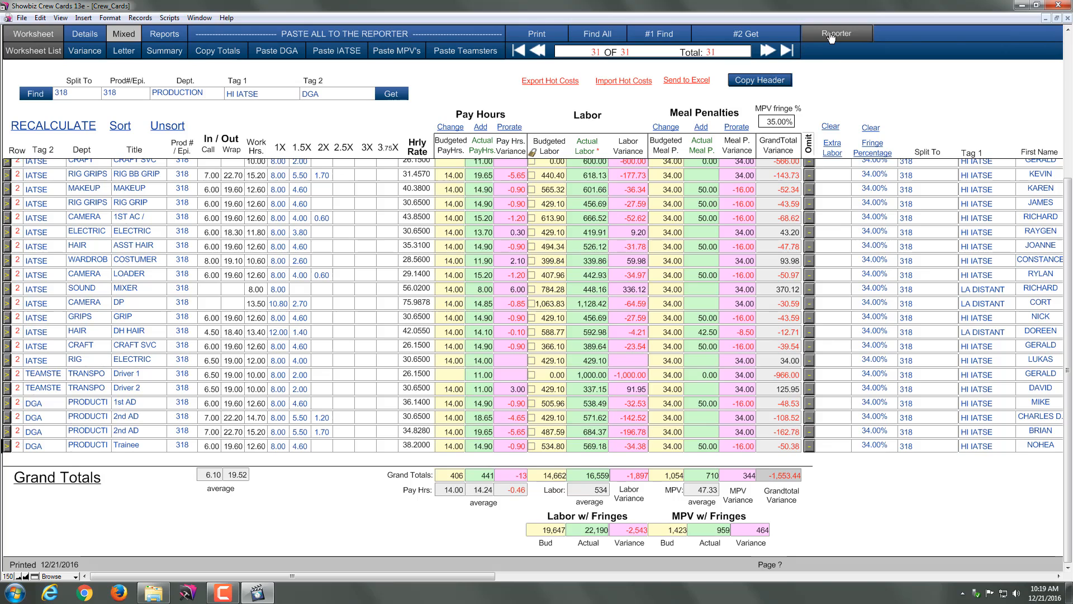
Return to the reporter and open episode 112's daily progress report from the episode list
{"action": "left_click", "coordinate": [835, 33]}
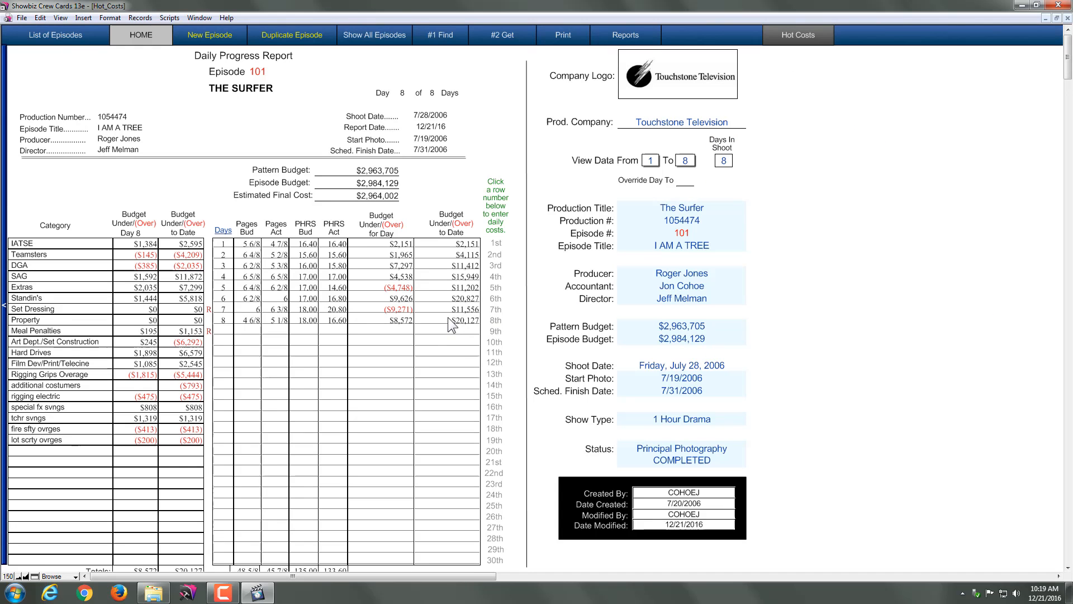
{"action": "left_click", "coordinate": [55, 34]}
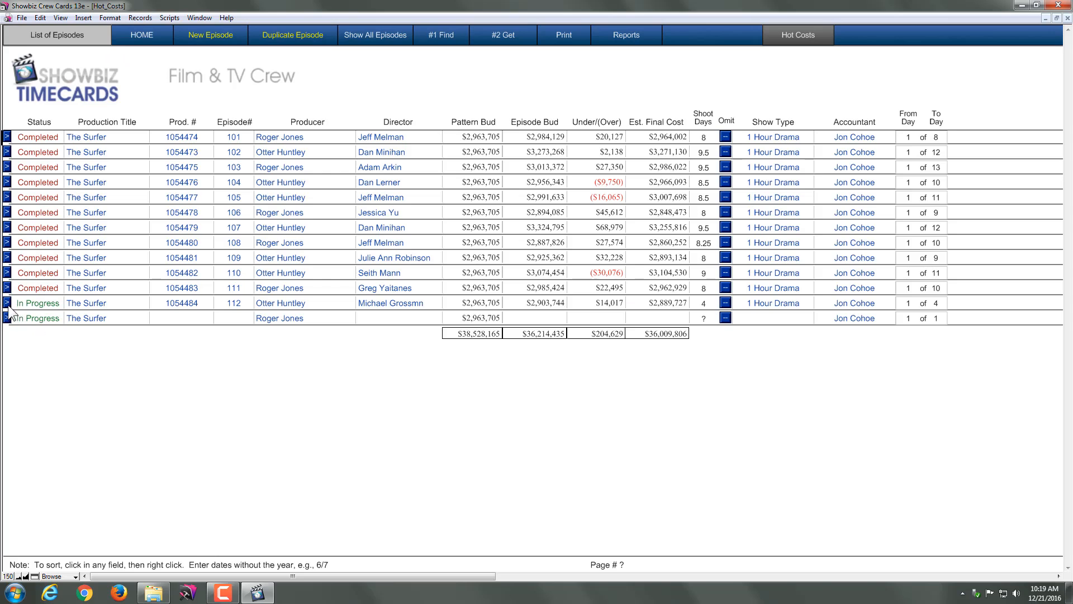
{"action": "left_click", "coordinate": [141, 34]}
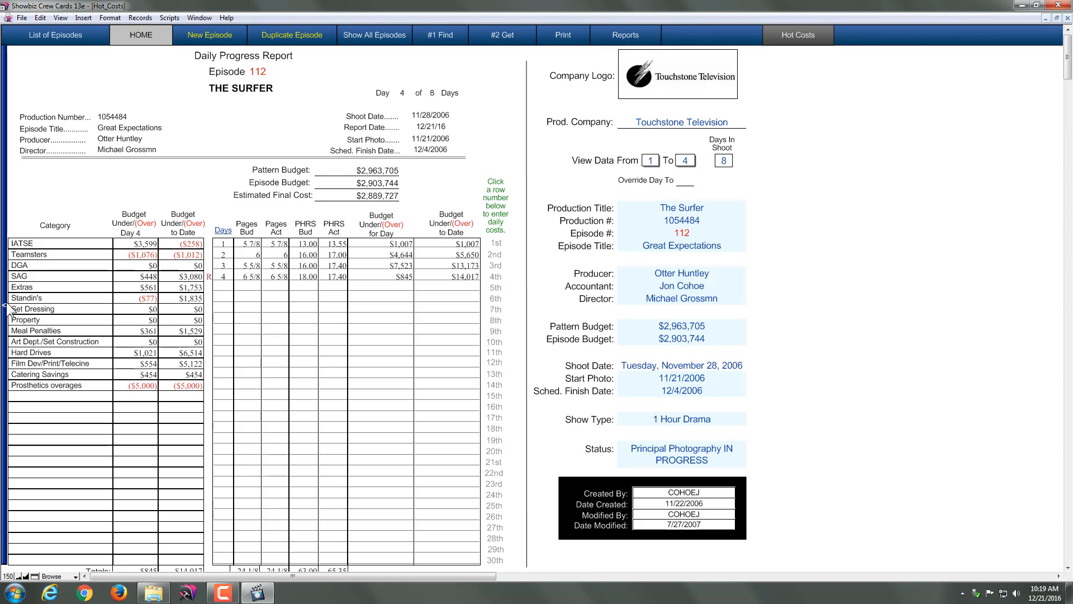
{"action": "mouse_move", "coordinate": [483, 287]}
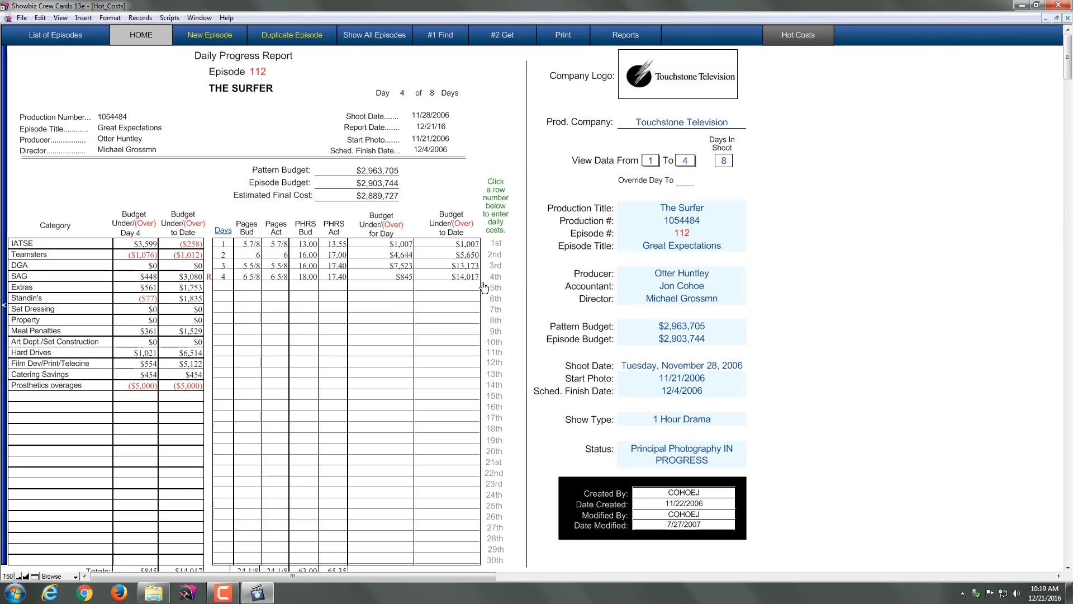
{"action": "mouse_move", "coordinate": [498, 295]}
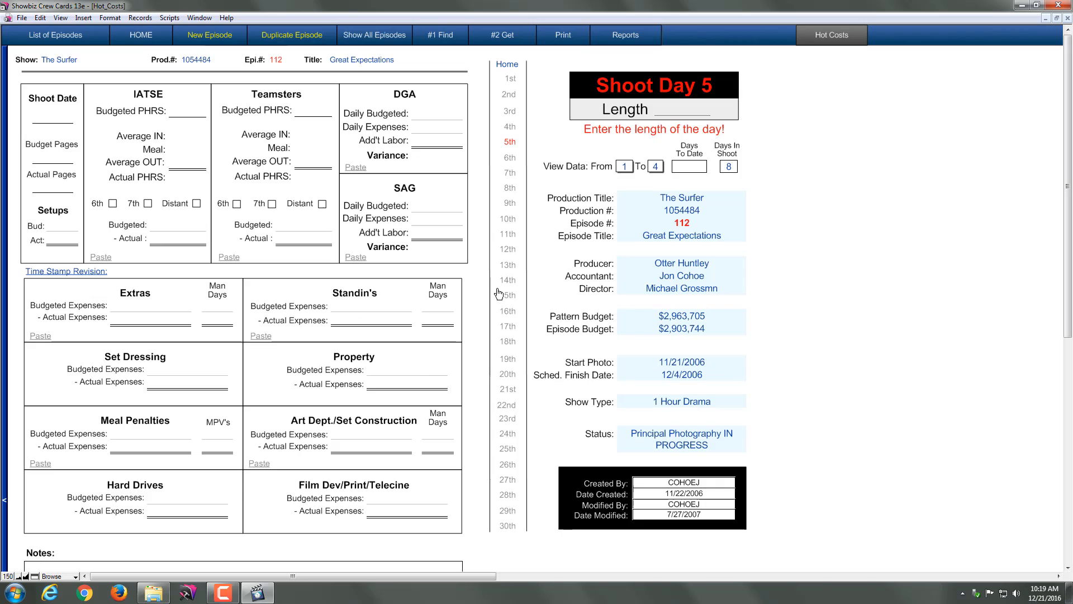
{"action": "mouse_move", "coordinate": [51, 173]}
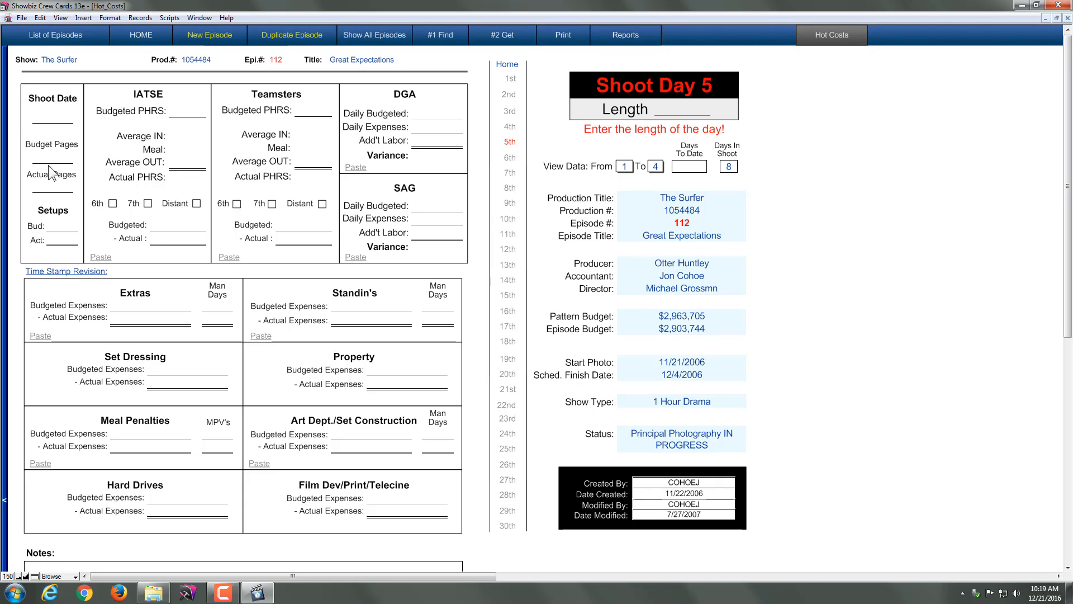
{"action": "mouse_move", "coordinate": [111, 217]}
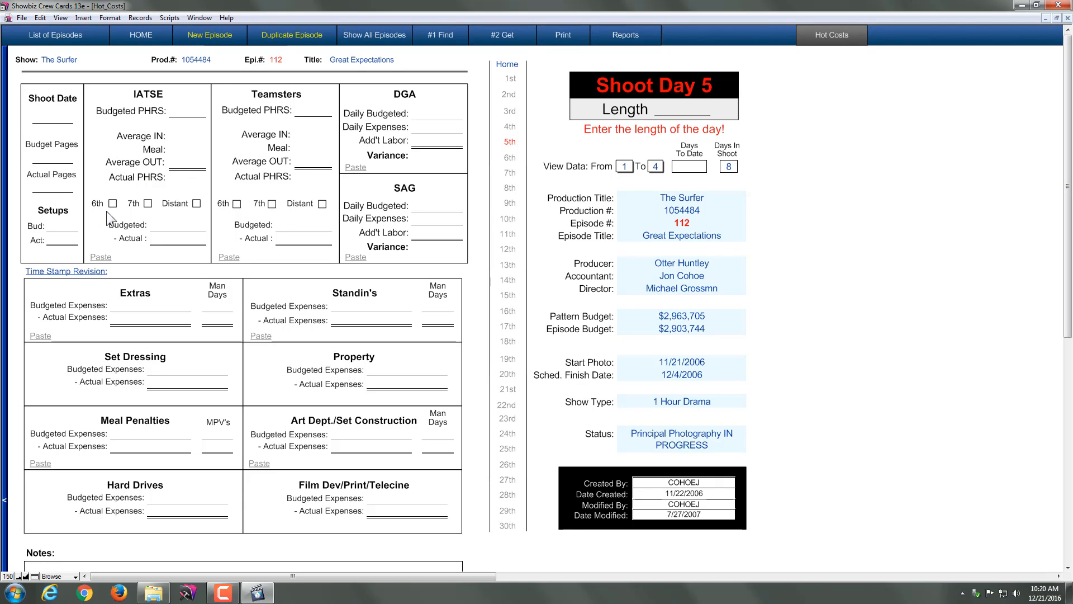
{"action": "mouse_move", "coordinate": [174, 150]}
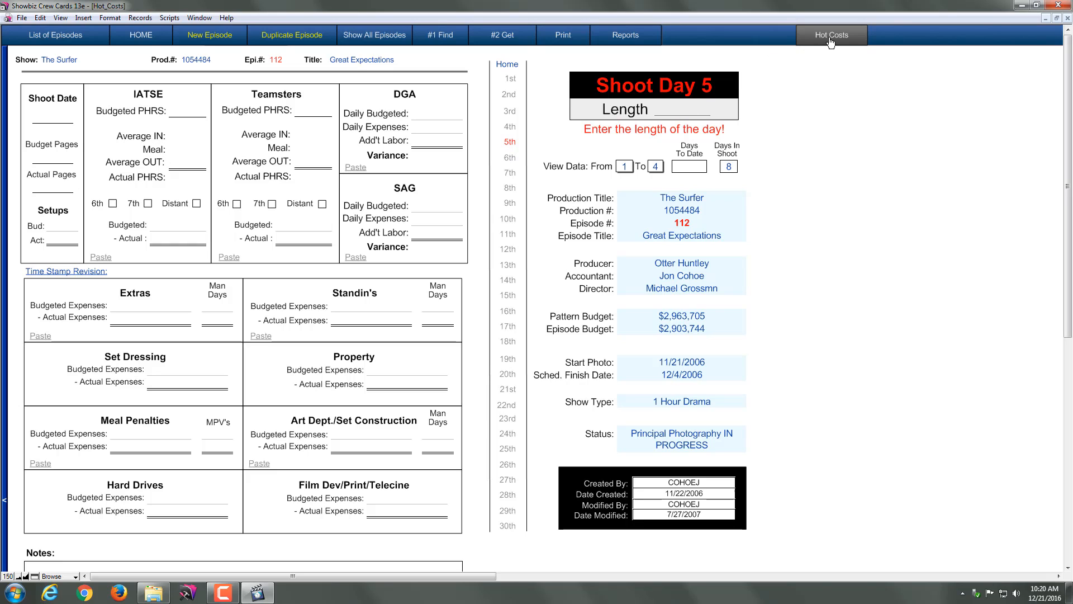
{"action": "mouse_move", "coordinate": [840, 46]}
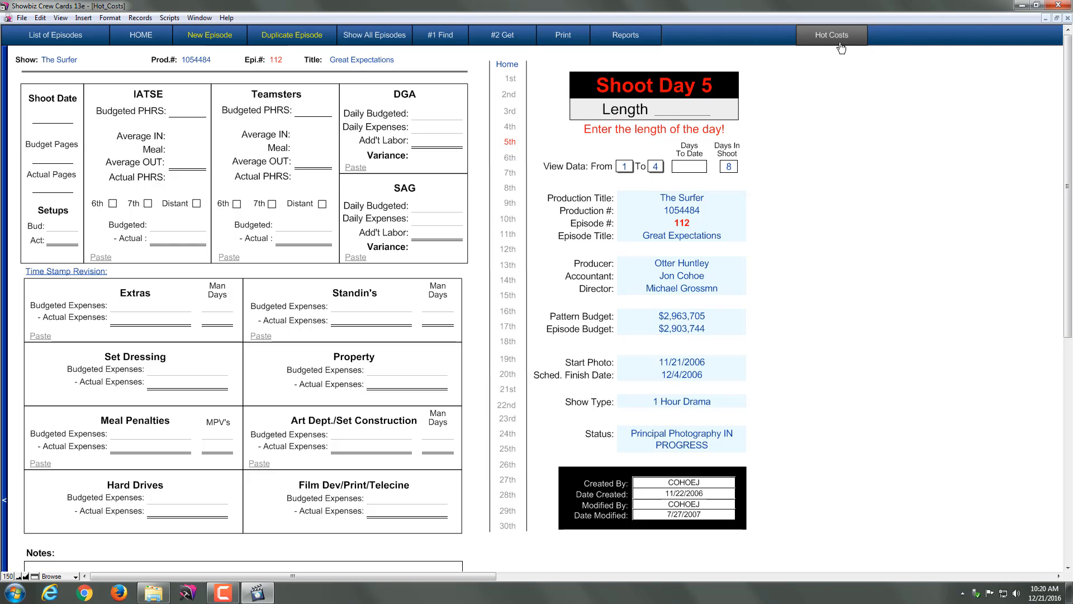
Find crew with Tag 2 = IATSE and paste their totals into day 5's IATSE section
{"action": "left_click", "coordinate": [831, 35]}
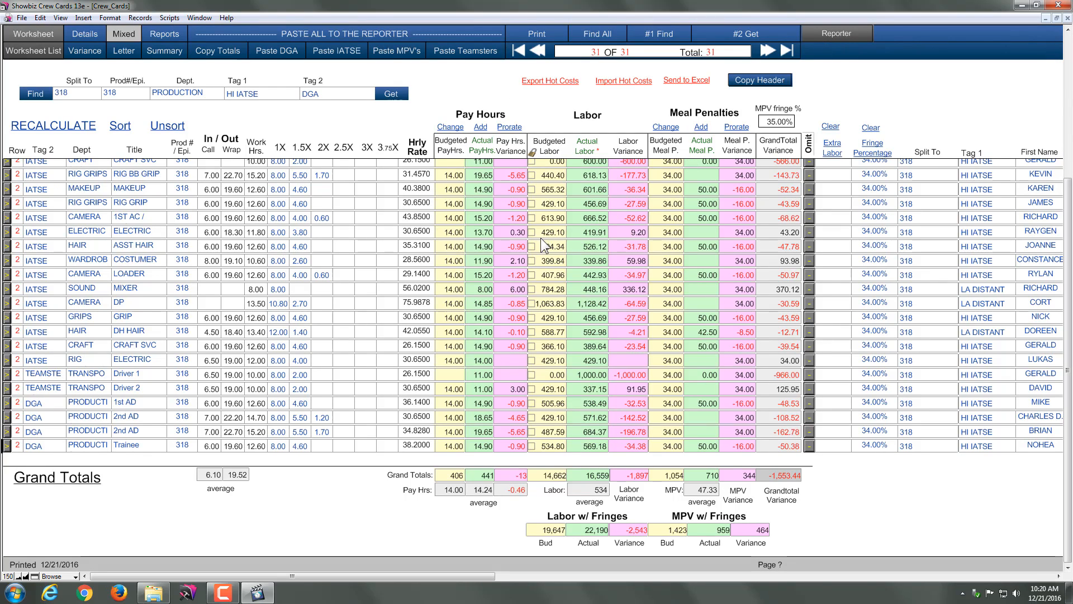
{"action": "mouse_move", "coordinate": [271, 101]}
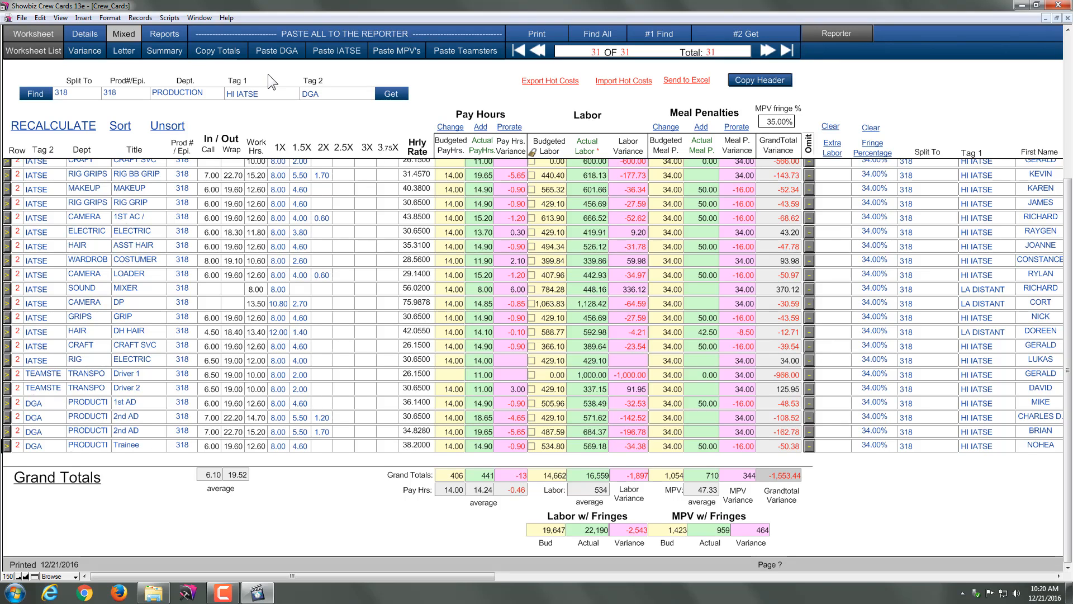
{"action": "mouse_move", "coordinate": [183, 115]}
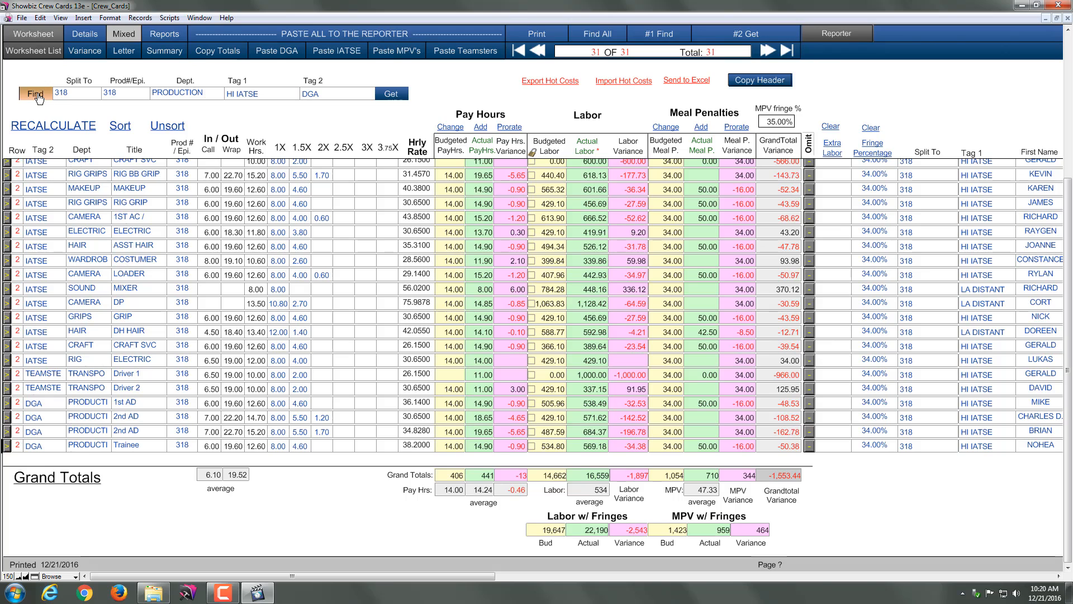
{"action": "left_click", "coordinate": [36, 94]}
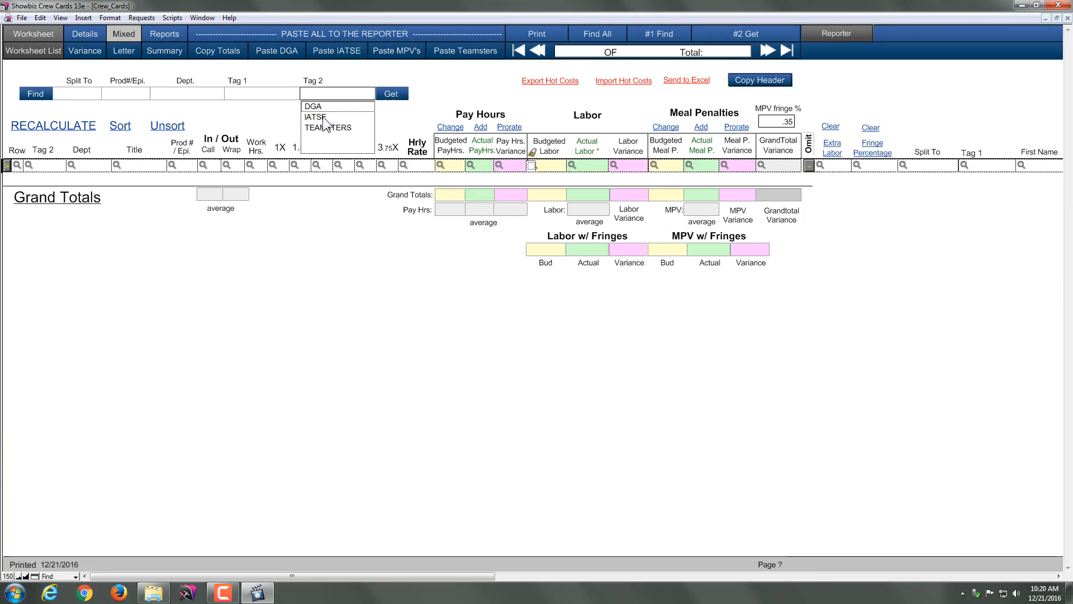
{"action": "left_click", "coordinate": [315, 116]}
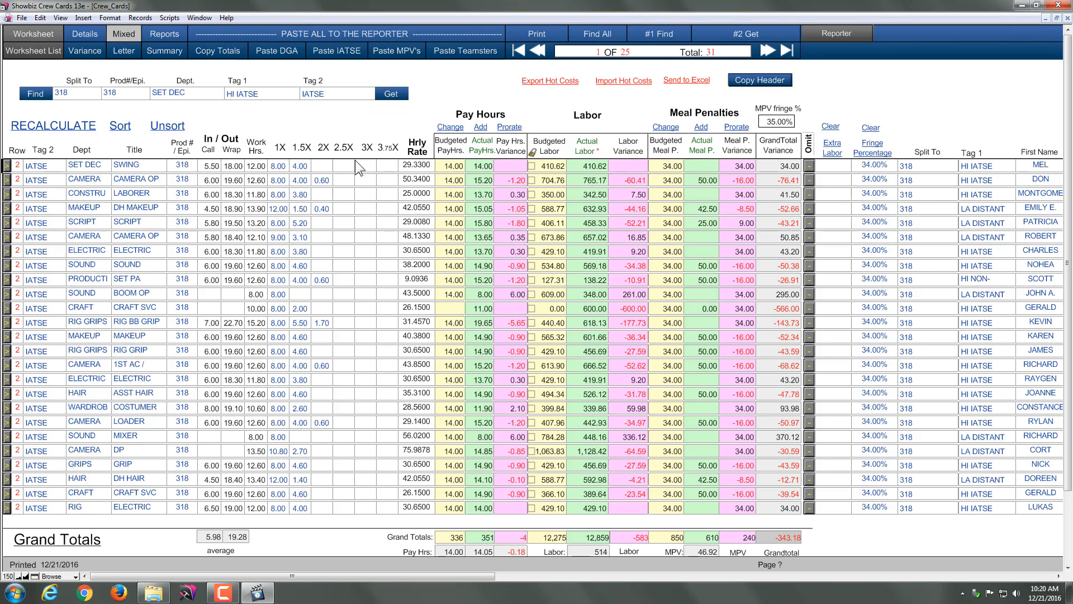
{"action": "mouse_move", "coordinate": [211, 312]}
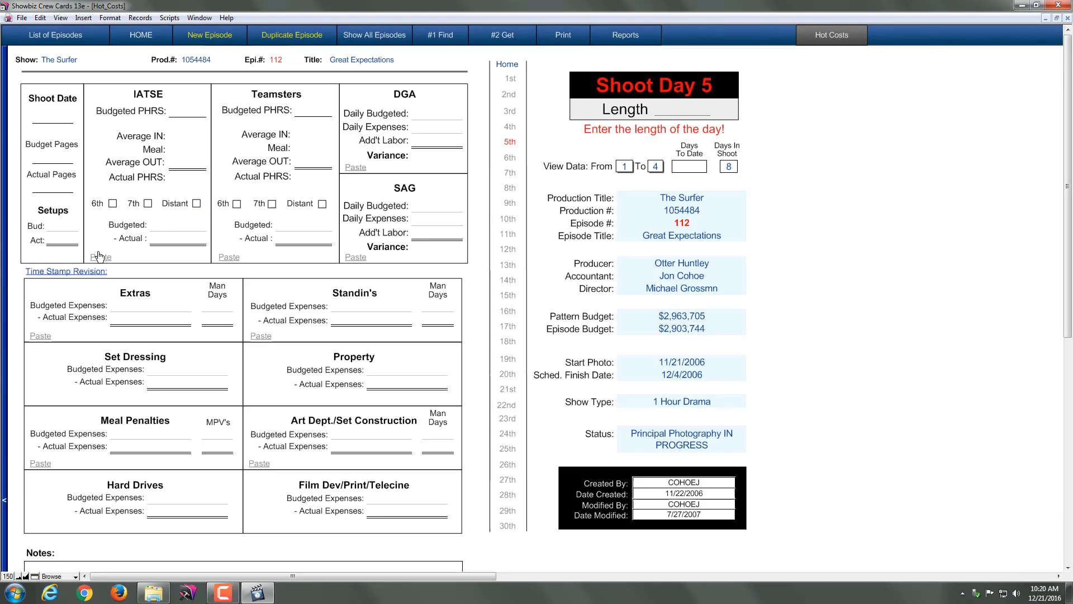
{"action": "left_click", "coordinate": [101, 257]}
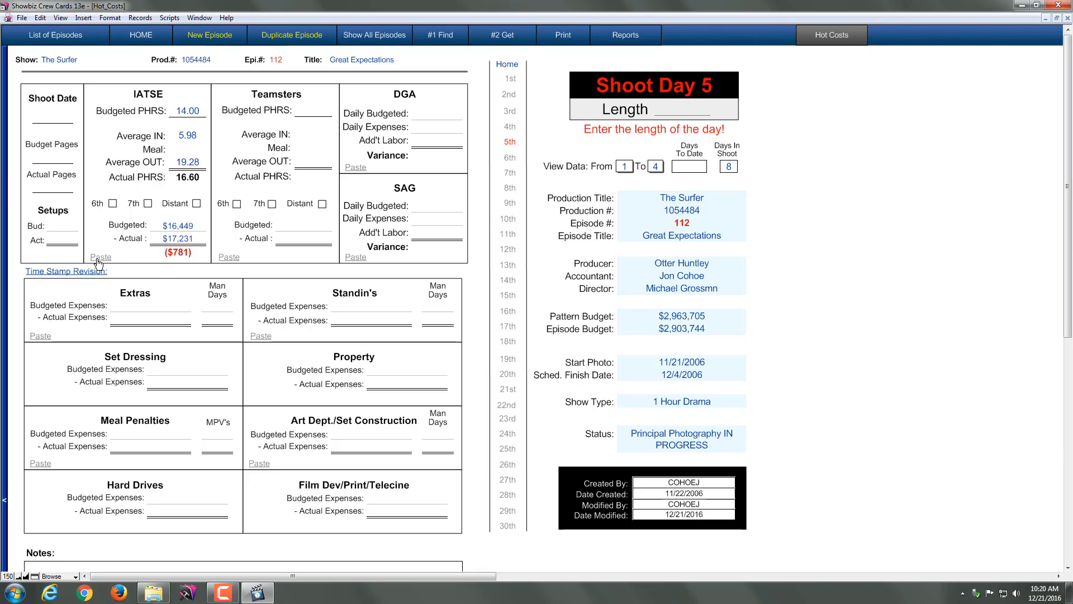
{"action": "mouse_move", "coordinate": [668, 75]}
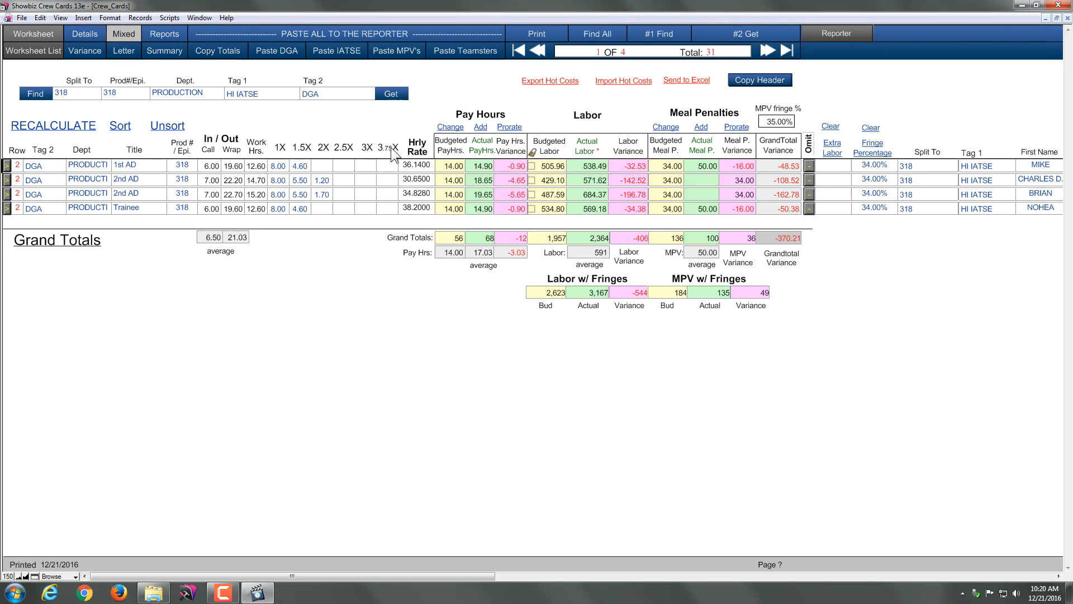
{"action": "mouse_move", "coordinate": [836, 46]}
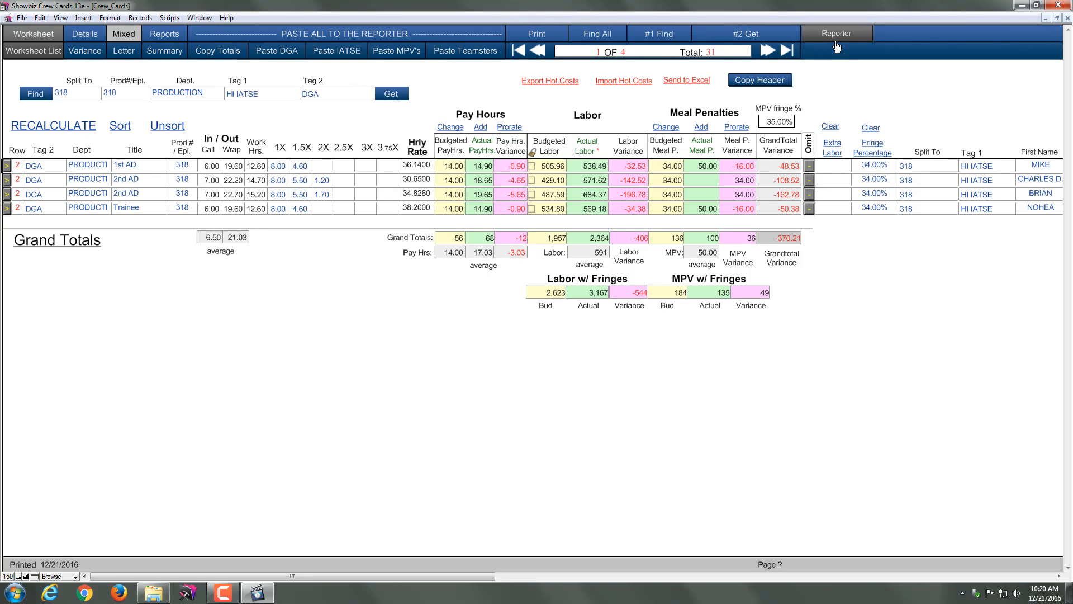
Paste the DGA totals ($2,623 budgeted, $3,167 expenses, ($544) variance) into day 5
{"action": "left_click", "coordinate": [836, 33]}
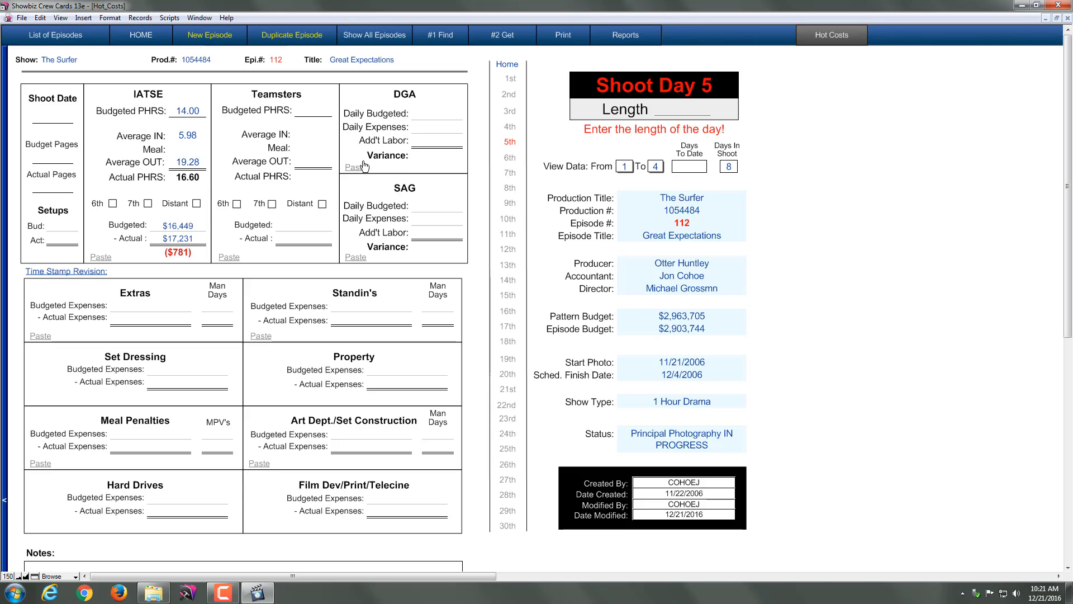
{"action": "left_click", "coordinate": [356, 167]}
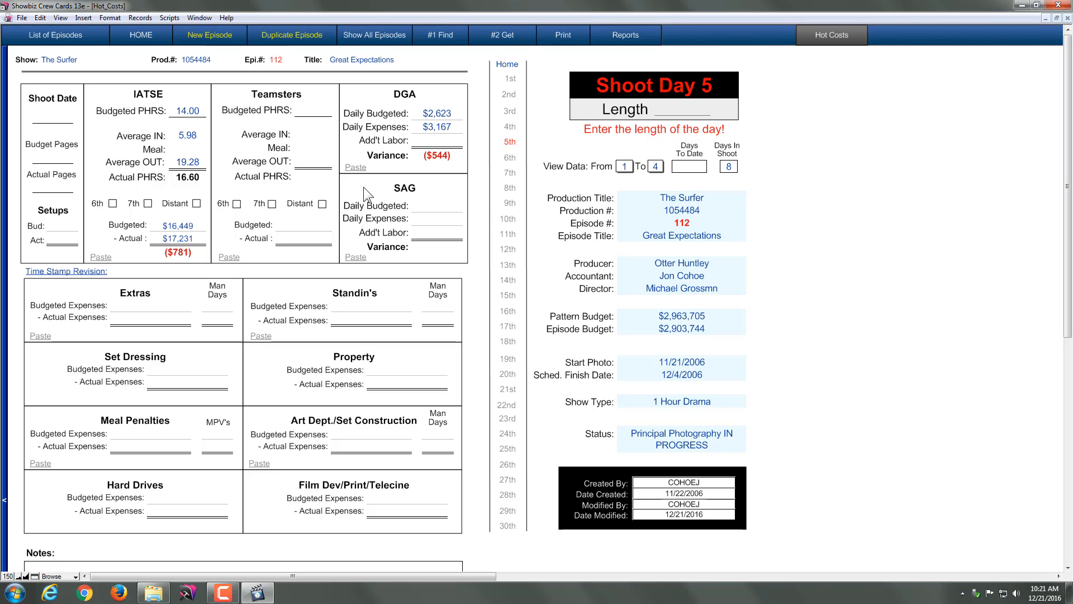
{"action": "mouse_move", "coordinate": [235, 441]}
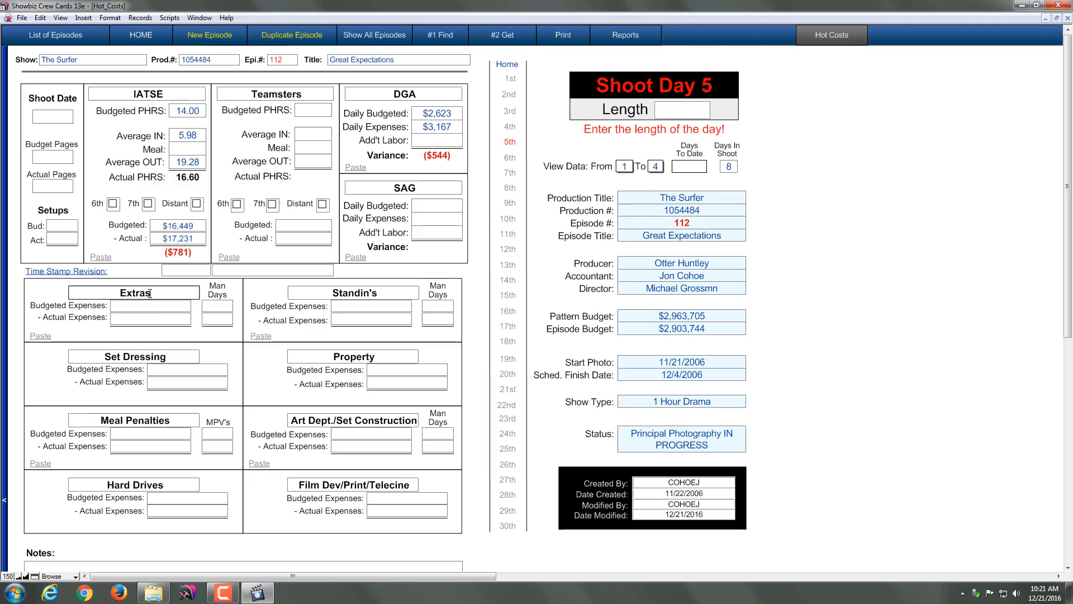
Rename the Extras section heading on the day 5 form to 'Non Union'
{"action": "left_click", "coordinate": [134, 292]}
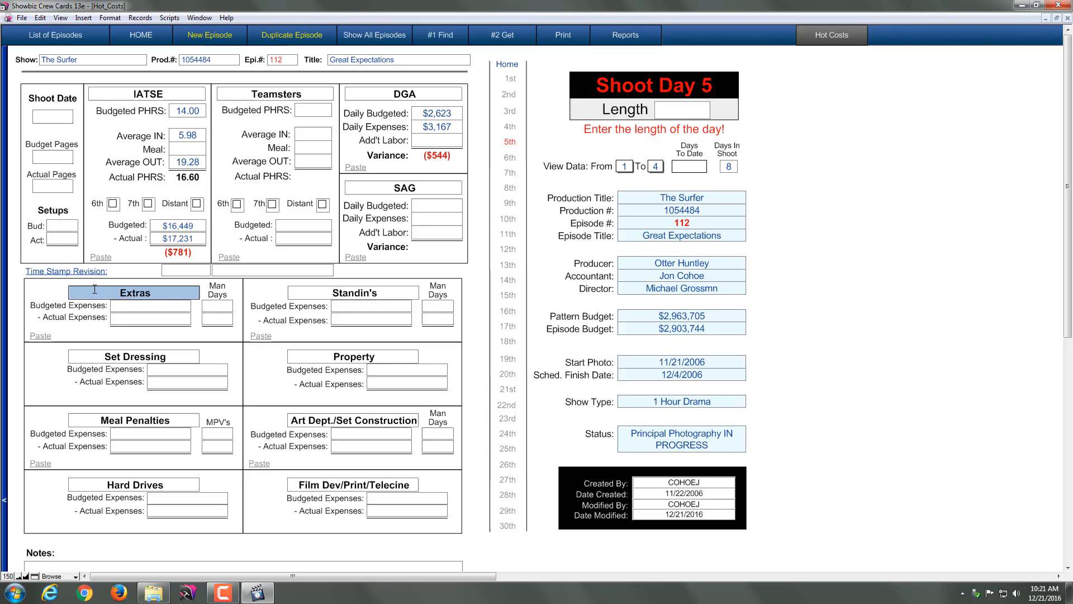
{"action": "type", "text": "Non U"}
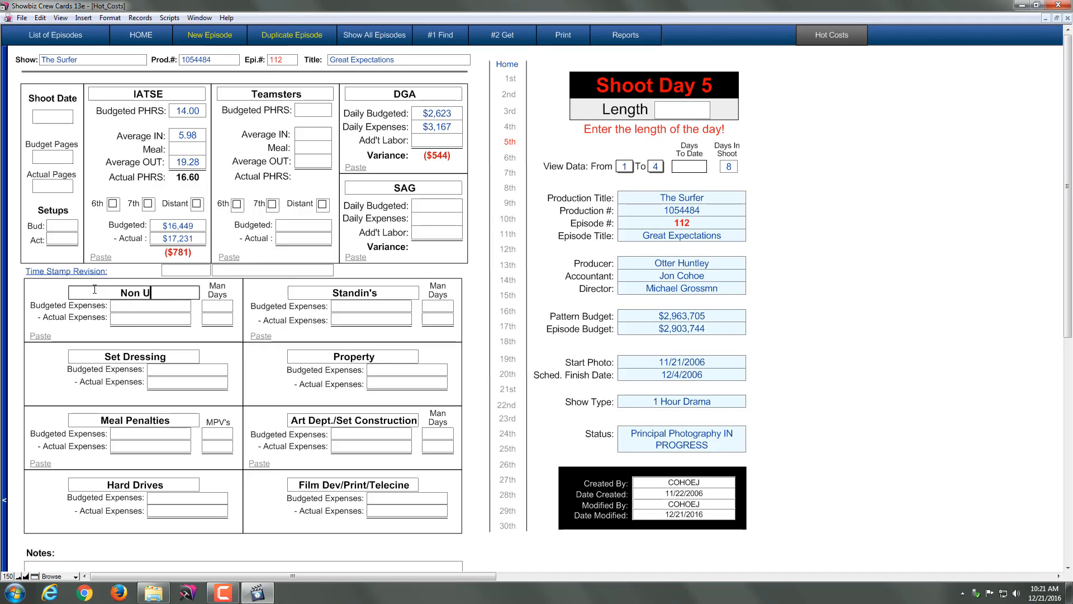
{"action": "type", "text": "nion"}
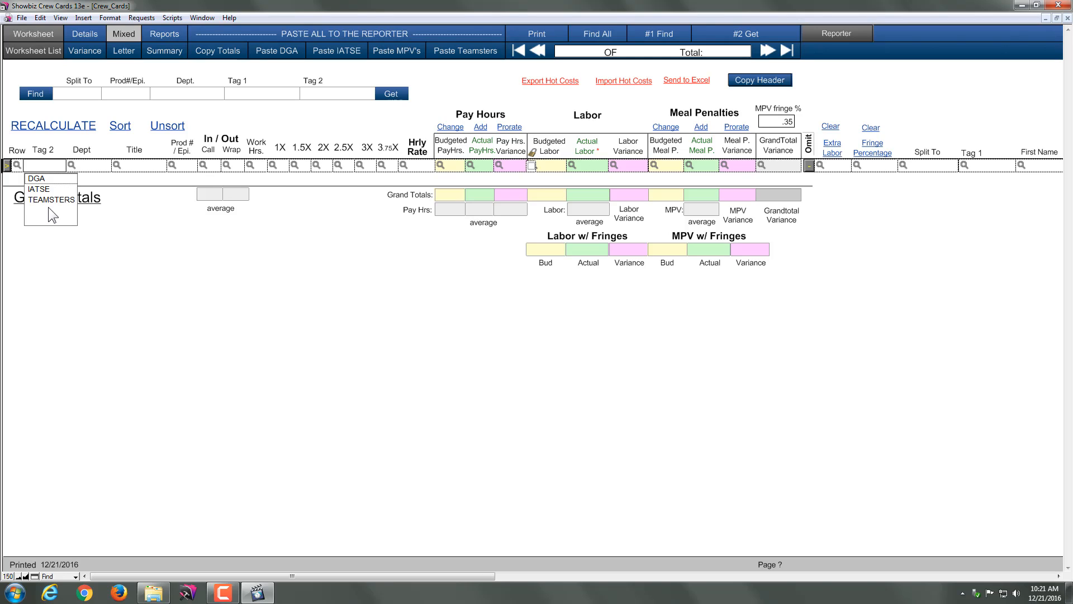
{"action": "mouse_move", "coordinate": [54, 184]}
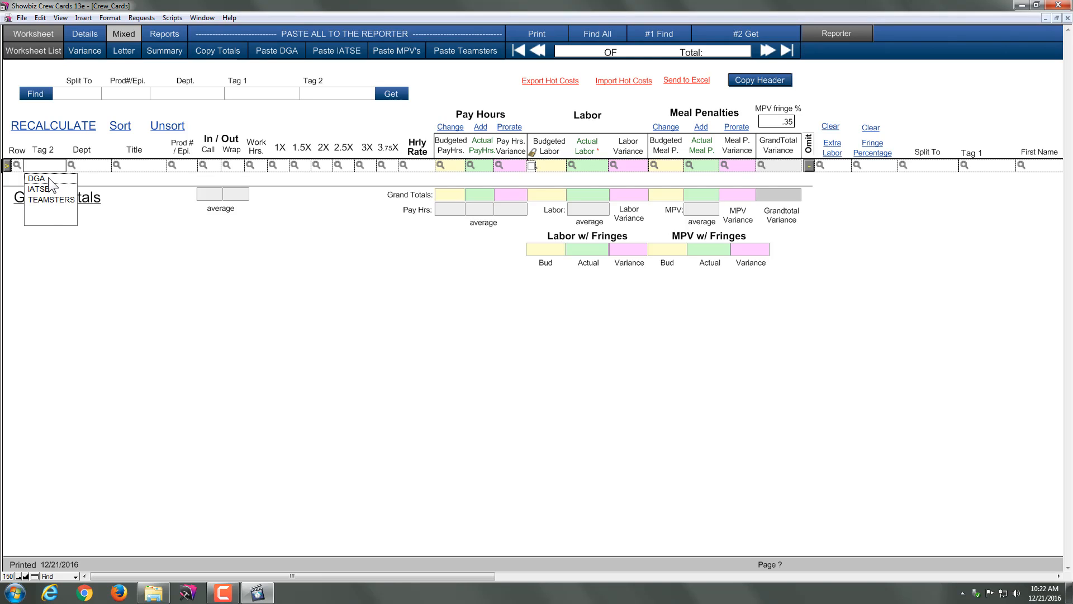
{"action": "mouse_move", "coordinate": [55, 198]}
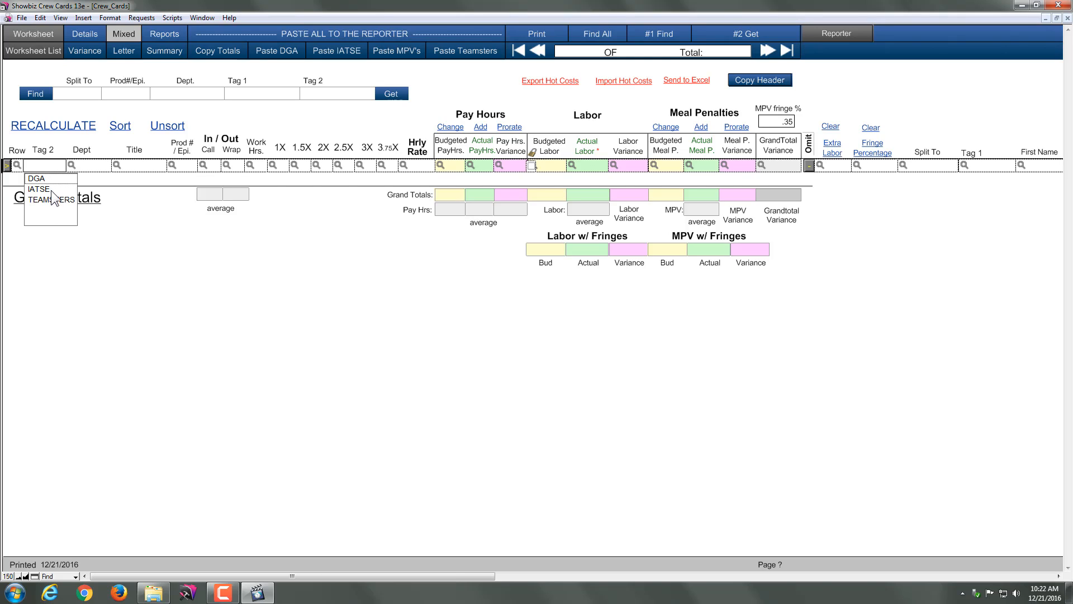
{"action": "mouse_move", "coordinate": [55, 209]}
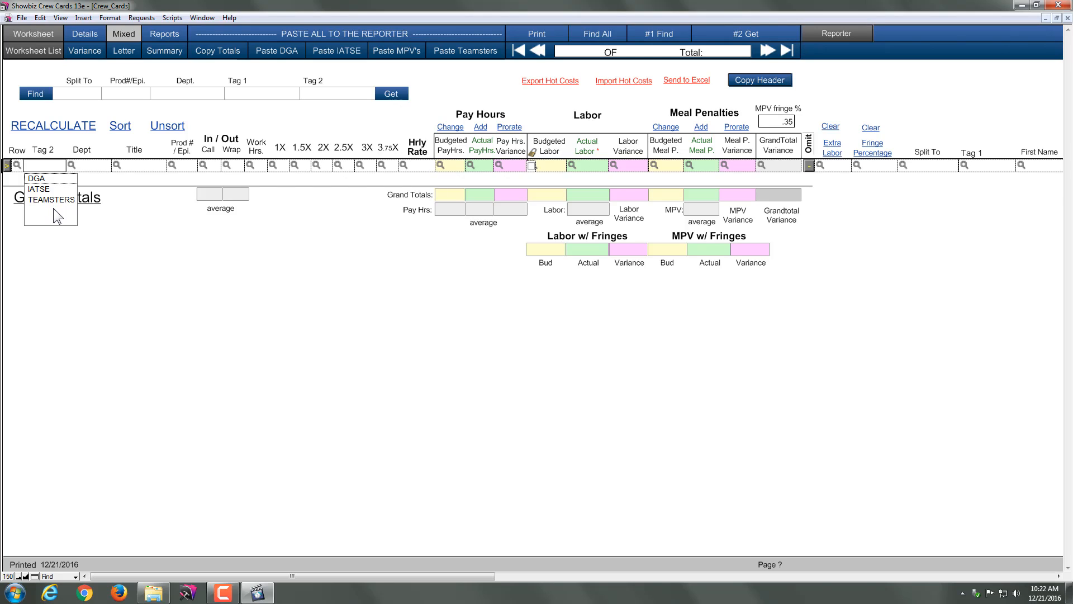
{"action": "mouse_move", "coordinate": [66, 256]}
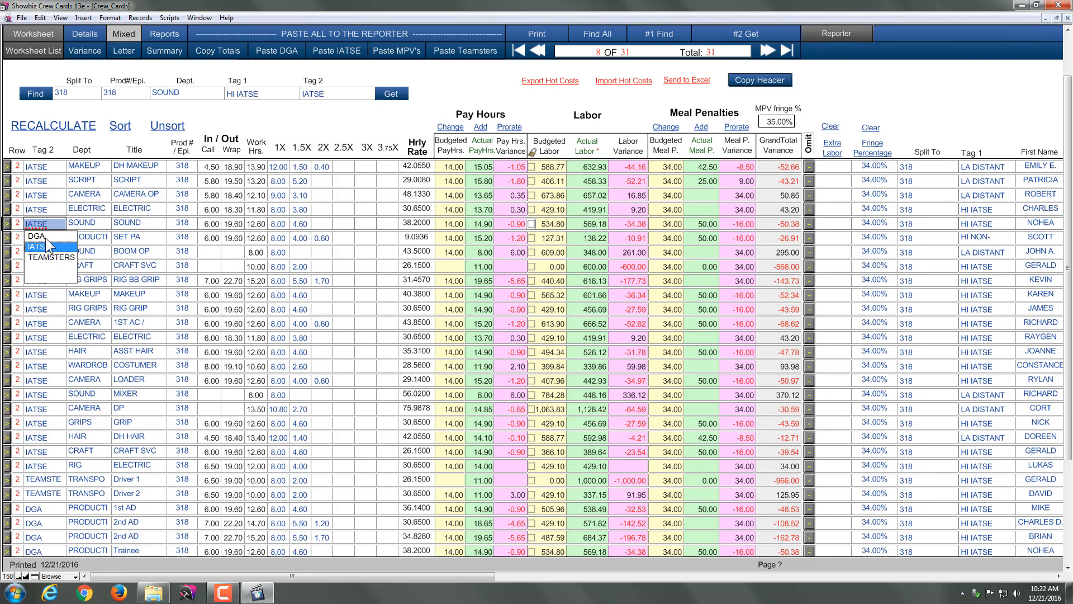
Enter find mode on the crew cards to begin a new union tag search
{"action": "left_click", "coordinate": [36, 246]}
{"action": "type", "text": "Non"}
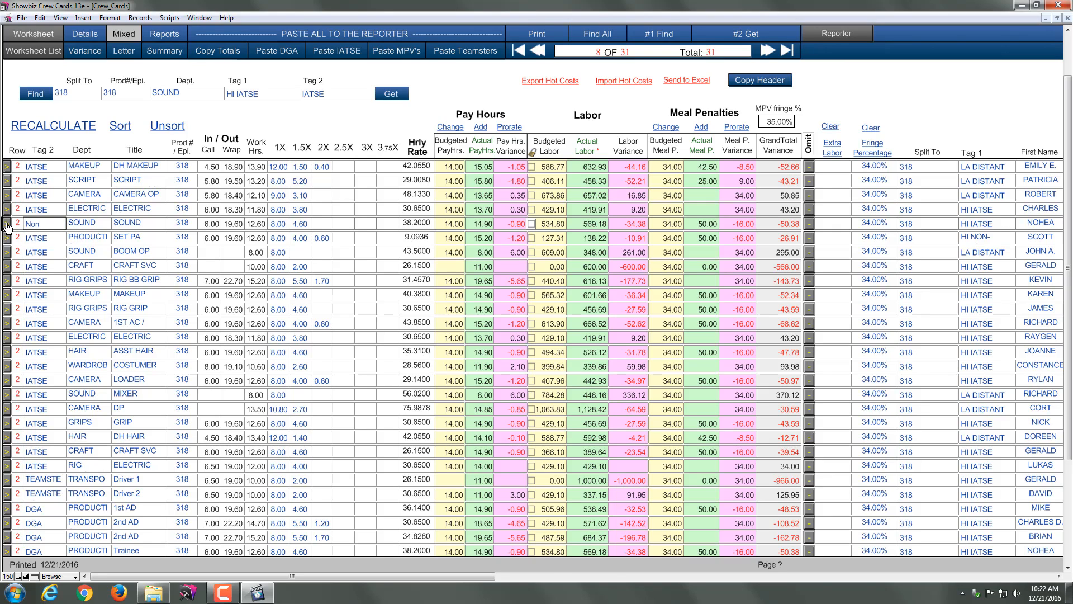
{"action": "left_click", "coordinate": [34, 223]}
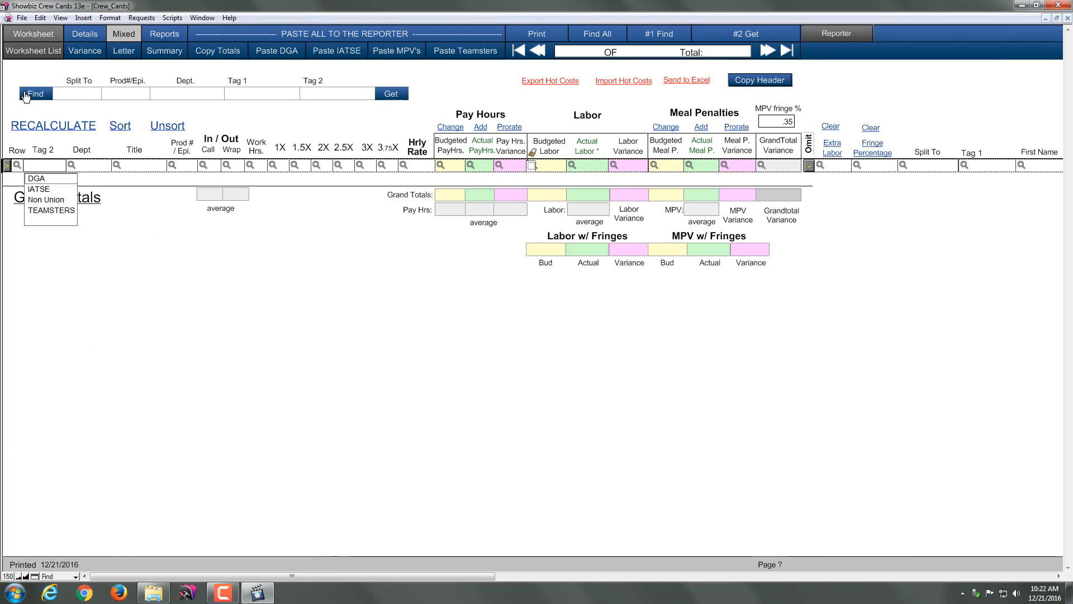
Find the Non Union crew cards and set Shoot Day 5's length to 1
{"action": "left_click", "coordinate": [337, 93]}
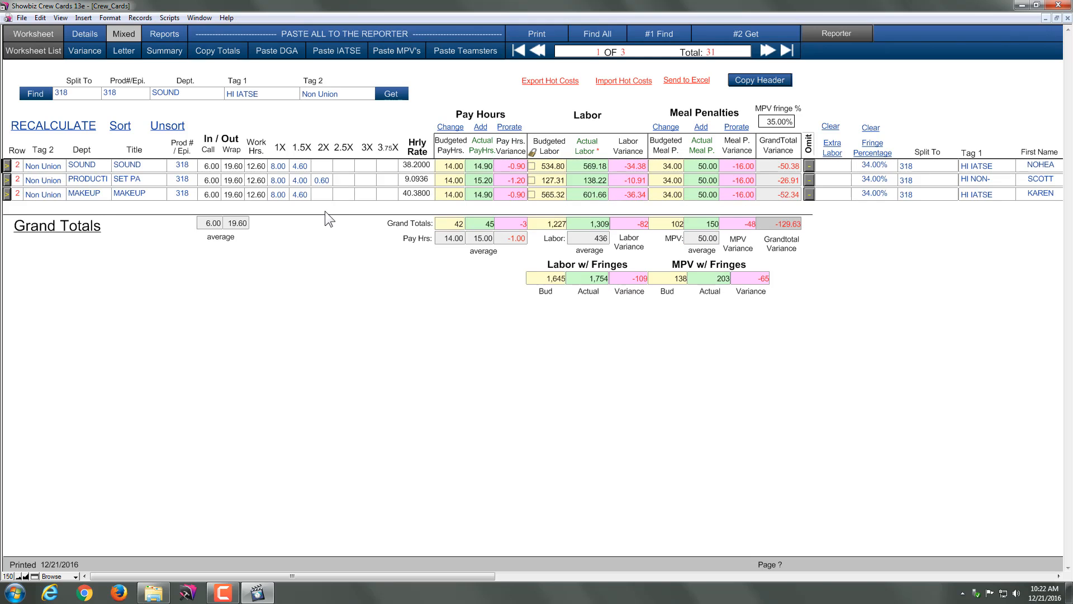
{"action": "mouse_move", "coordinate": [671, 83]}
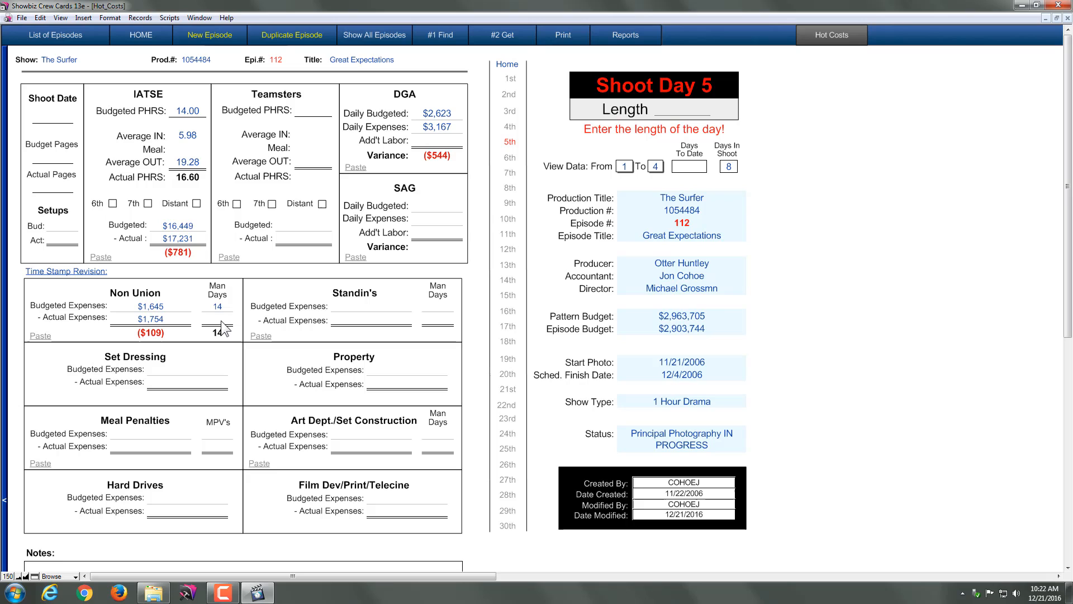
{"action": "mouse_move", "coordinate": [637, 161]}
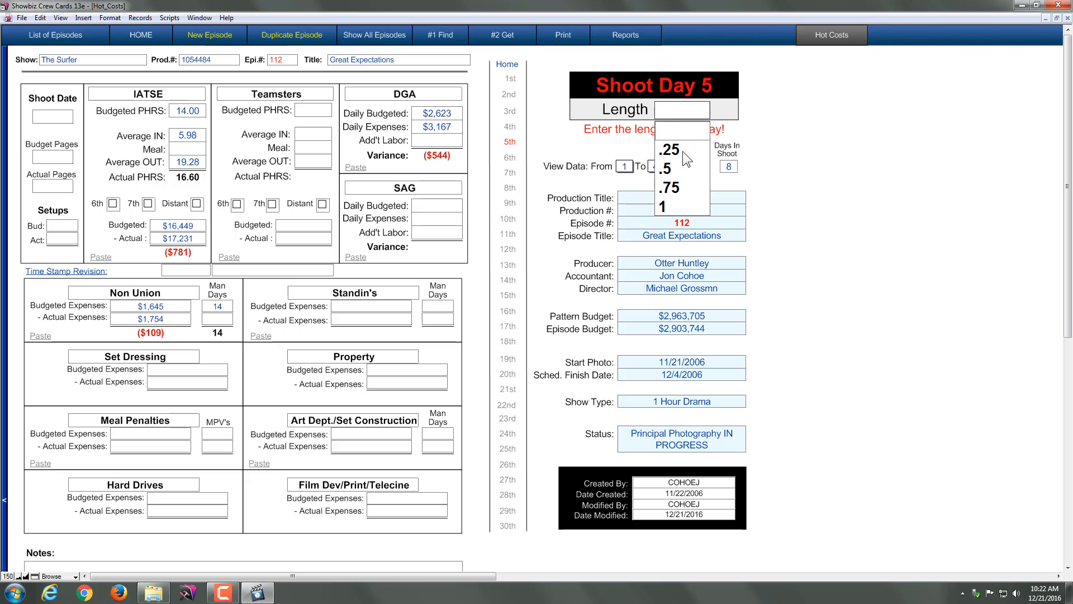
{"action": "left_click", "coordinate": [662, 206]}
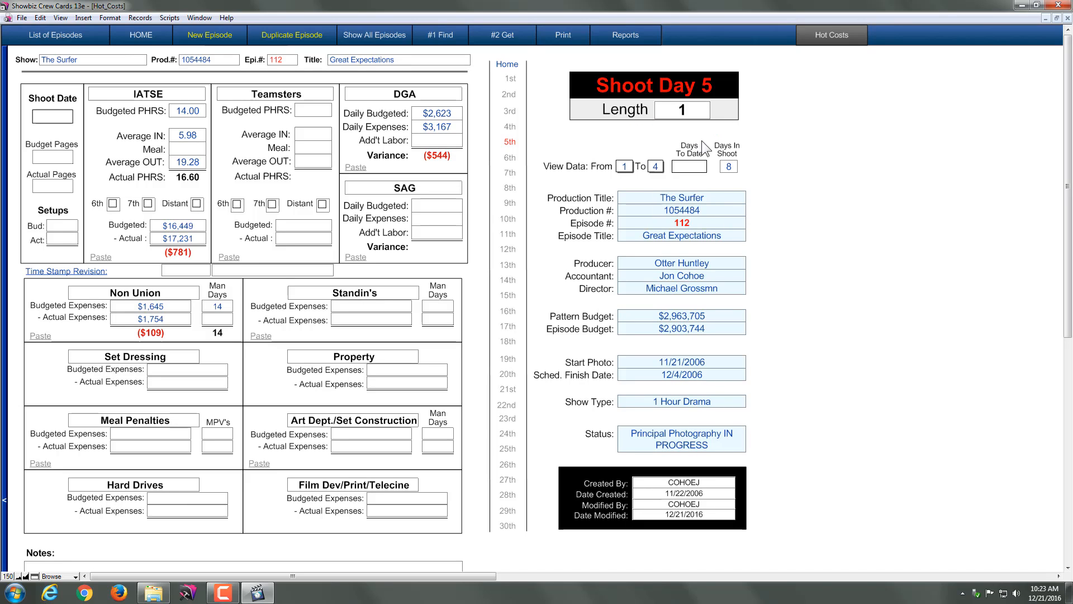
{"action": "mouse_move", "coordinate": [454, 251]}
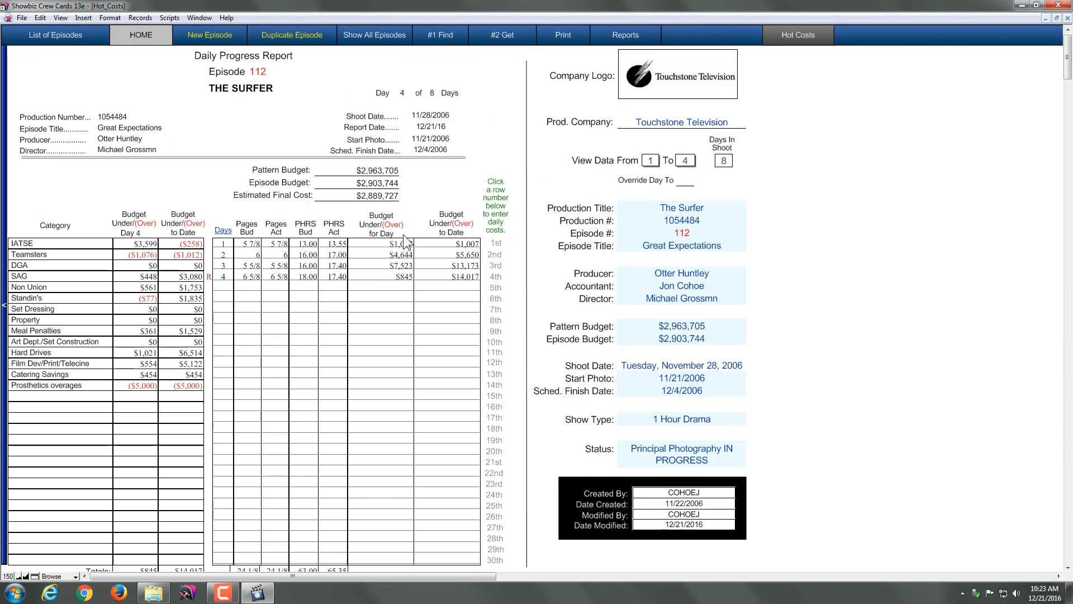
{"action": "mouse_move", "coordinate": [443, 260]}
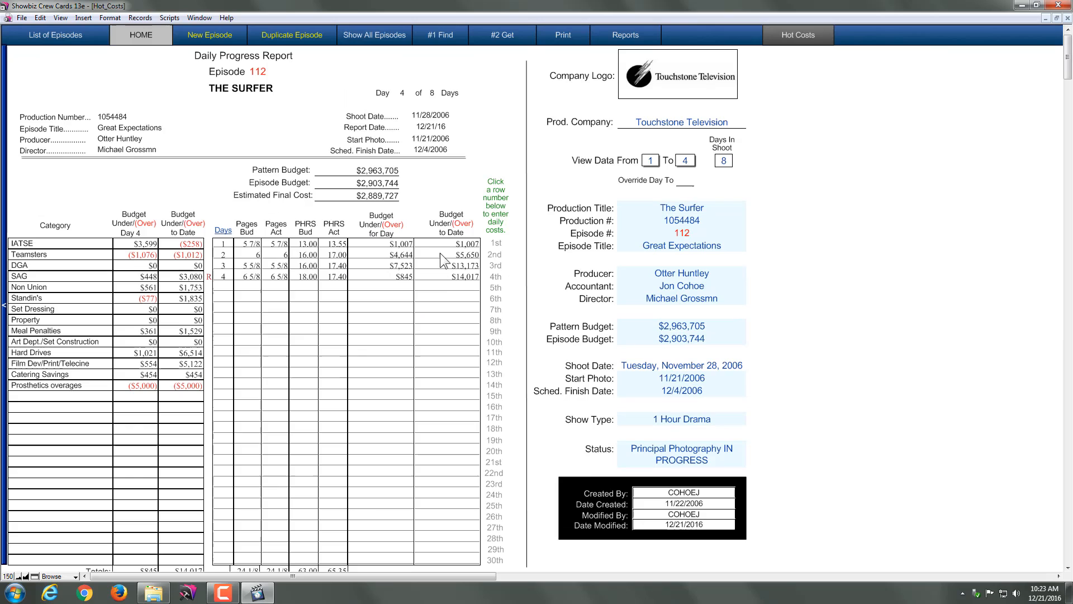
{"action": "mouse_move", "coordinate": [467, 290]}
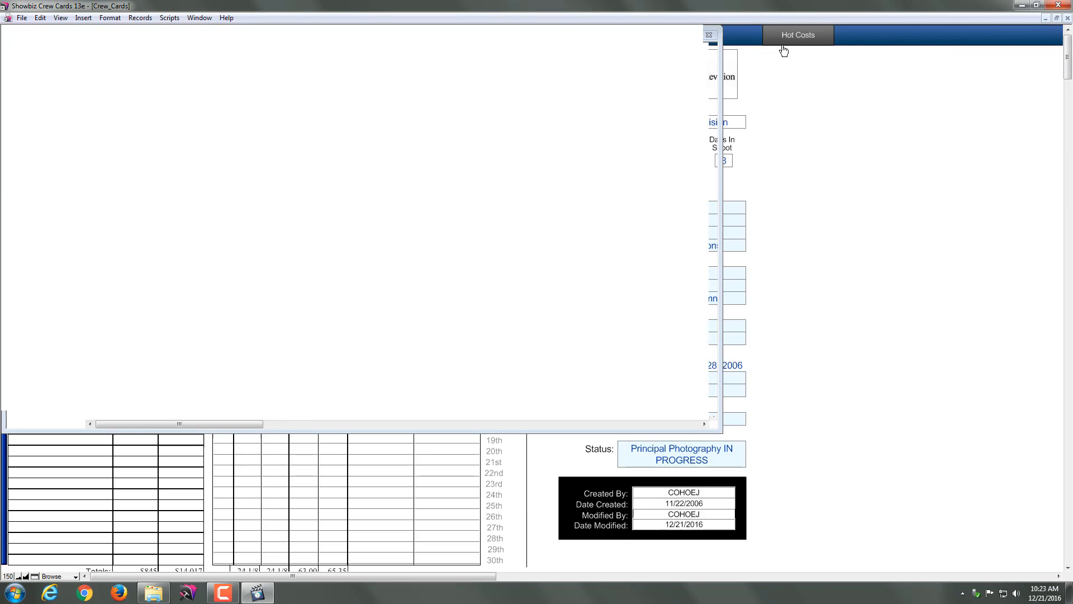
Return to the Crew Cards worksheet
{"action": "left_click", "coordinate": [798, 35]}
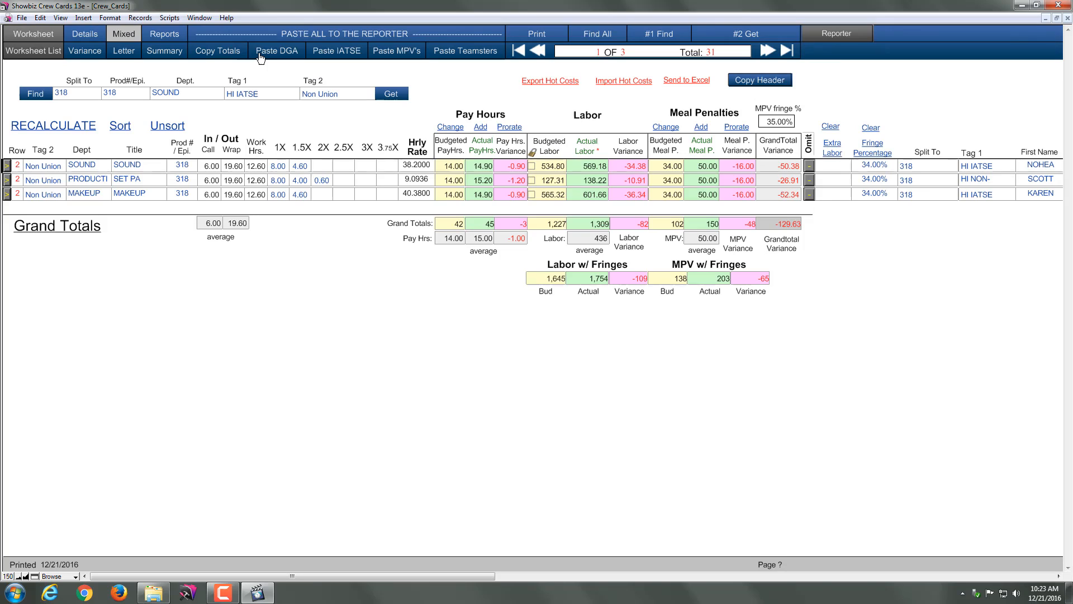
{"action": "mouse_move", "coordinate": [181, 221]}
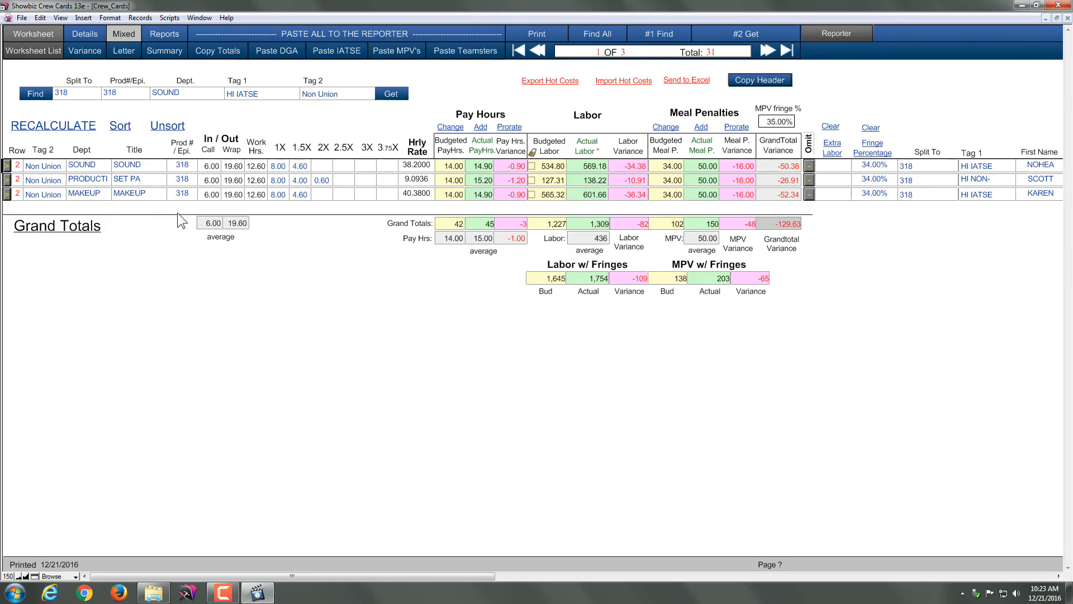
{"action": "mouse_move", "coordinate": [552, 85]}
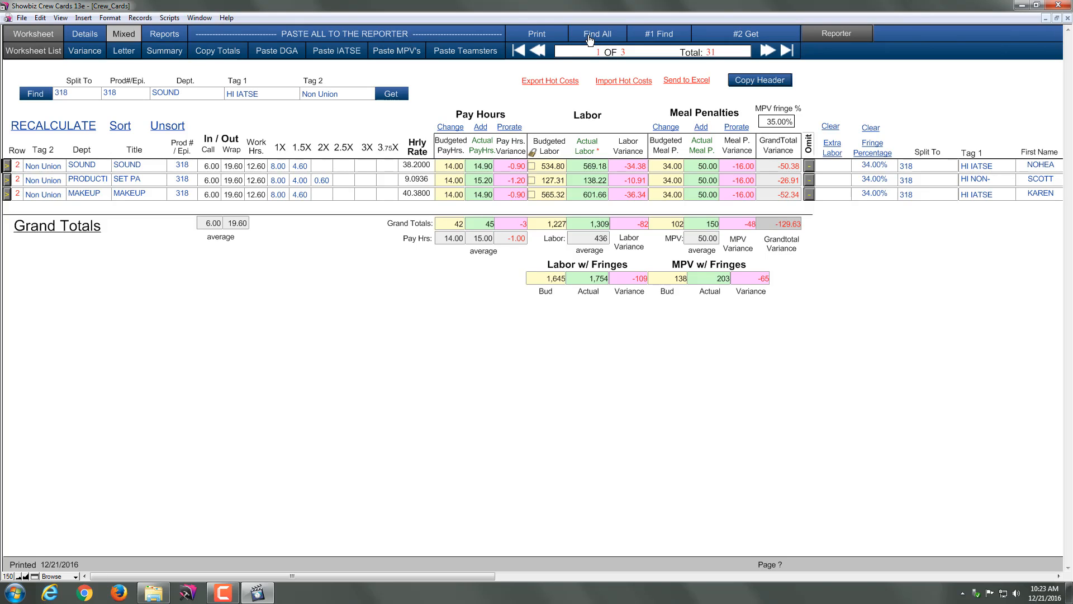
{"action": "mouse_move", "coordinate": [260, 74]}
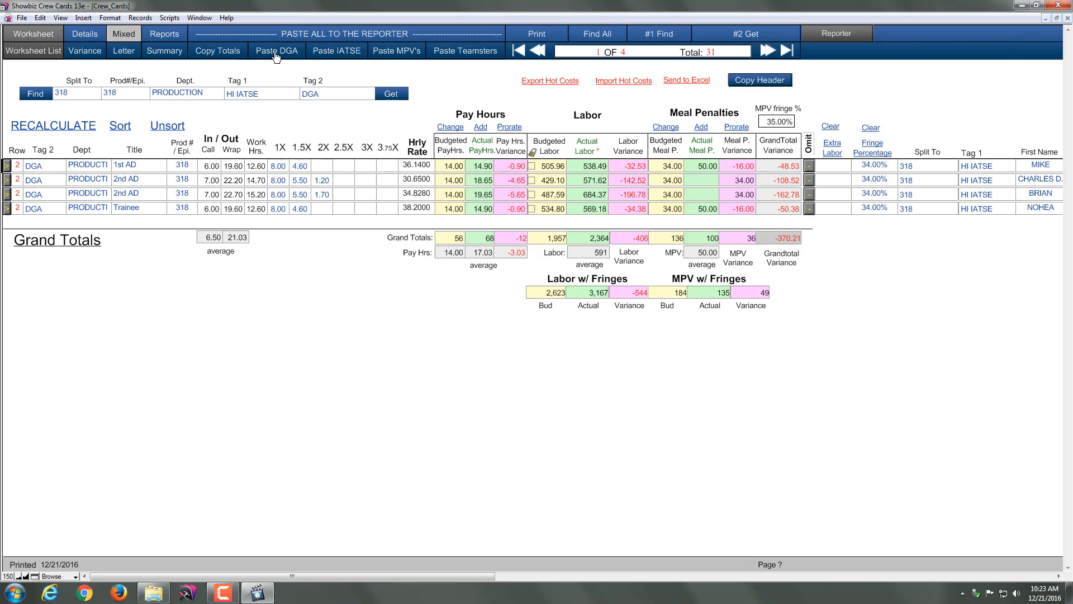
{"action": "mouse_move", "coordinate": [291, 219]}
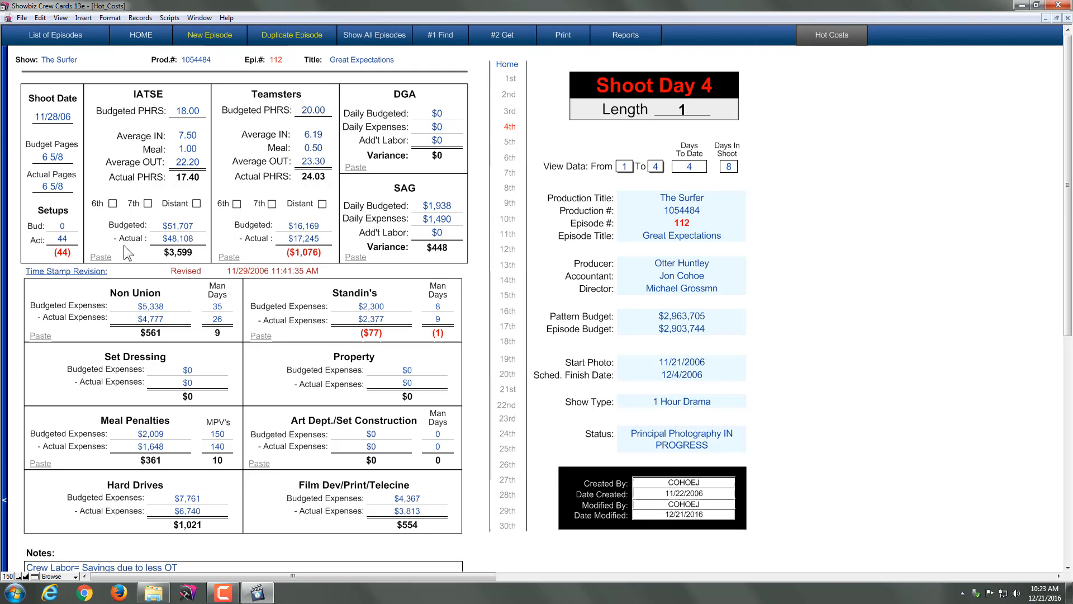
{"action": "mouse_move", "coordinate": [868, 61]}
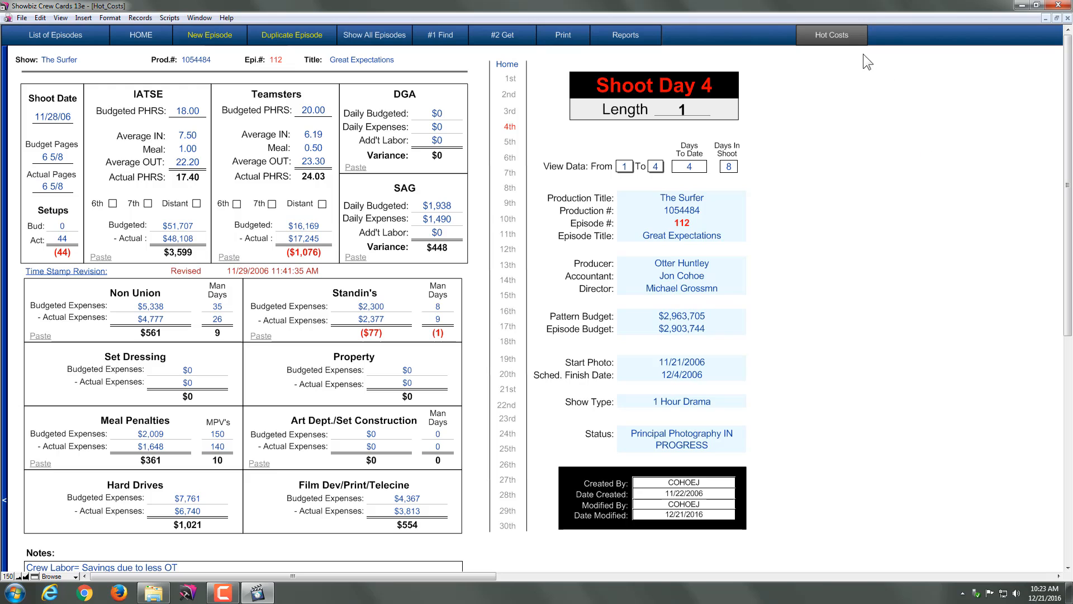
{"action": "left_click", "coordinate": [830, 35]}
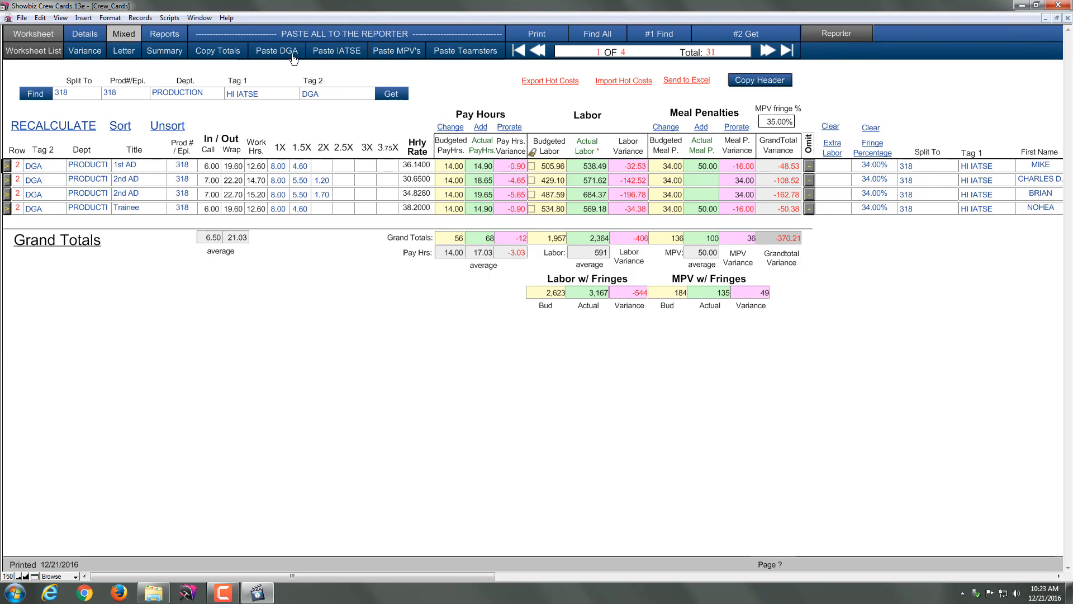
{"action": "mouse_move", "coordinate": [326, 55]}
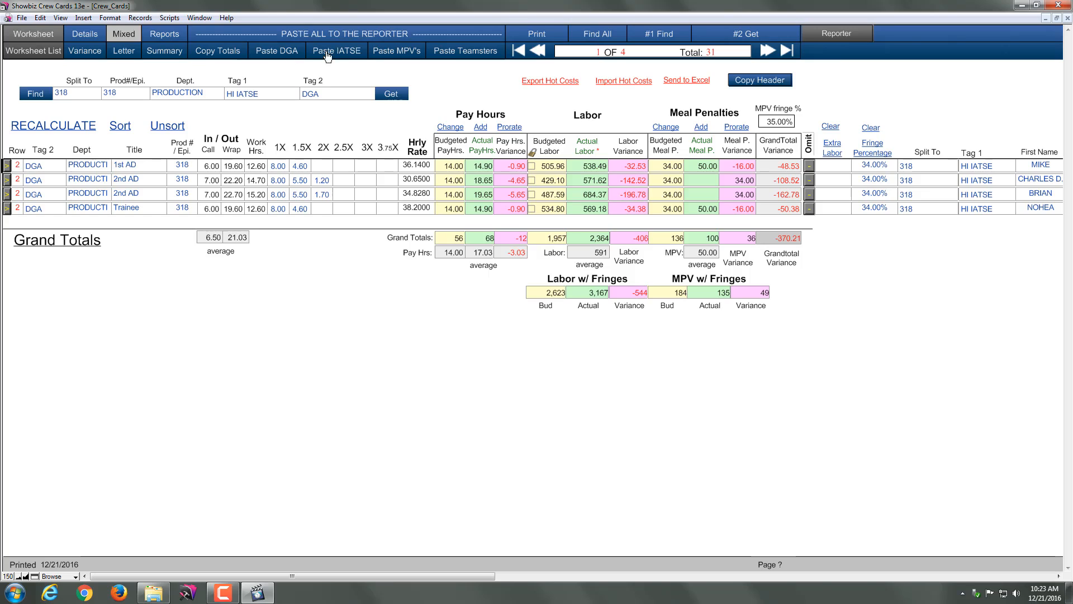
{"action": "mouse_move", "coordinate": [452, 61]}
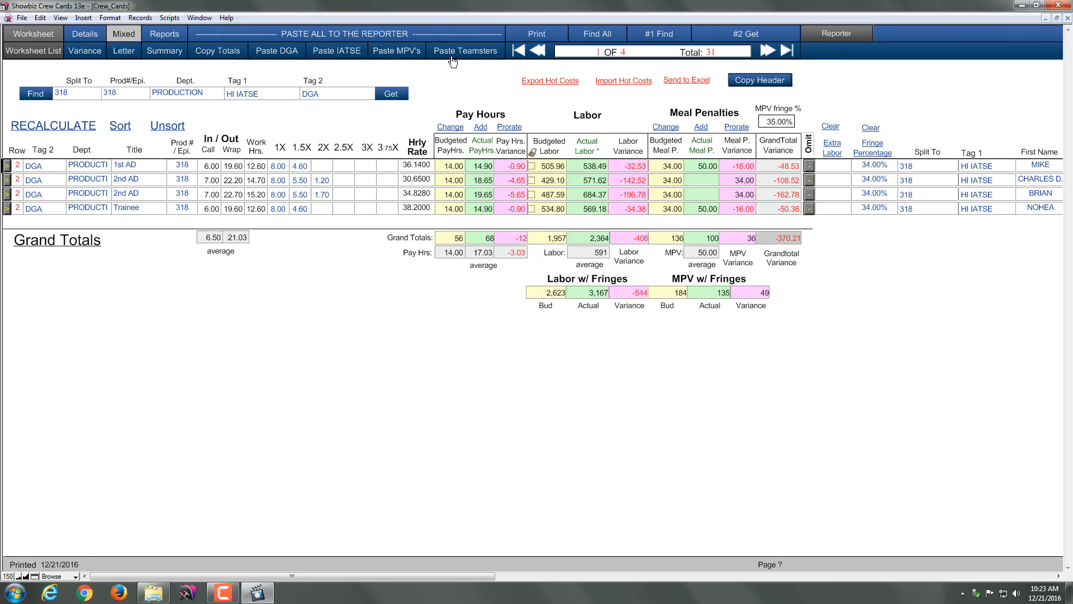
{"action": "mouse_move", "coordinate": [399, 59]}
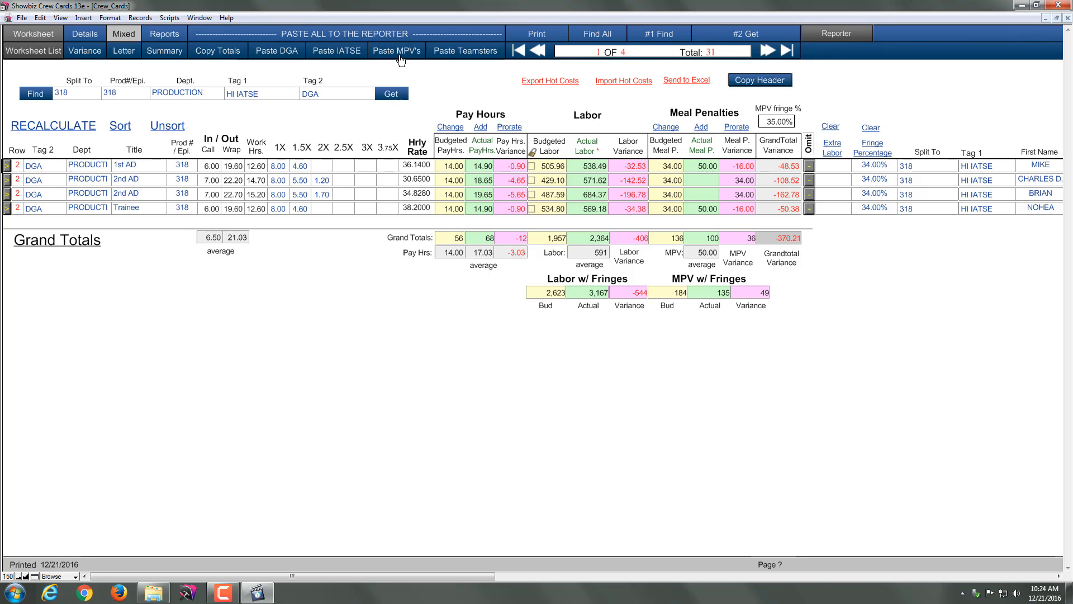
{"action": "mouse_move", "coordinate": [363, 14]}
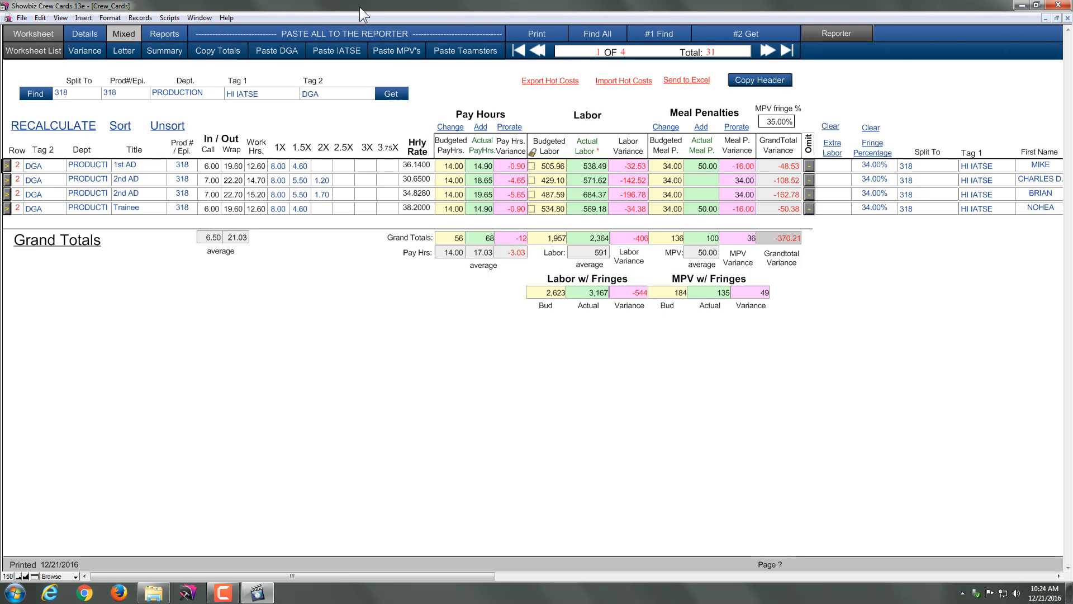
{"action": "mouse_move", "coordinate": [345, 132]}
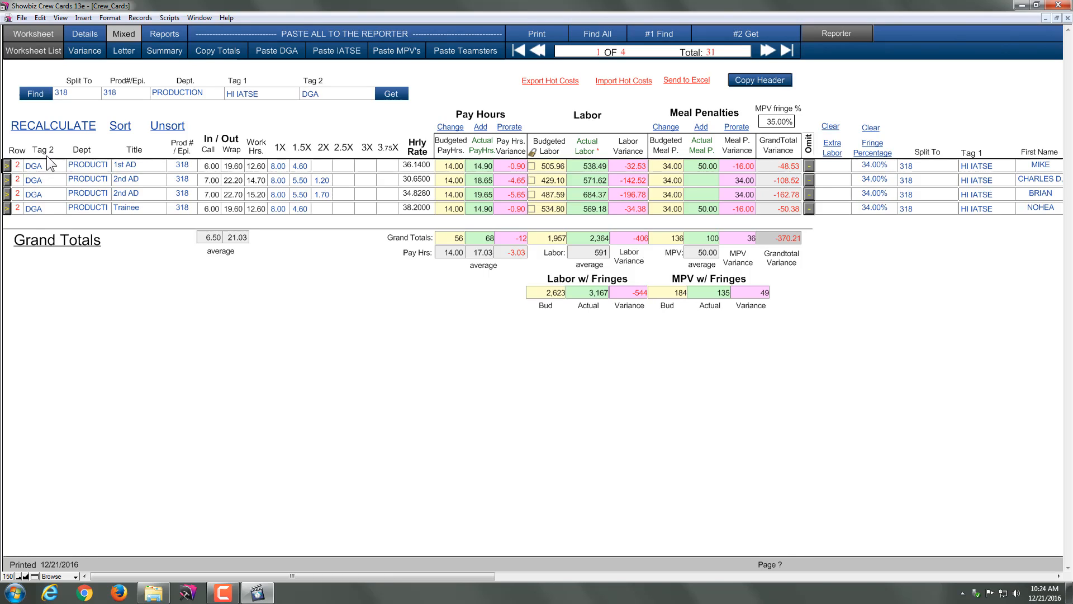
{"action": "mouse_move", "coordinate": [55, 220]}
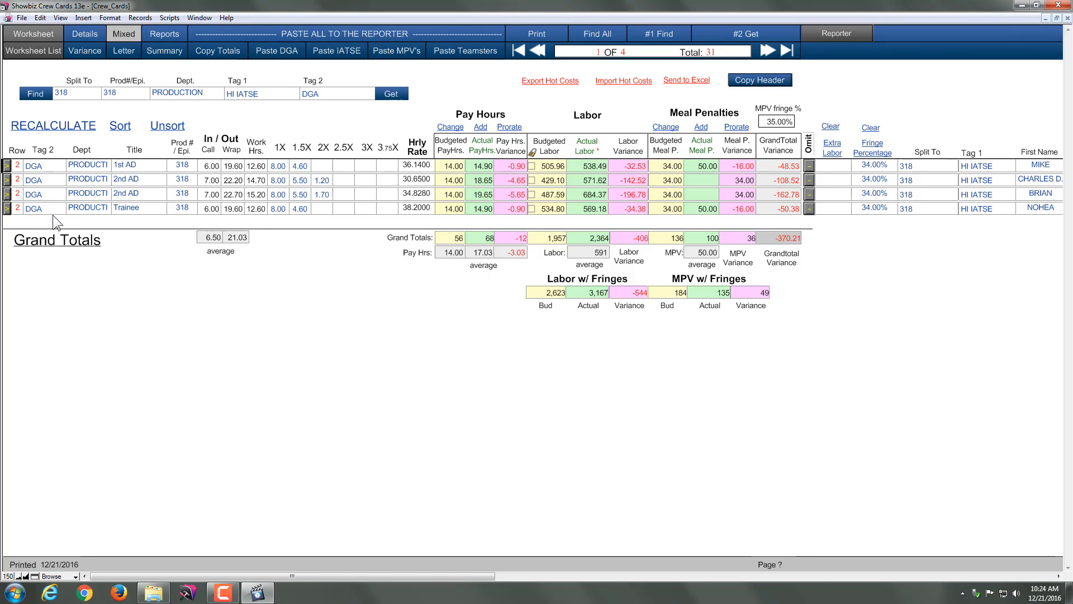
{"action": "mouse_move", "coordinate": [60, 245]}
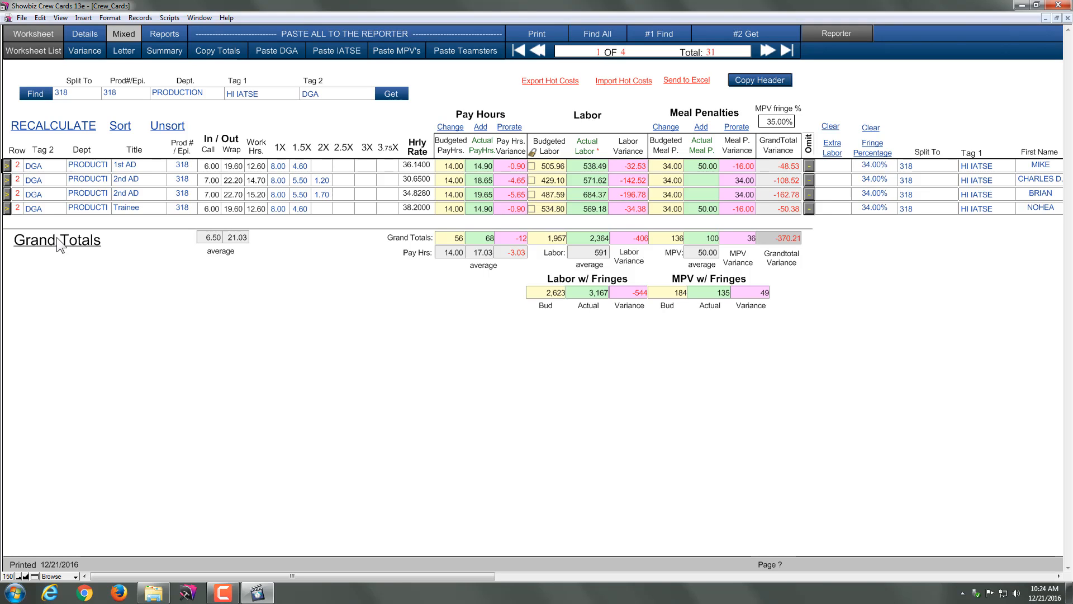
{"action": "left_click", "coordinate": [836, 32]}
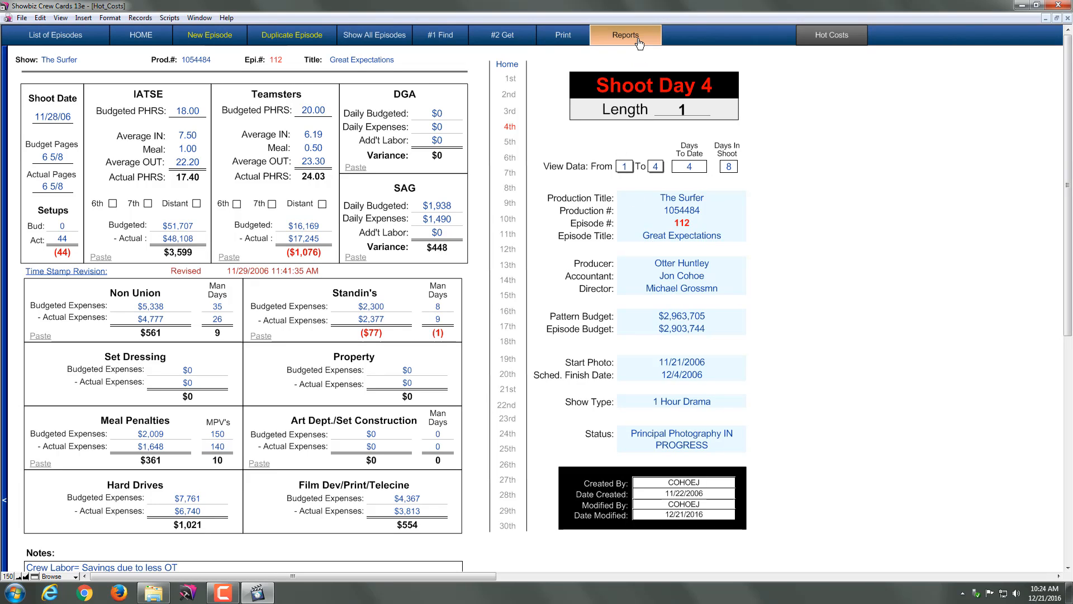
View the Hard Drives report, then return to Episode 112's HOME progress report
{"action": "left_click", "coordinate": [625, 34]}
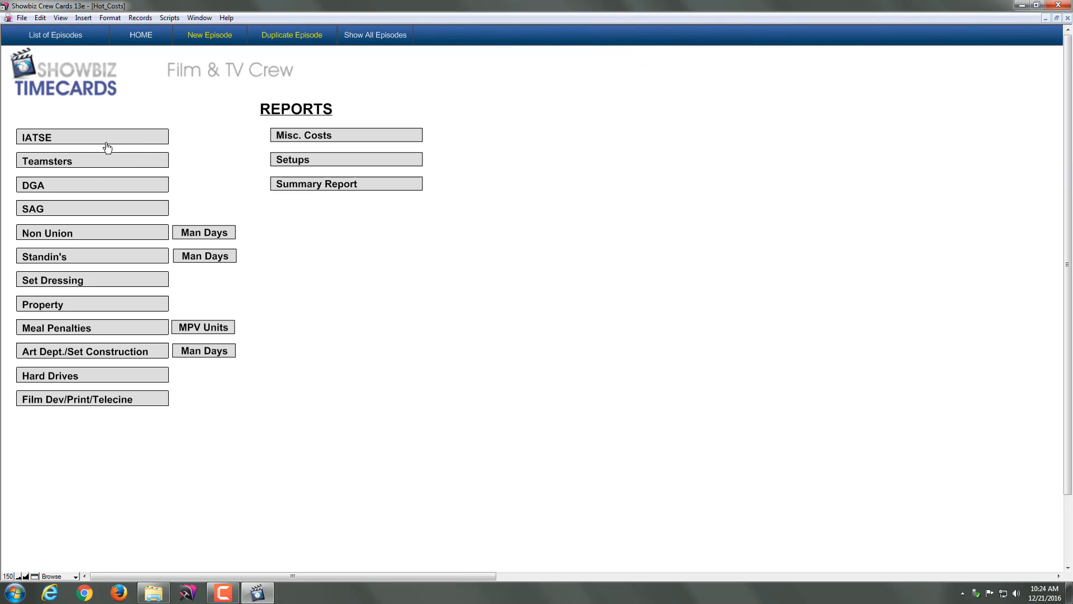
{"action": "mouse_move", "coordinate": [161, 380]}
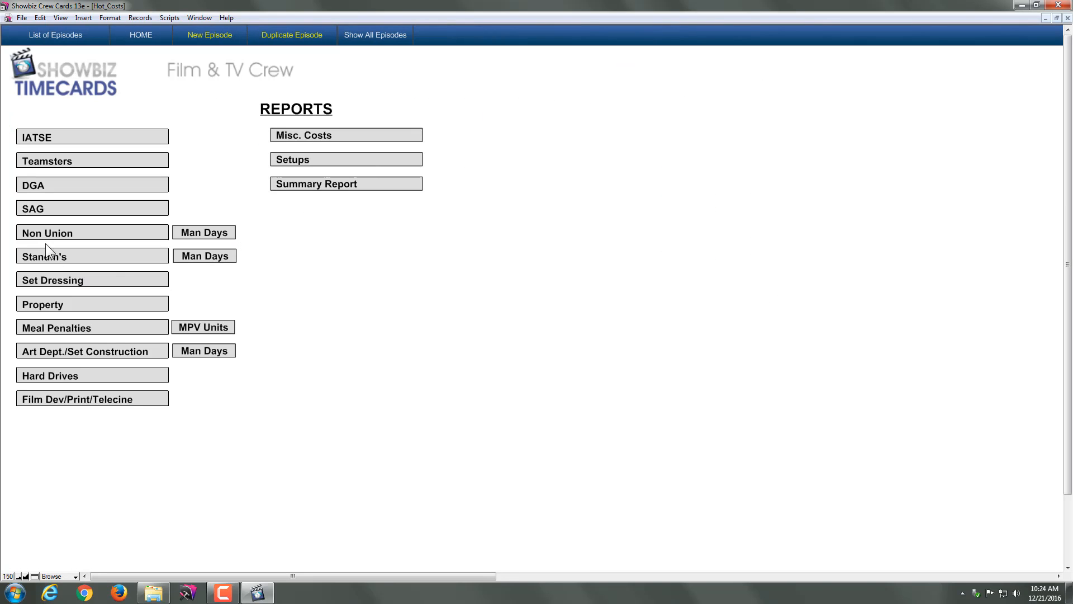
{"action": "mouse_move", "coordinate": [45, 236]}
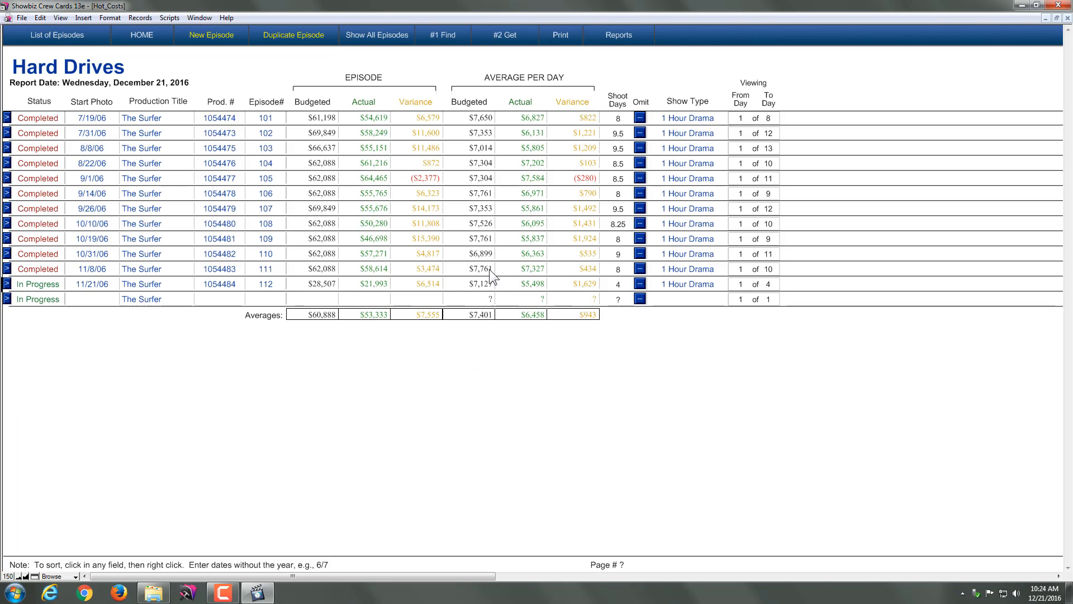
{"action": "left_click", "coordinate": [617, 34]}
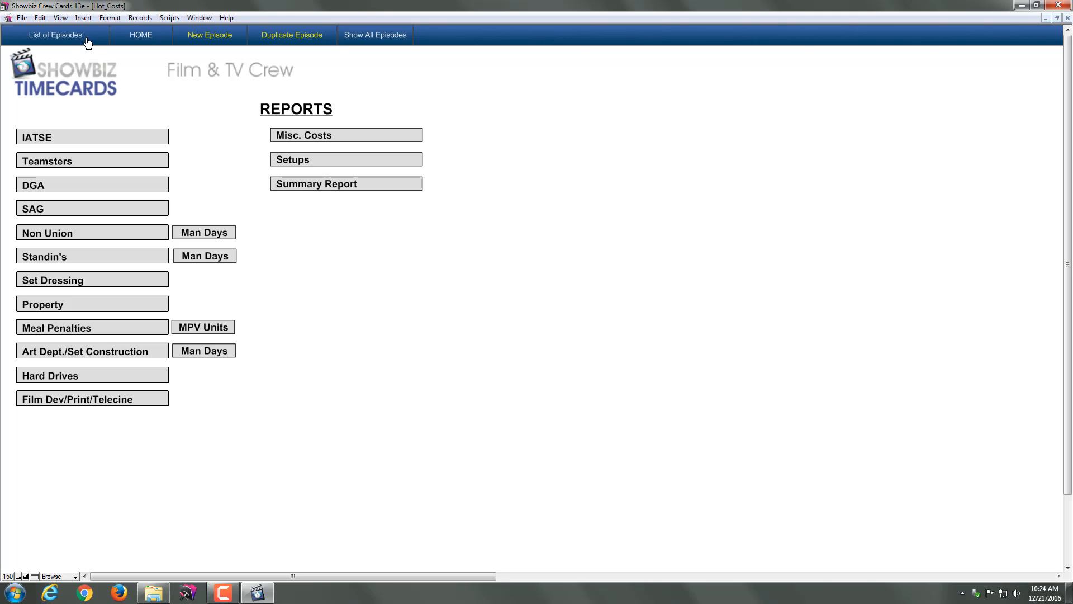
{"action": "left_click", "coordinate": [141, 35]}
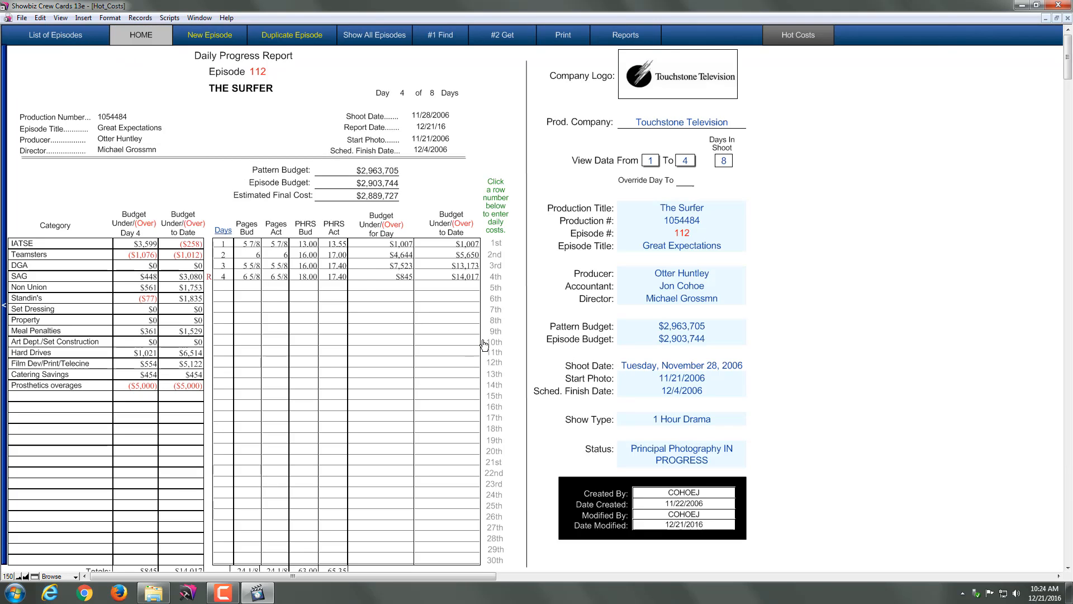
{"action": "mouse_move", "coordinate": [485, 347]}
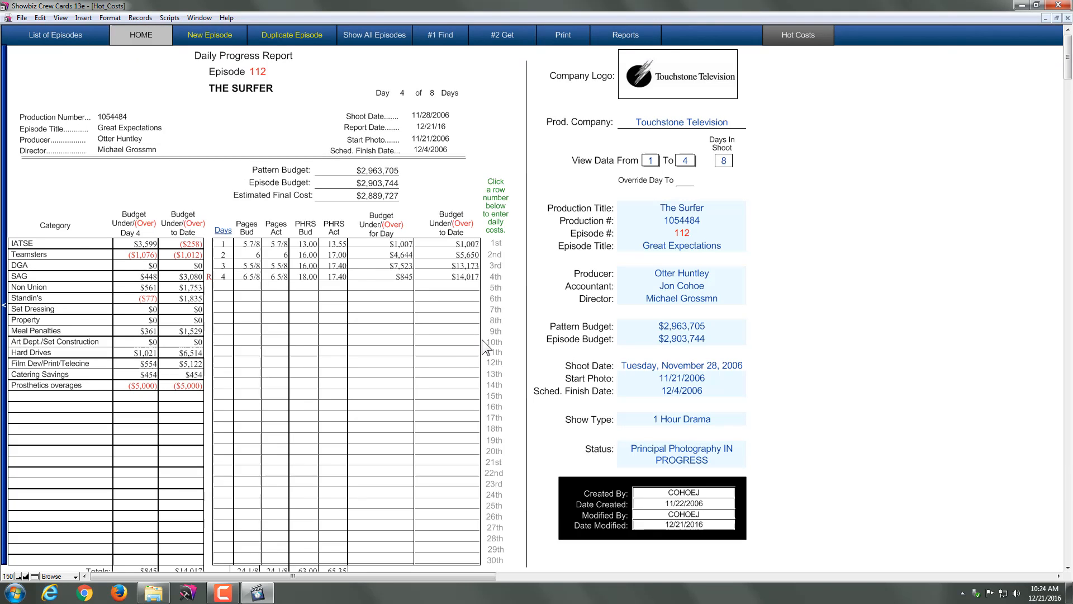